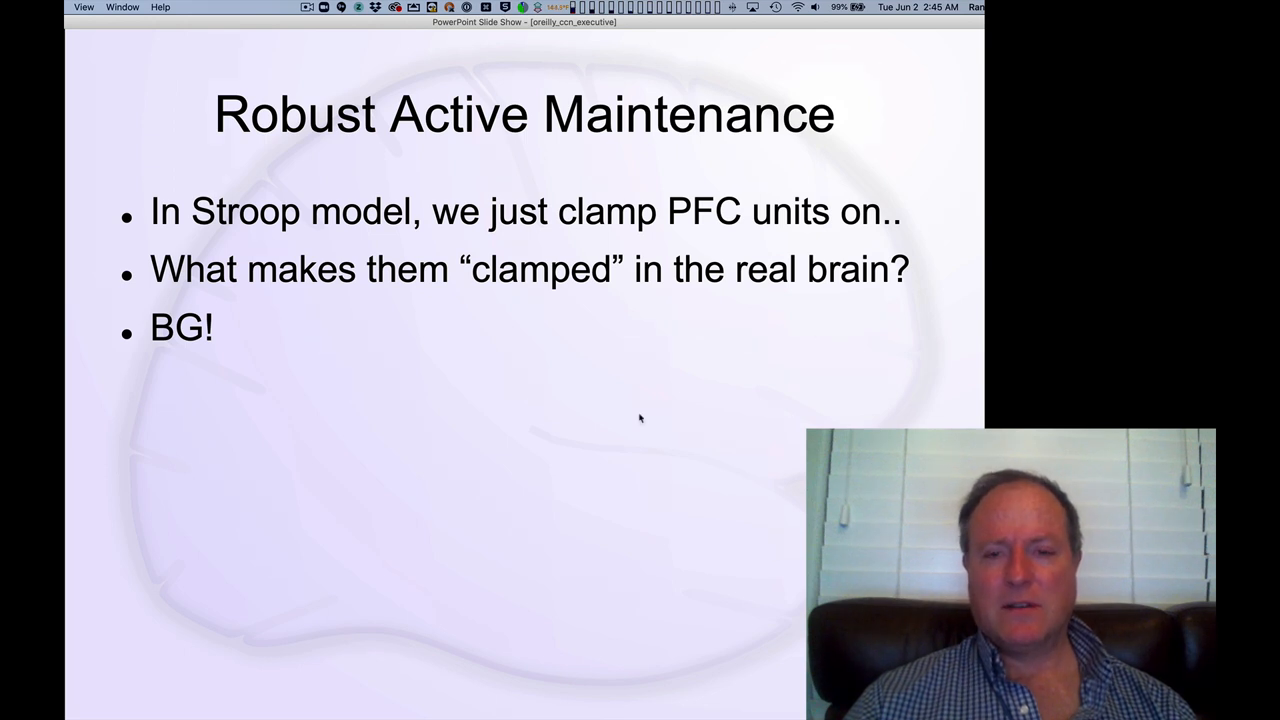
mouse_move(651, 29)
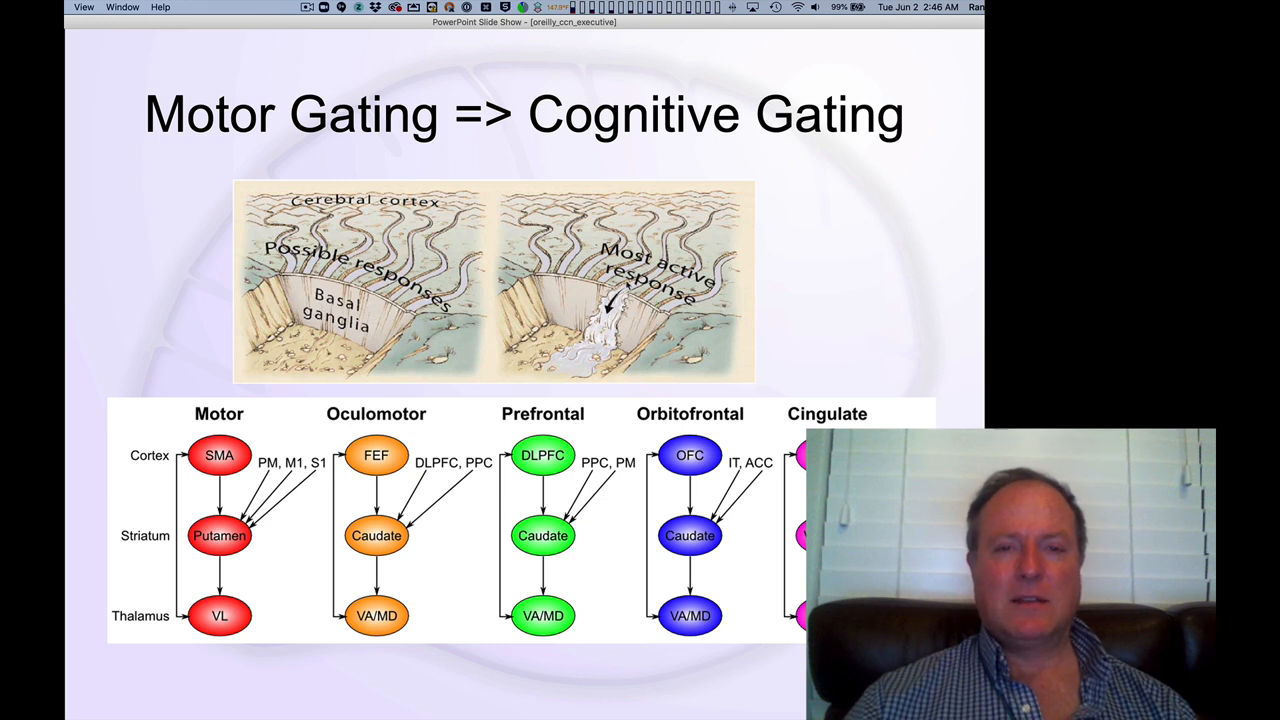
mouse_move(660, 142)
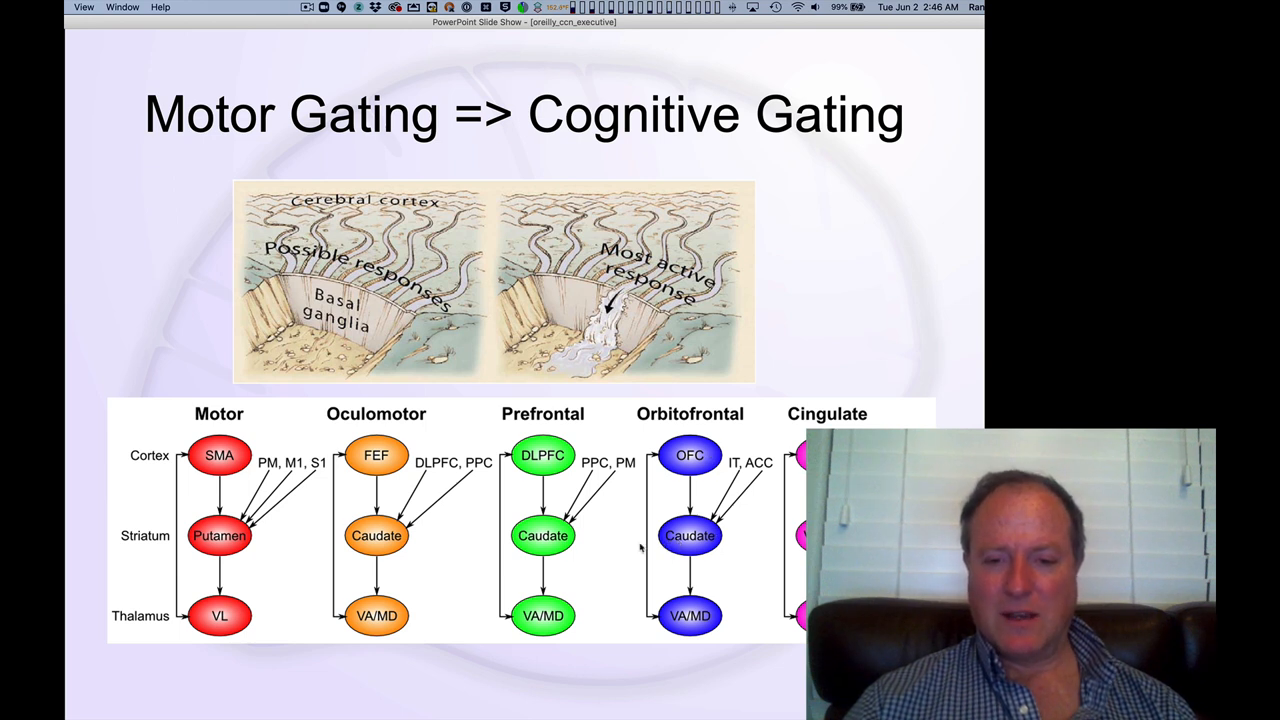
mouse_move(598, 570)
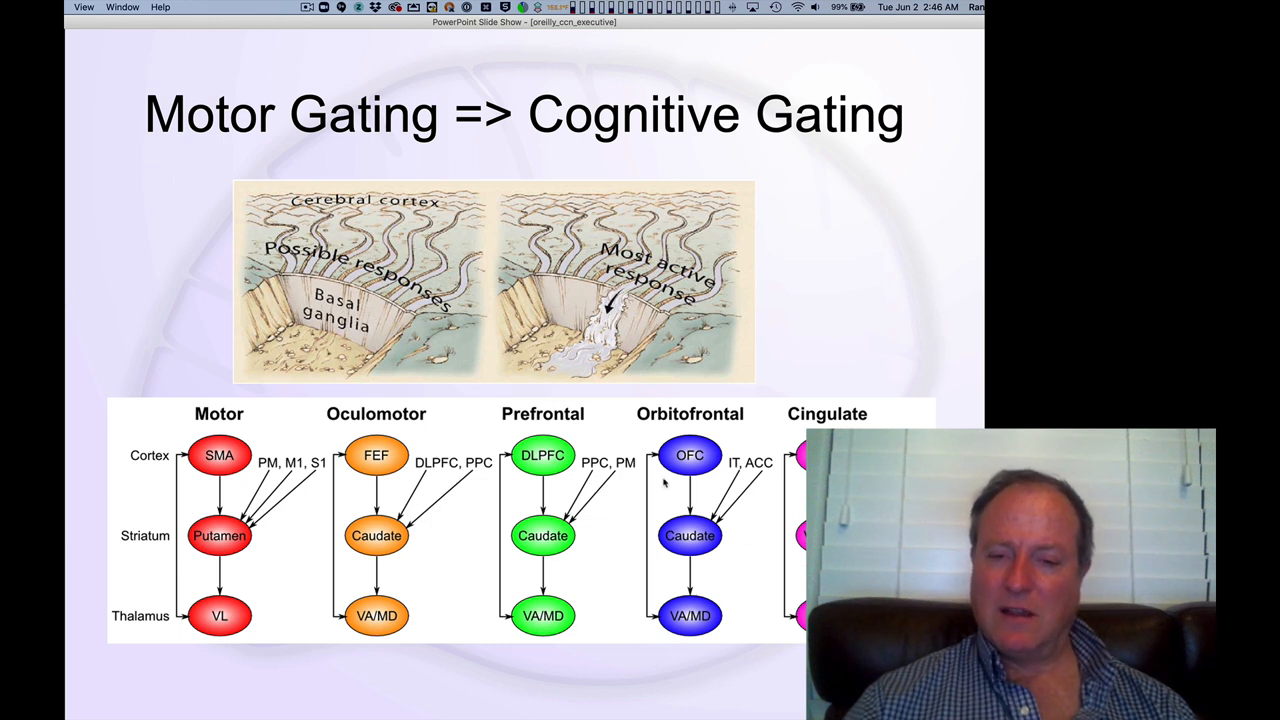
mouse_move(353, 477)
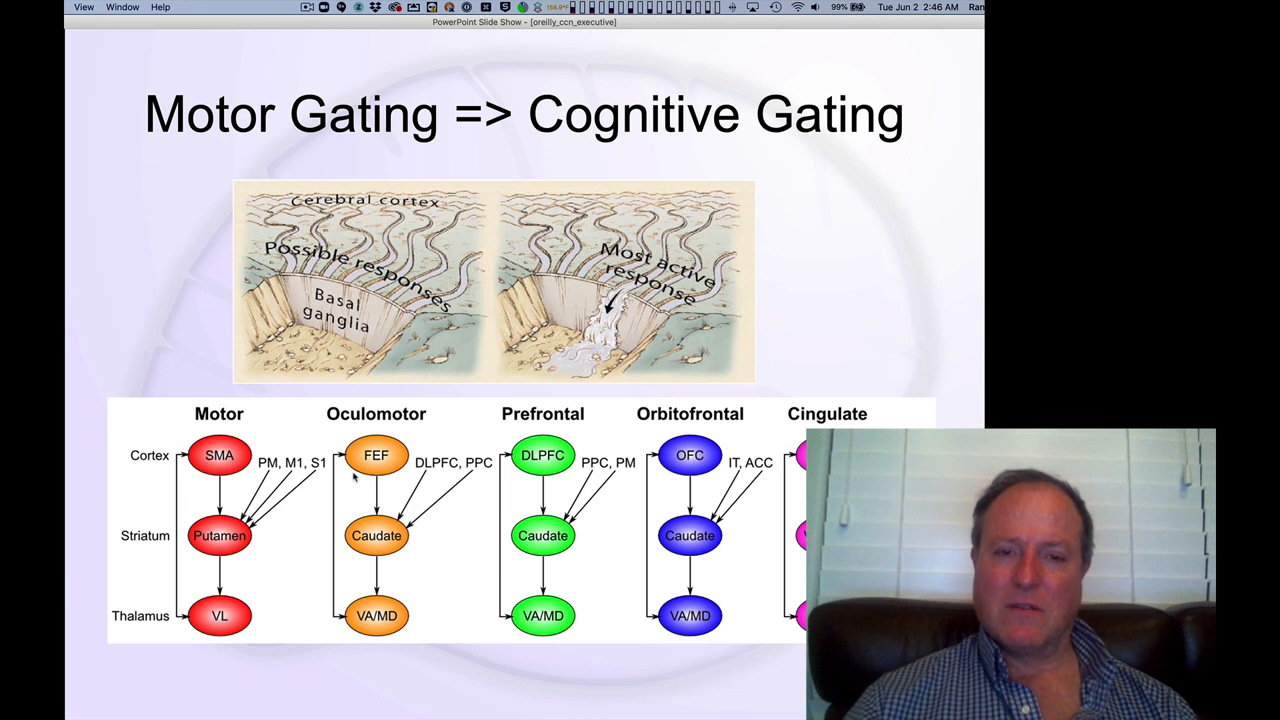
mouse_move(388, 475)
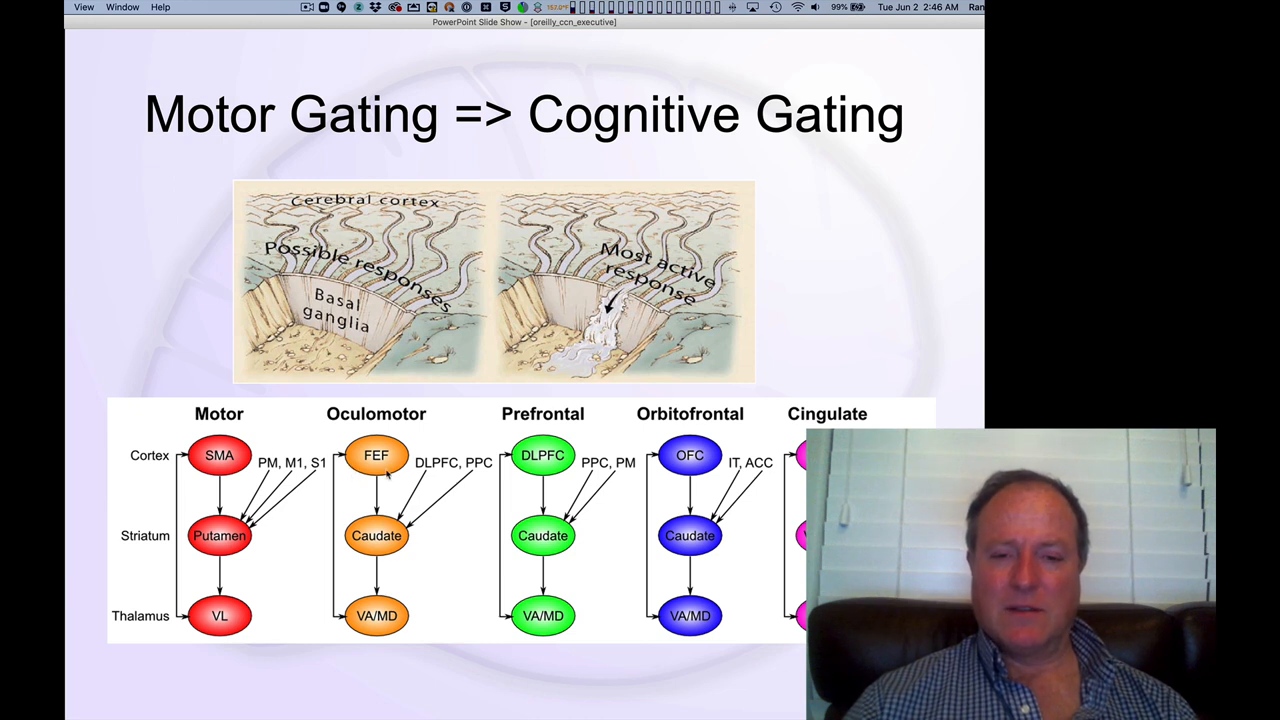
mouse_move(702, 578)
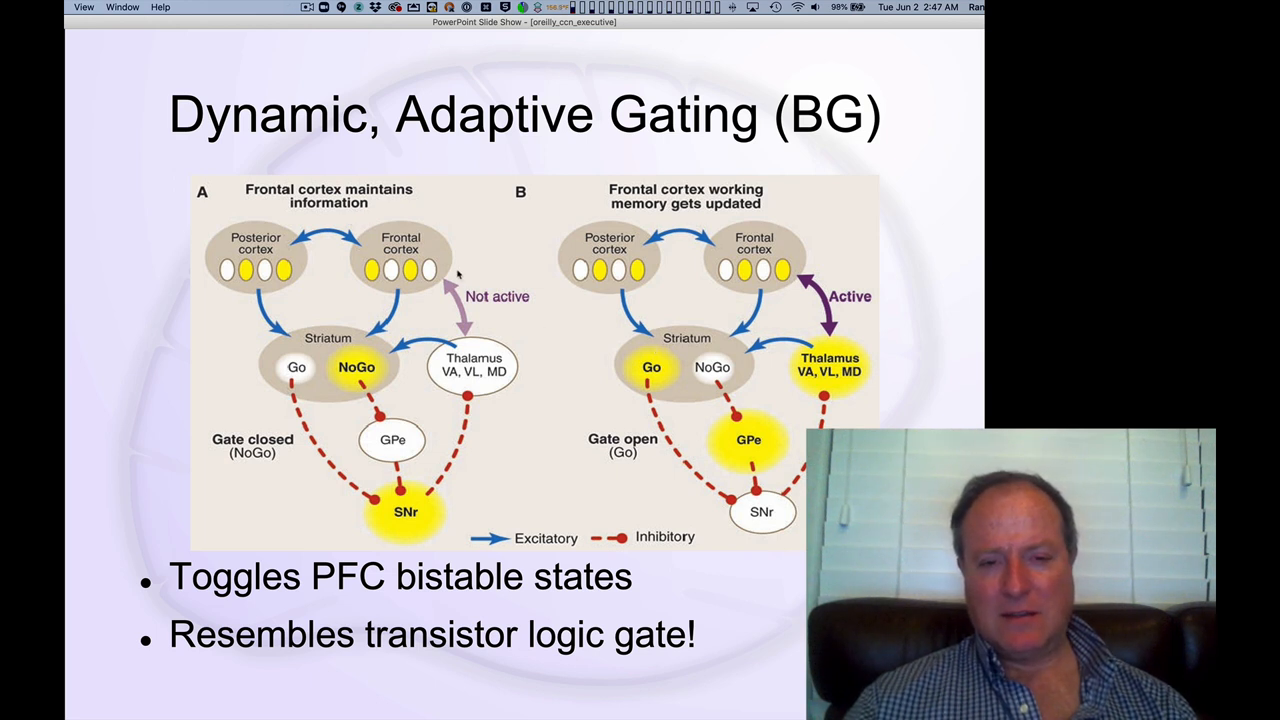
mouse_move(347, 278)
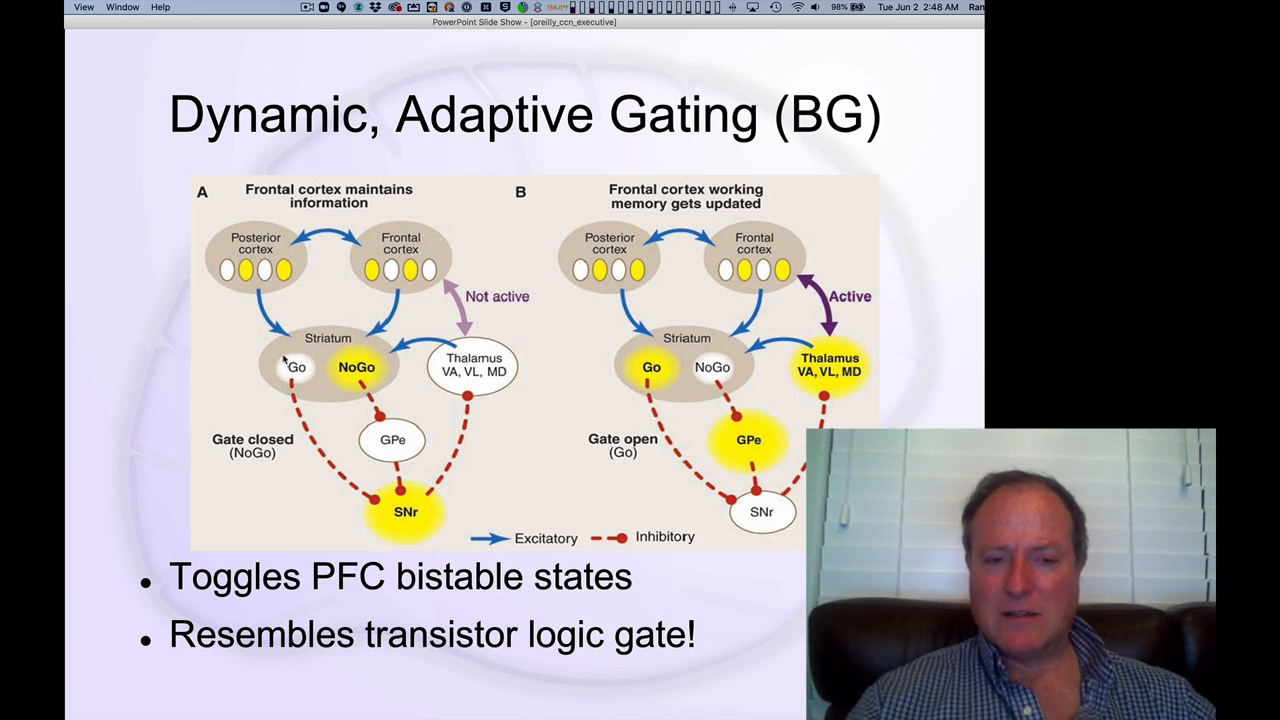
mouse_move(435, 377)
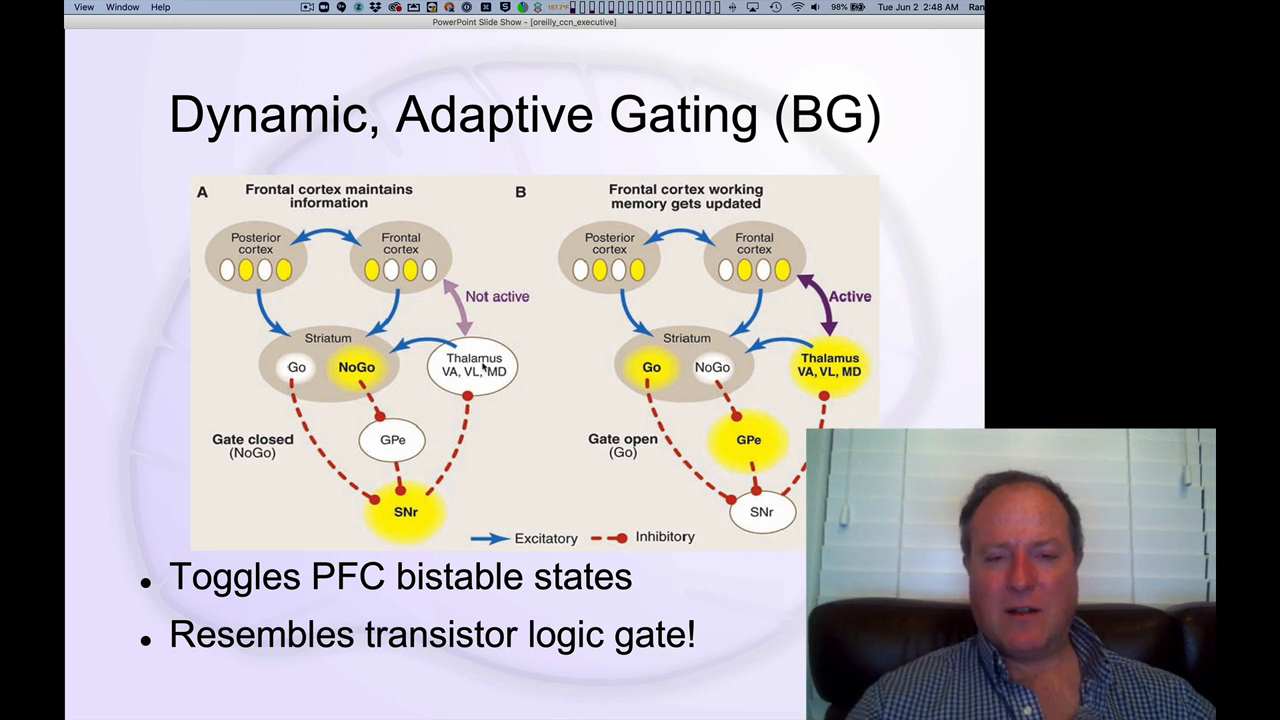
mouse_move(325, 203)
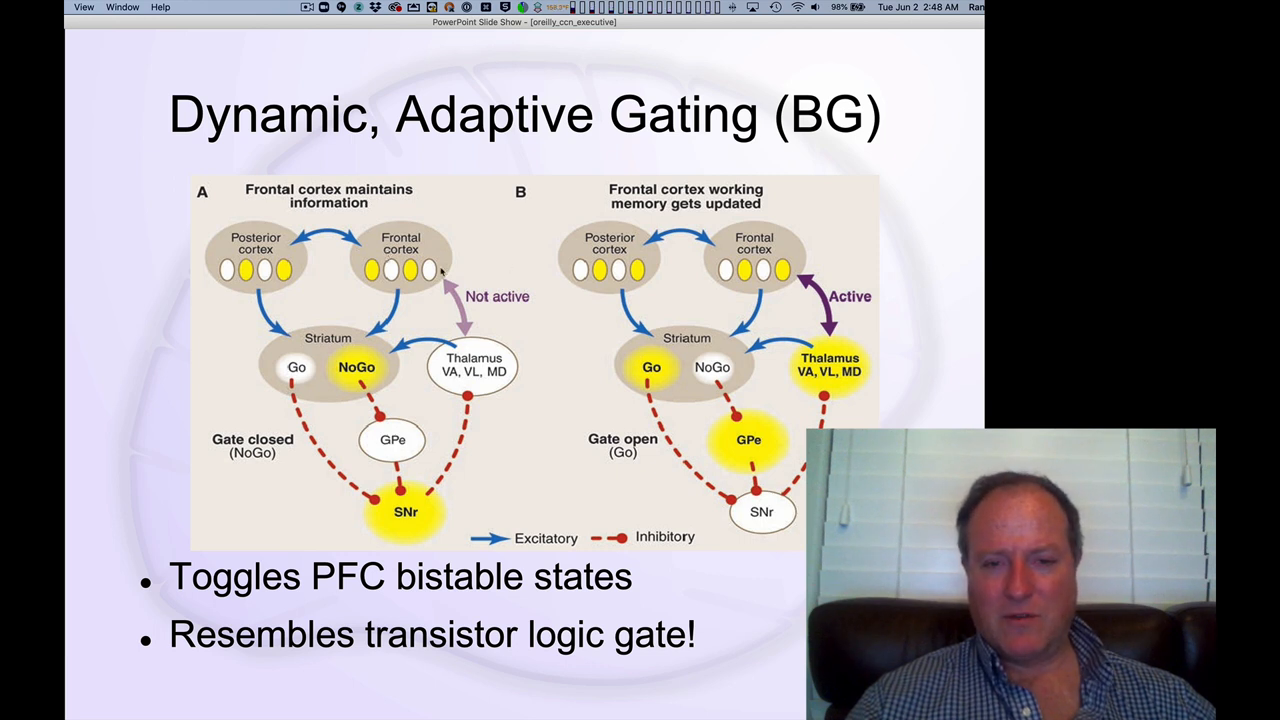
mouse_move(803, 385)
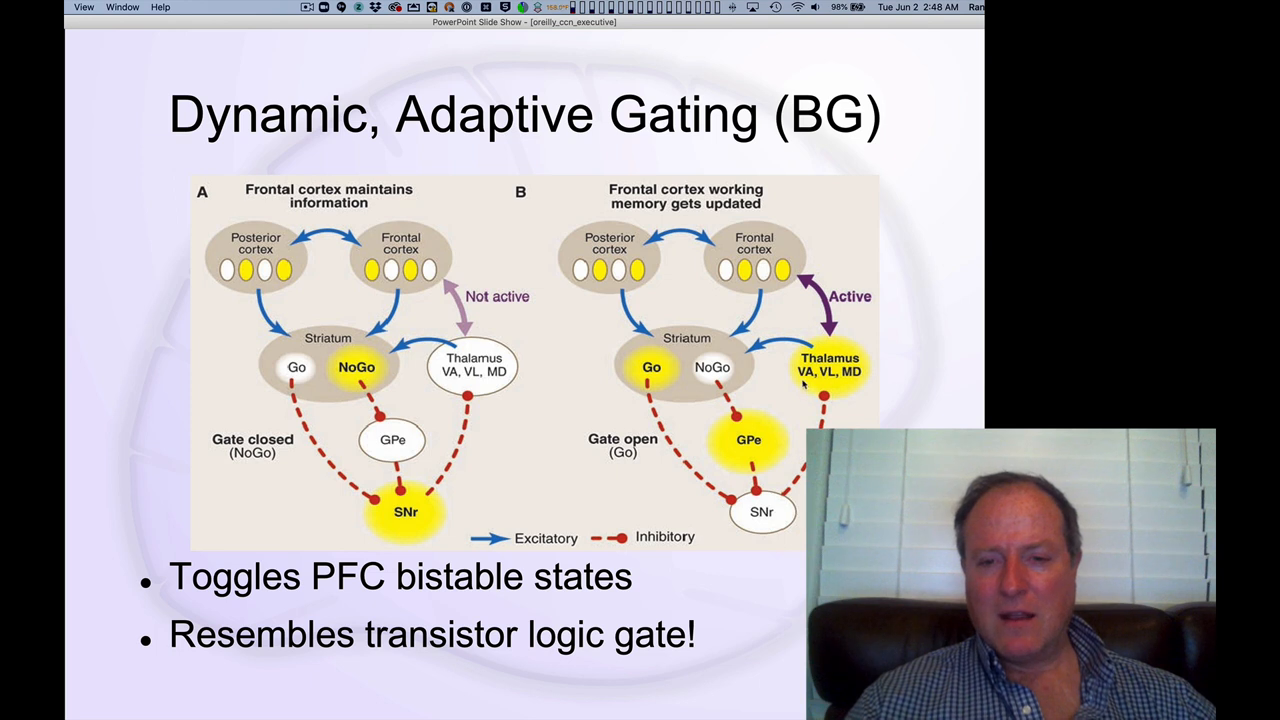
mouse_move(688, 383)
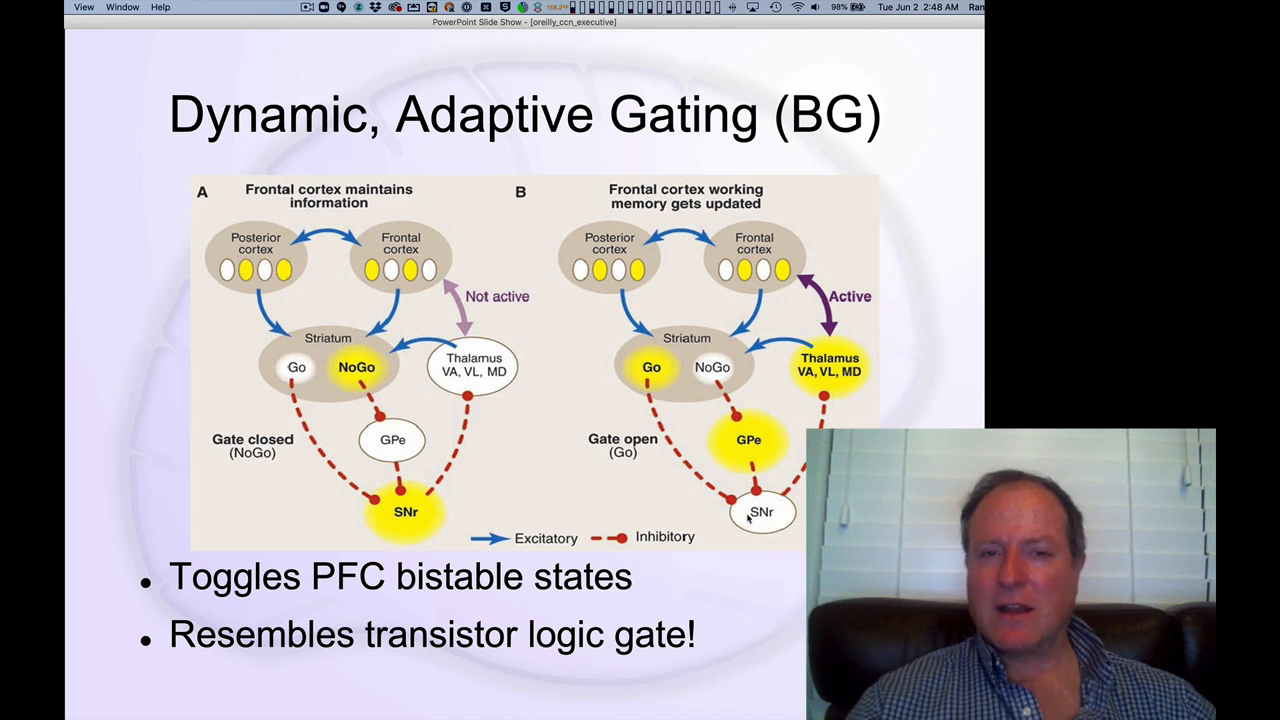
mouse_move(833, 384)
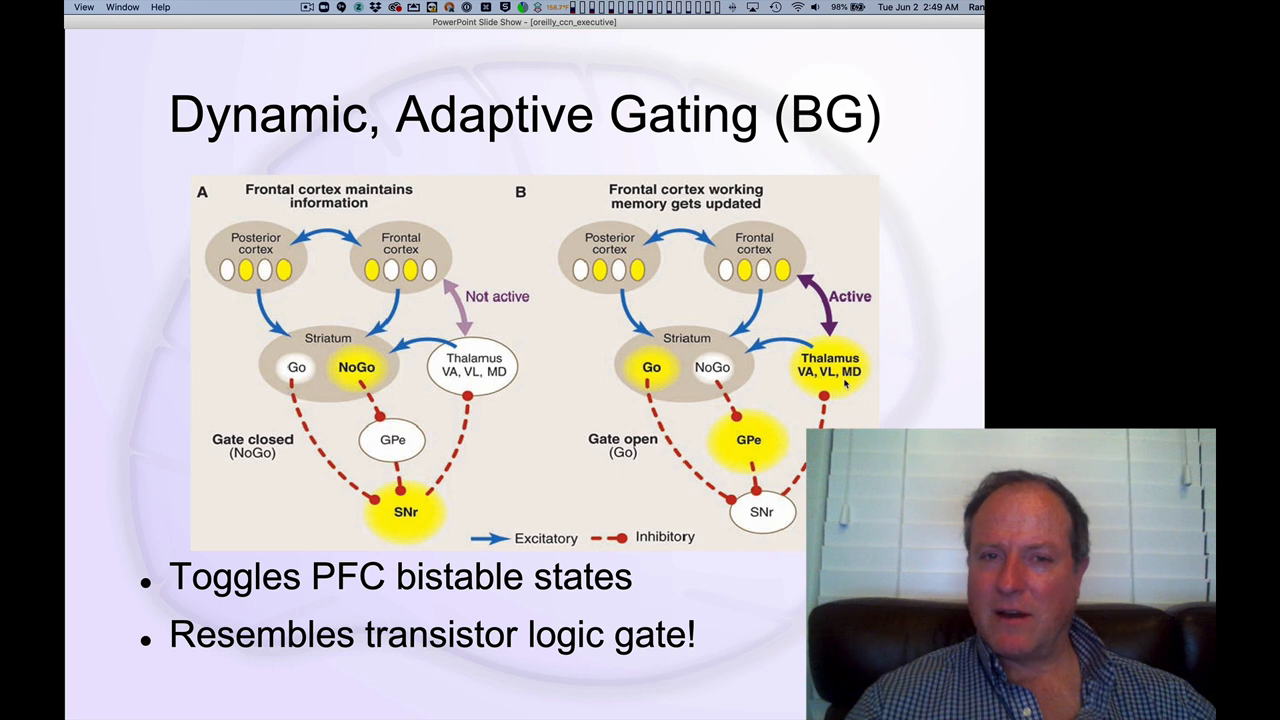
mouse_move(820, 298)
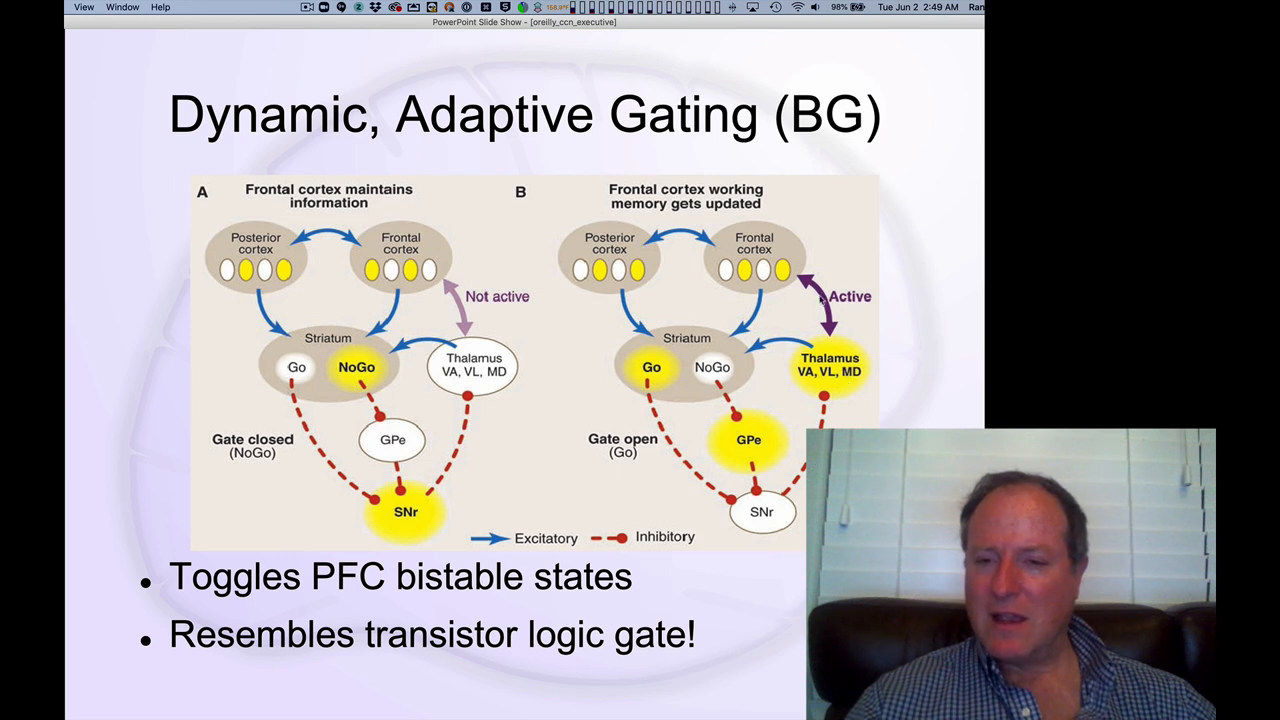
mouse_move(845, 277)
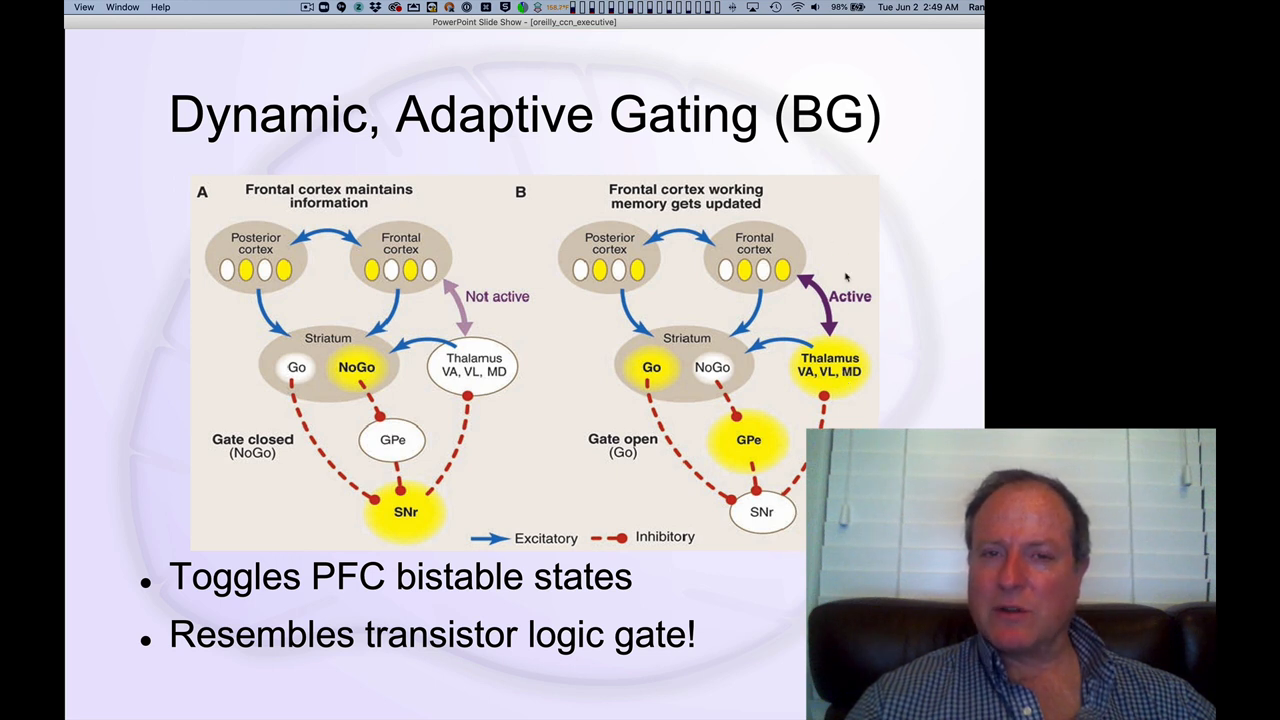
mouse_move(758, 250)
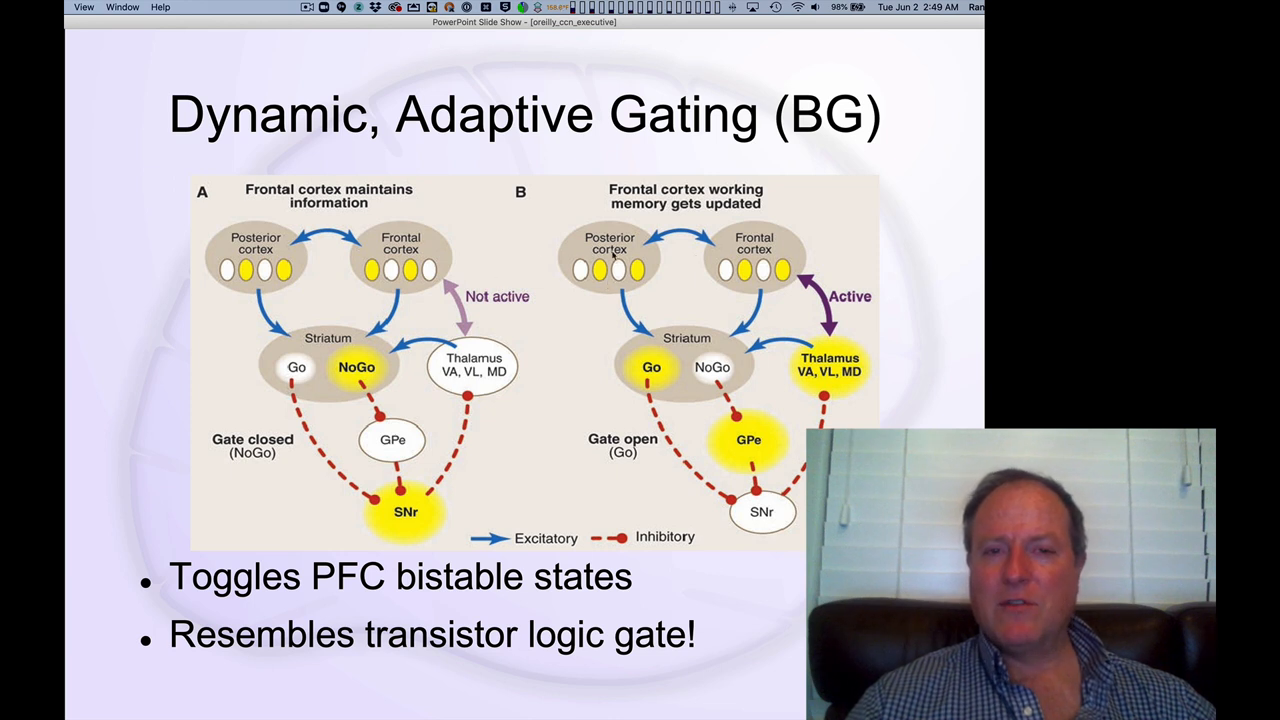
mouse_move(767, 305)
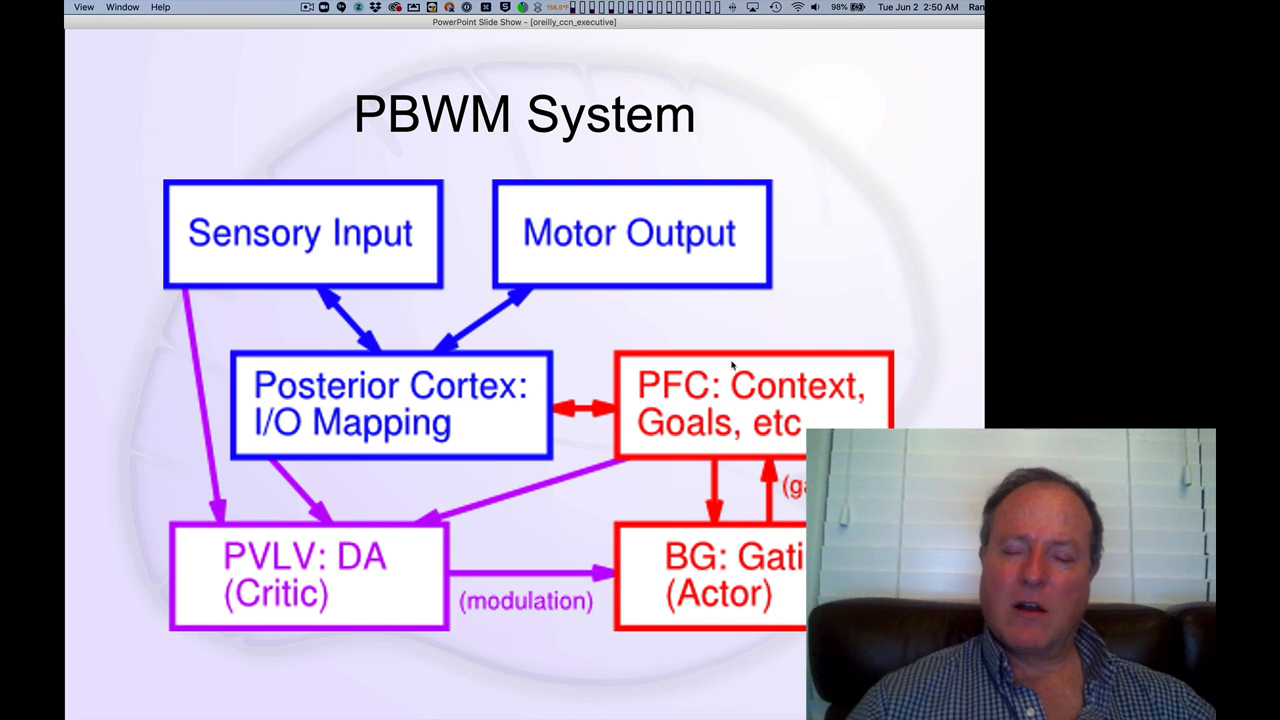
mouse_move(723, 428)
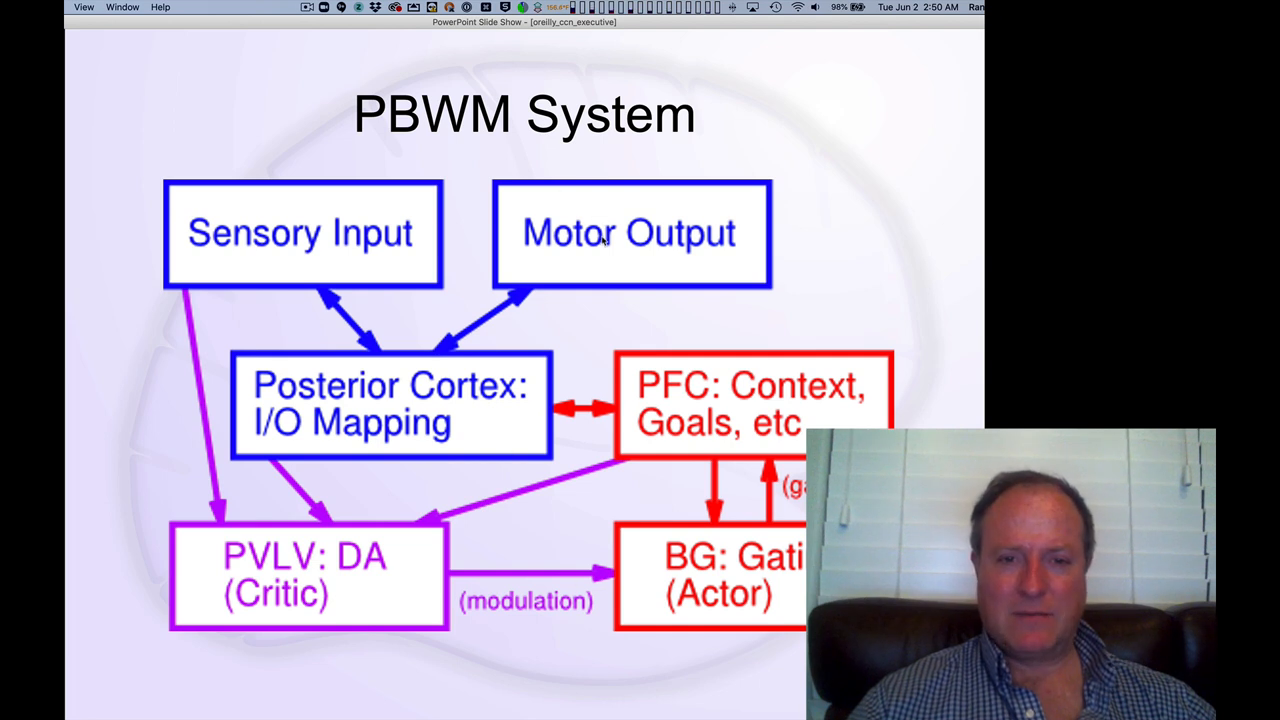
mouse_move(605, 240)
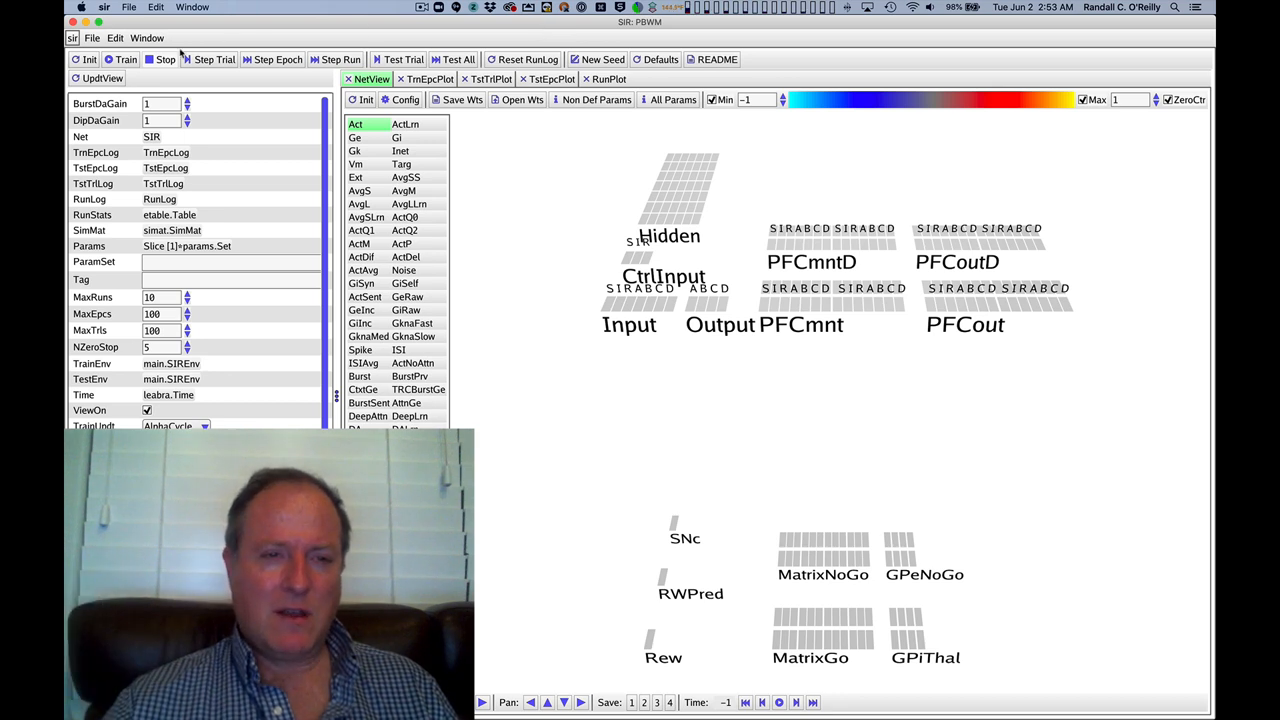
- Run the first Store_D trial with Step Trial, reaching cycle 100
left_click(215, 59)
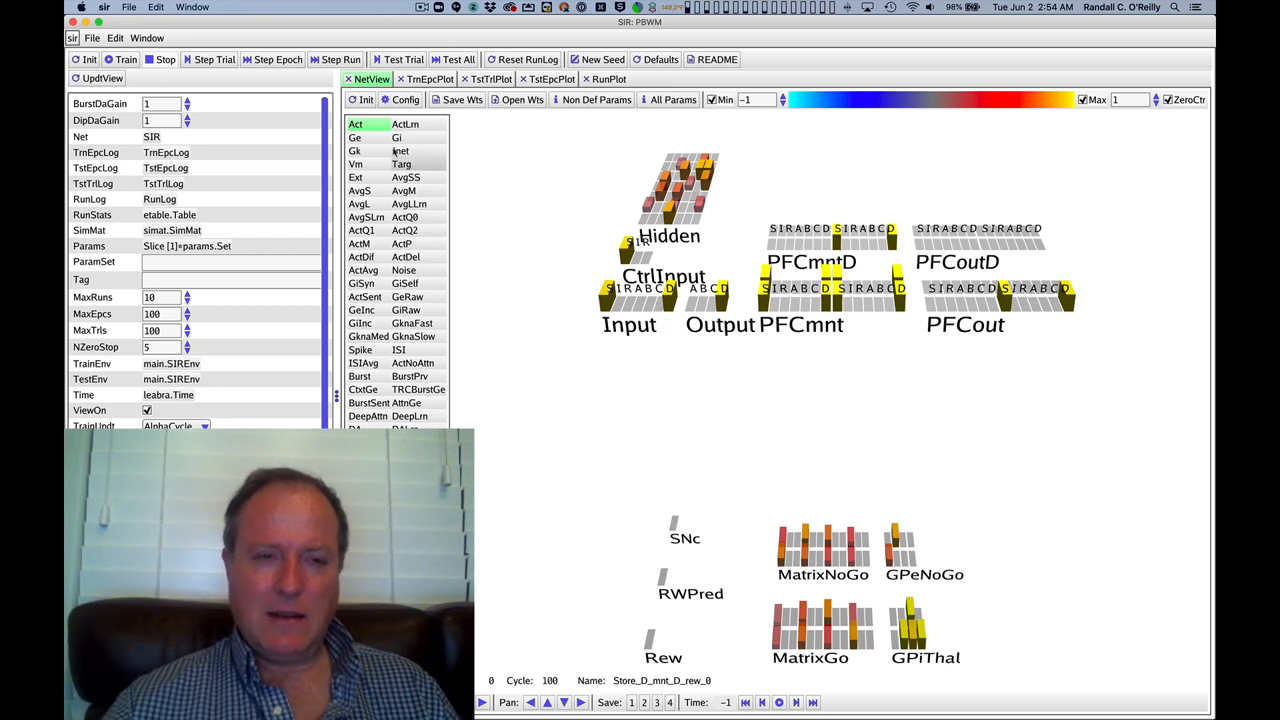
- Step from trial 22 through the Ignore trials to trial 26, Recall_A
left_click(214, 59)
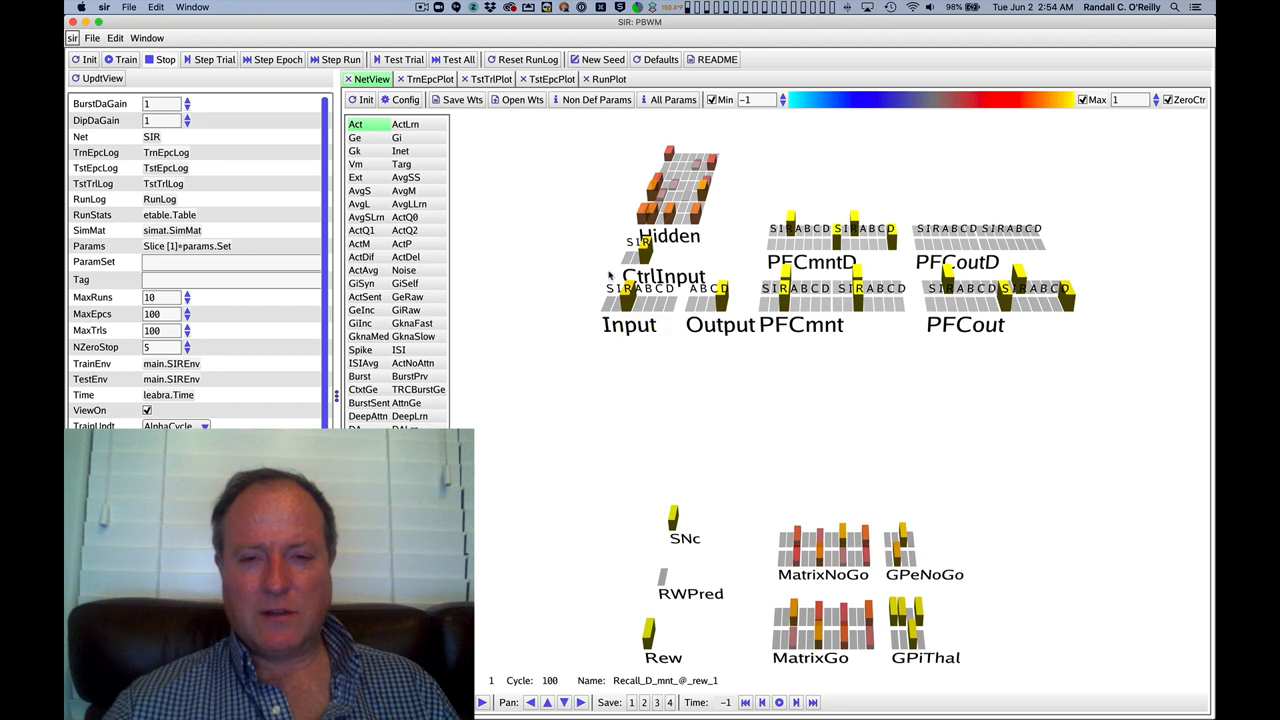
mouse_move(725, 305)
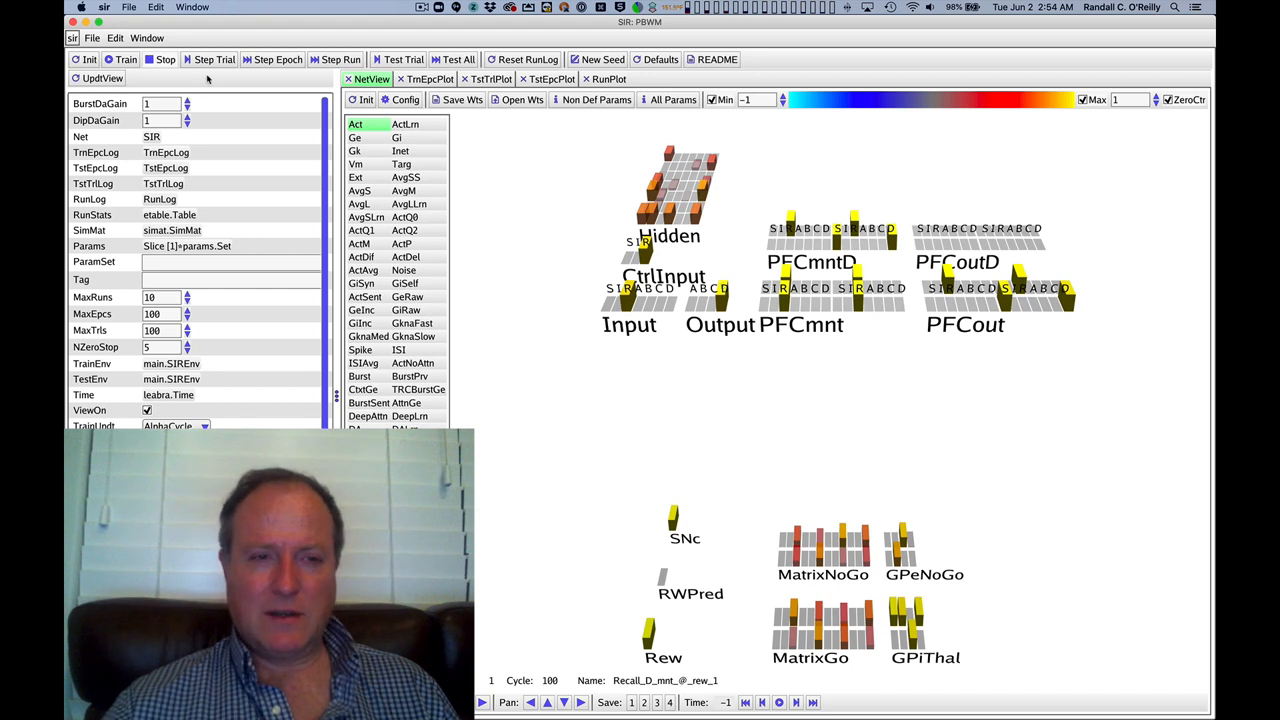
left_click(213, 59)
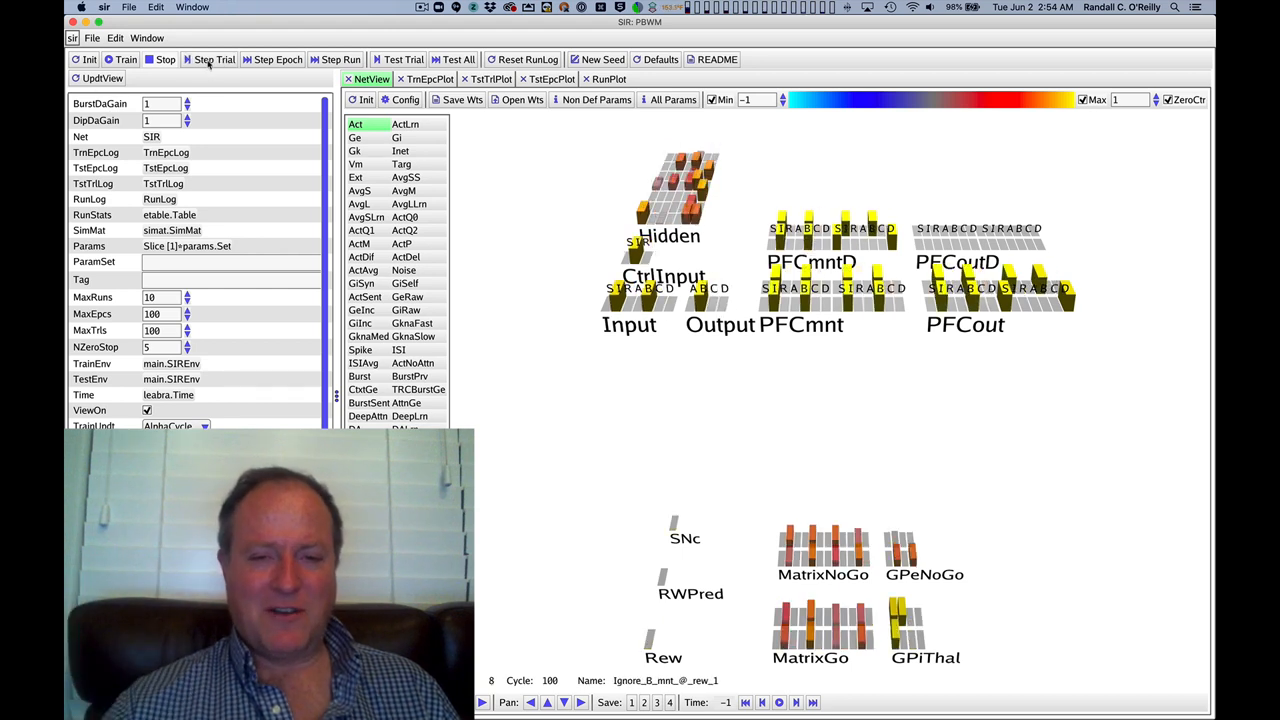
left_click(214, 59)
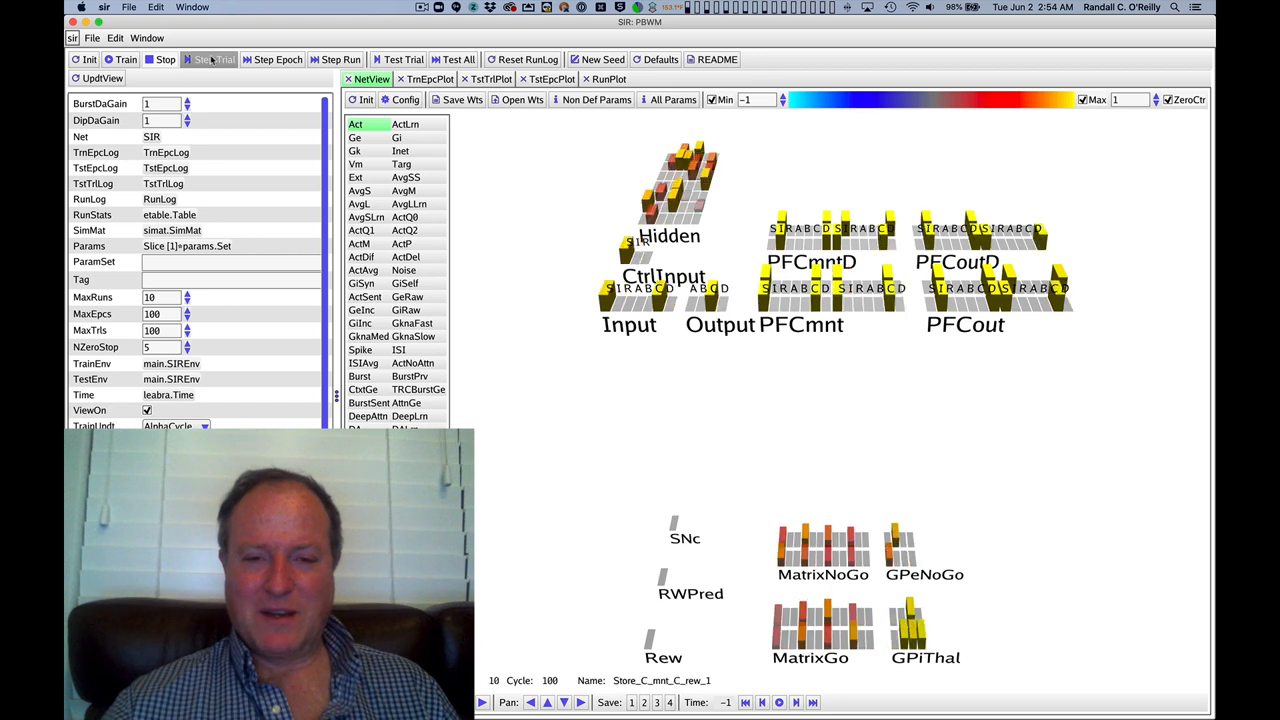
left_click(210, 59)
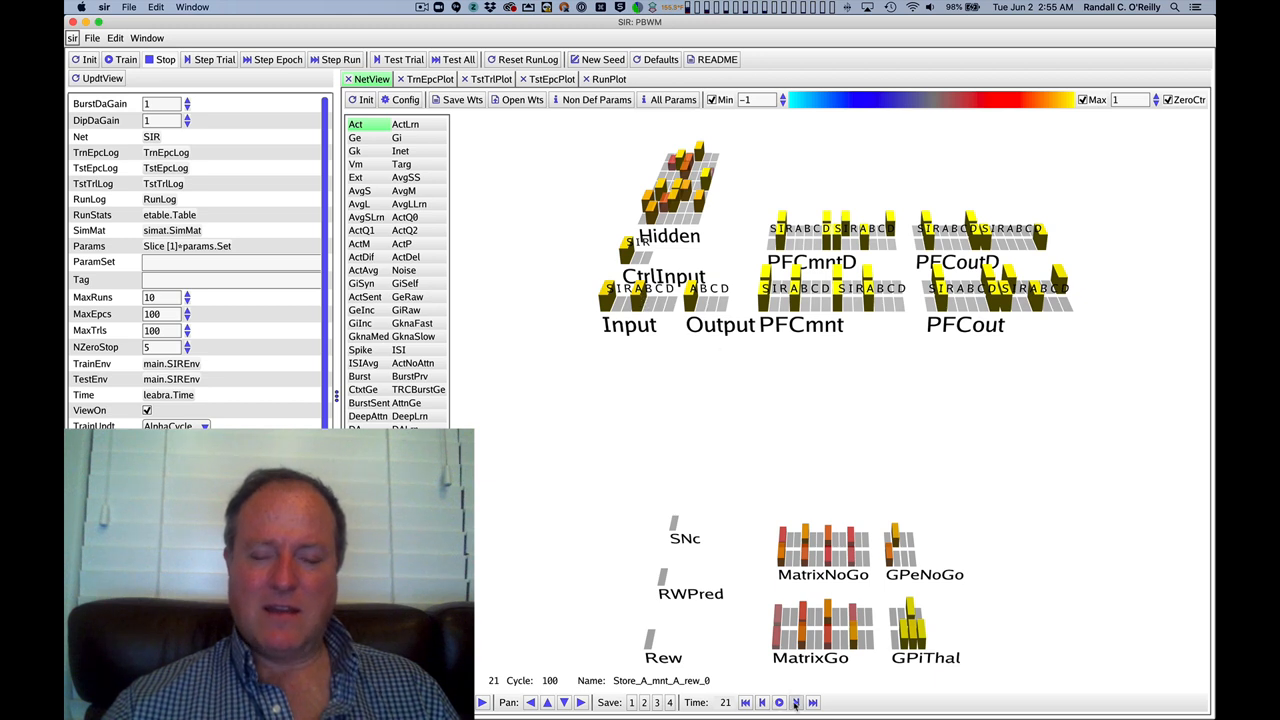
left_click(796, 702)
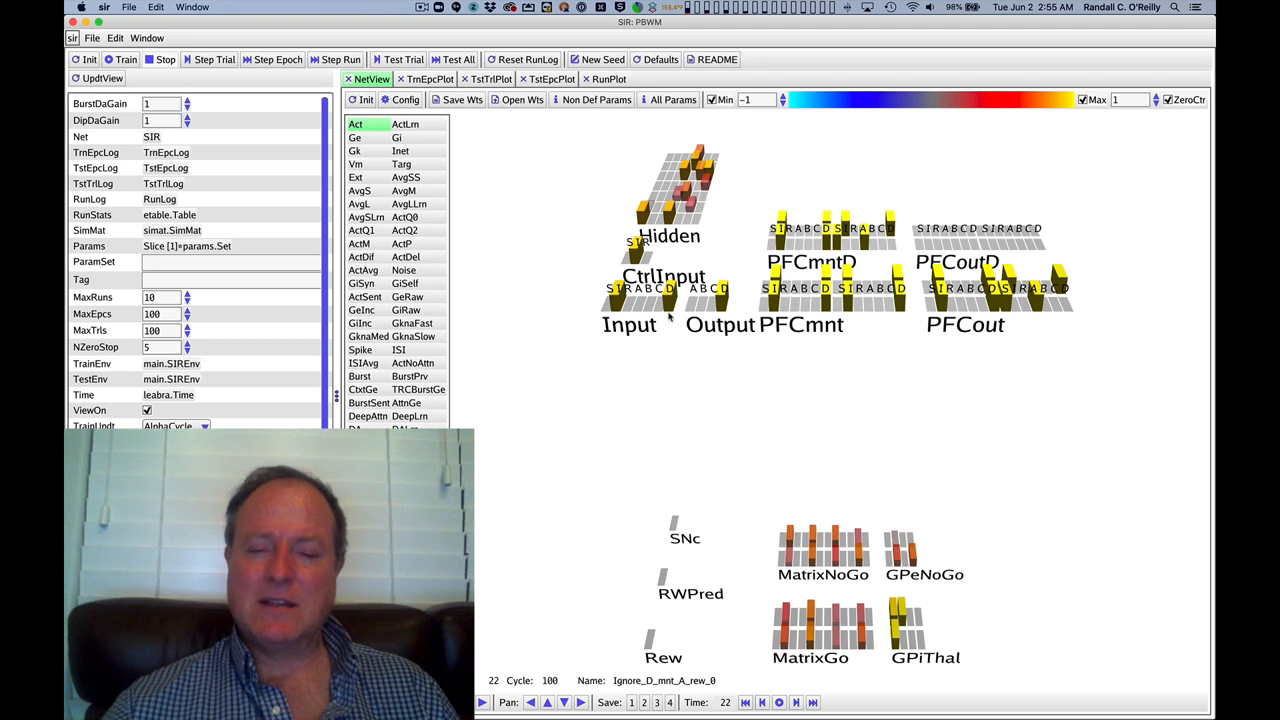
mouse_move(751, 205)
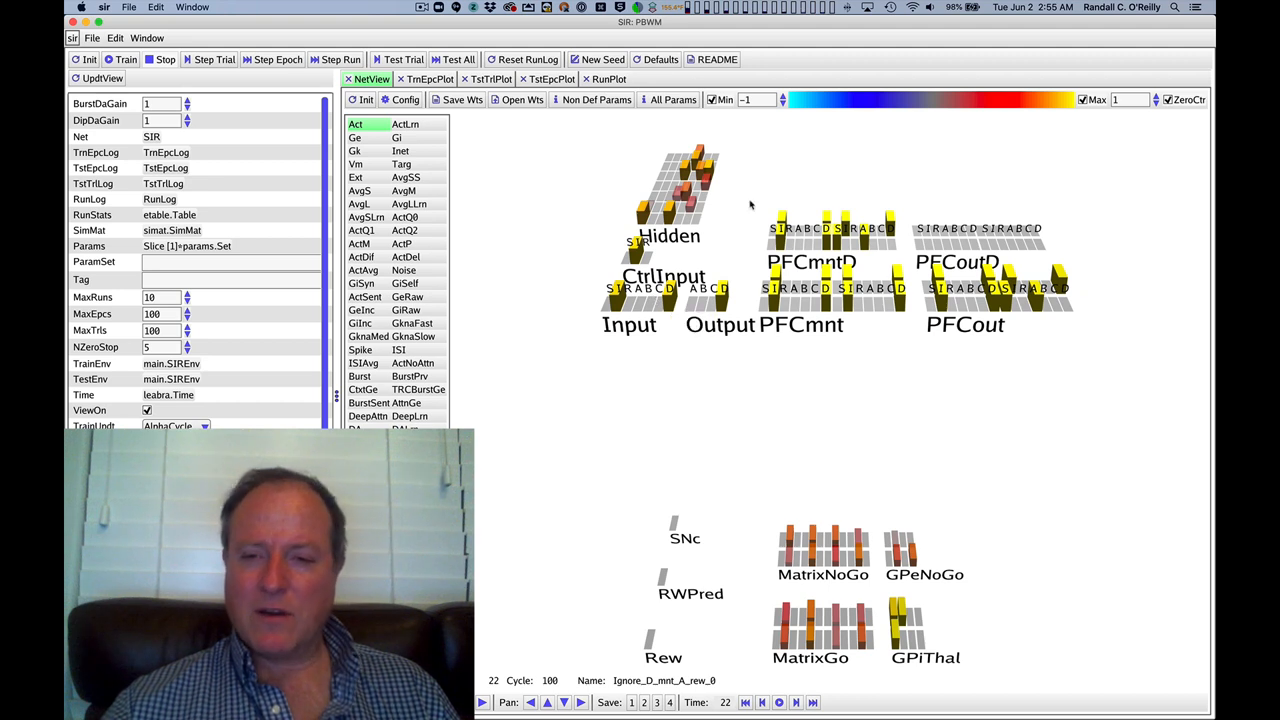
mouse_move(970, 240)
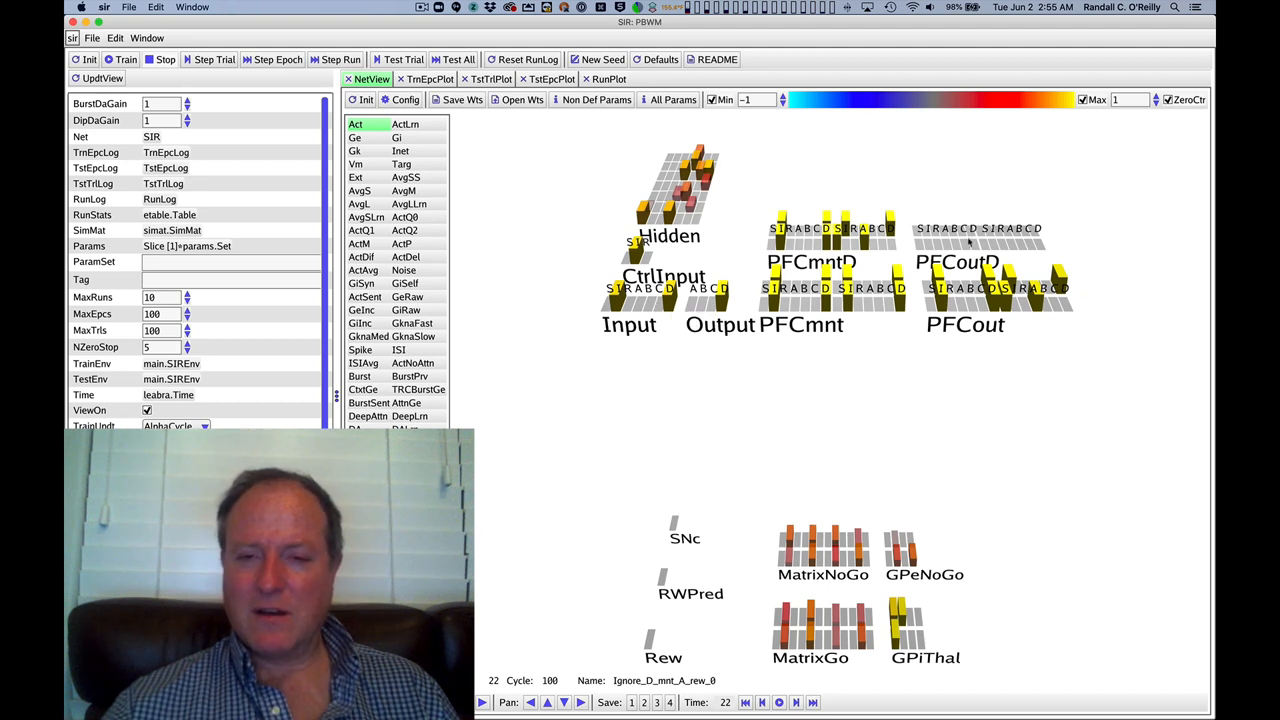
mouse_move(880, 343)
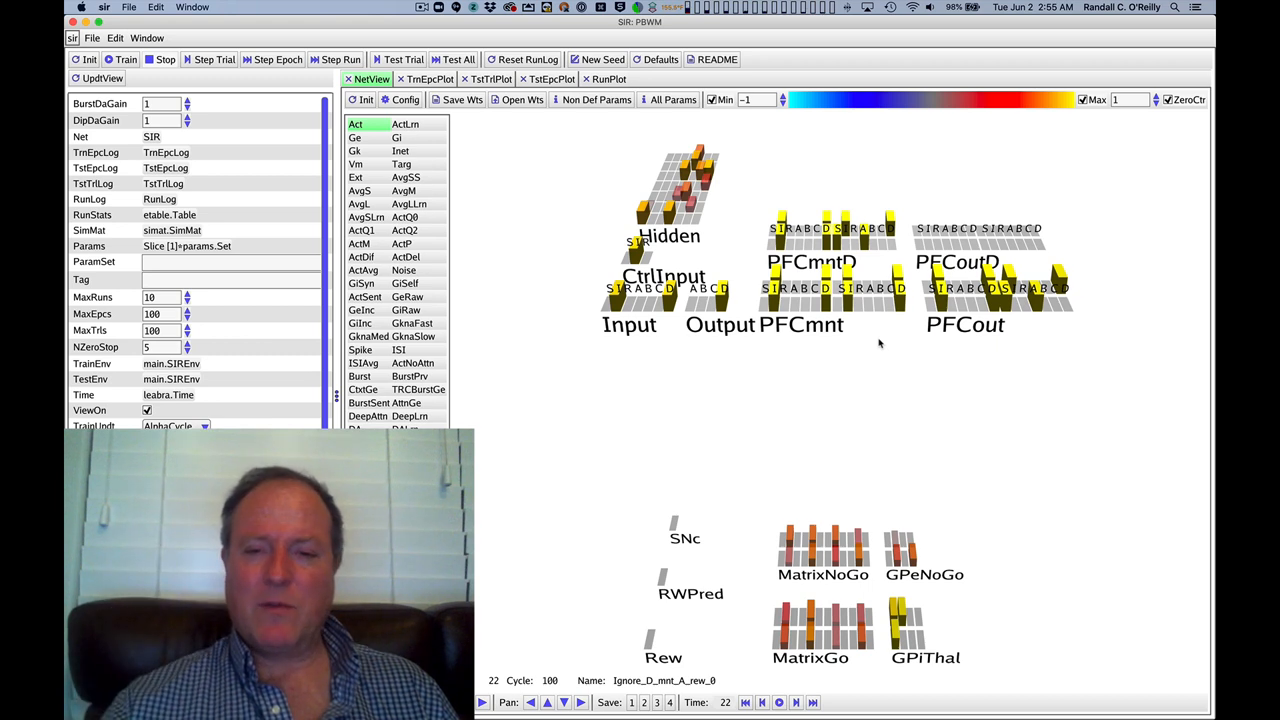
mouse_move(888, 262)
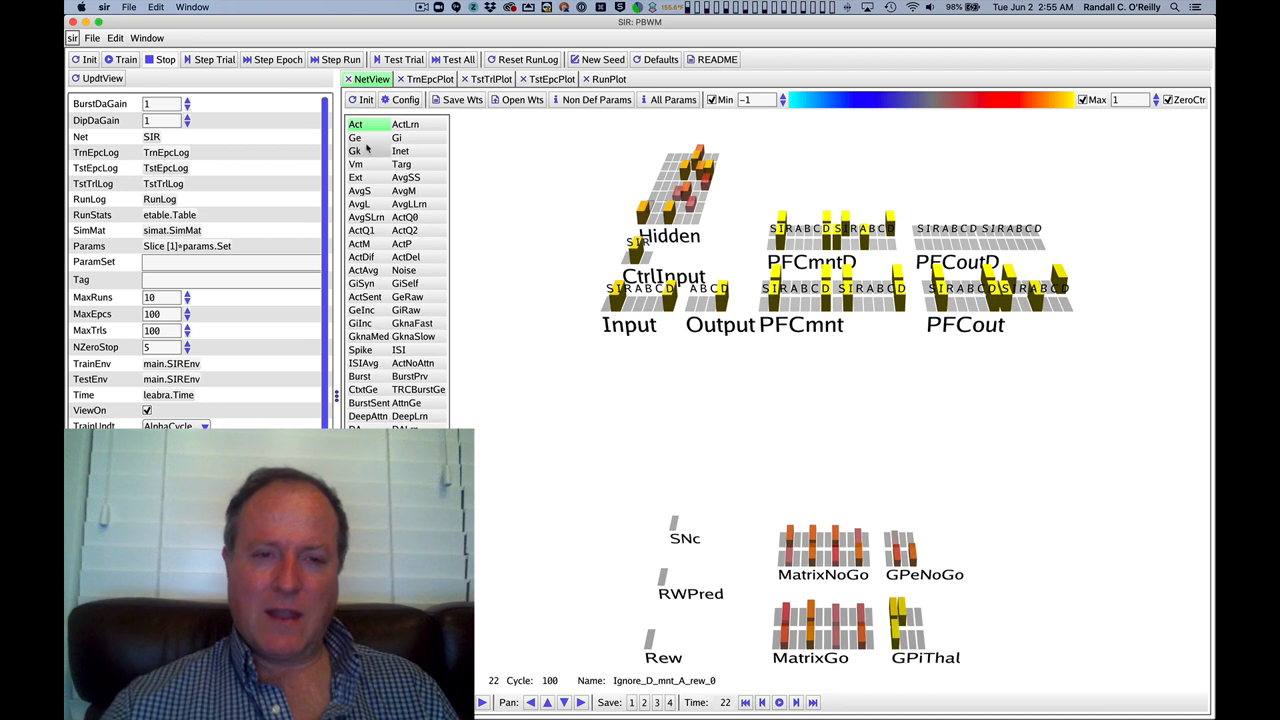
left_click(214, 59)
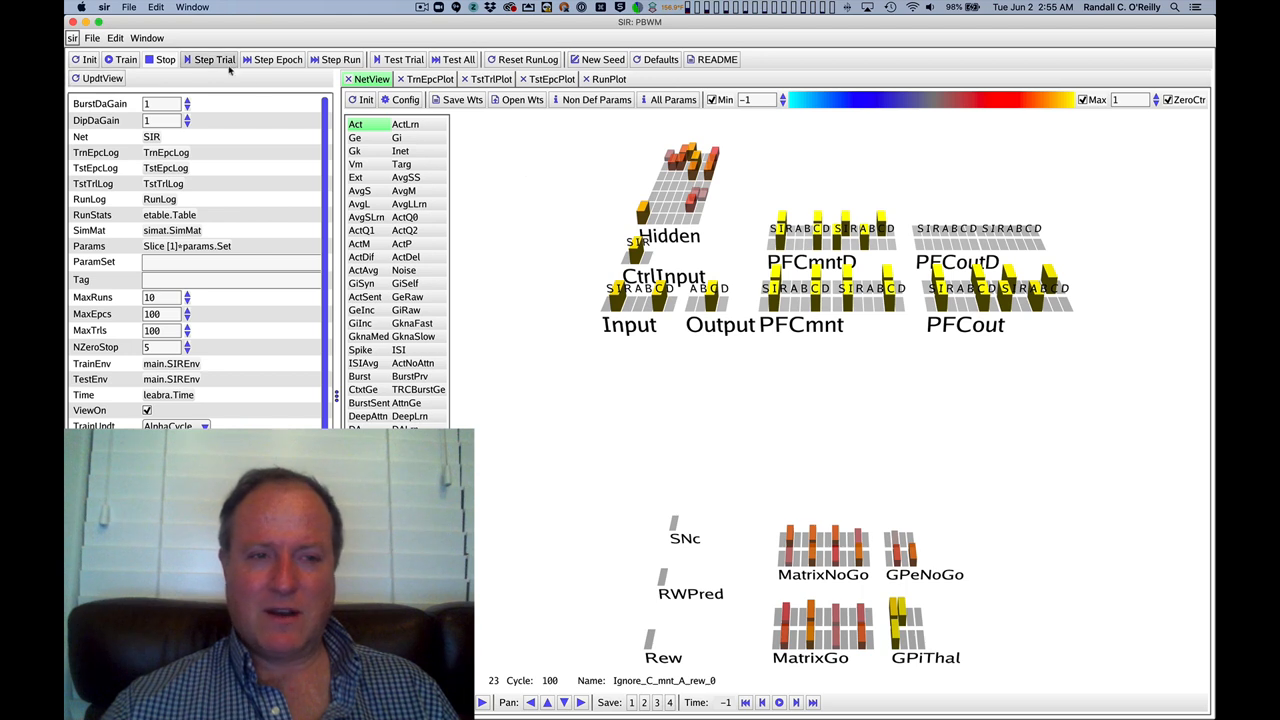
left_click(214, 59)
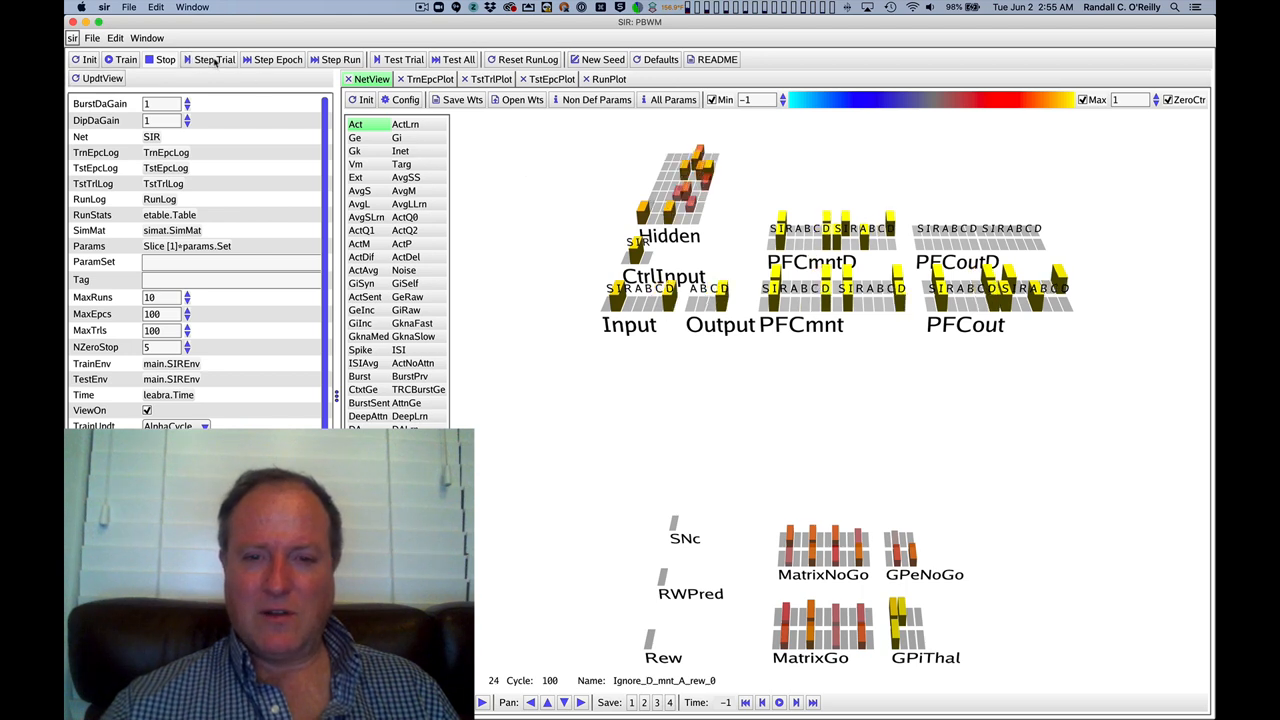
left_click(213, 59)
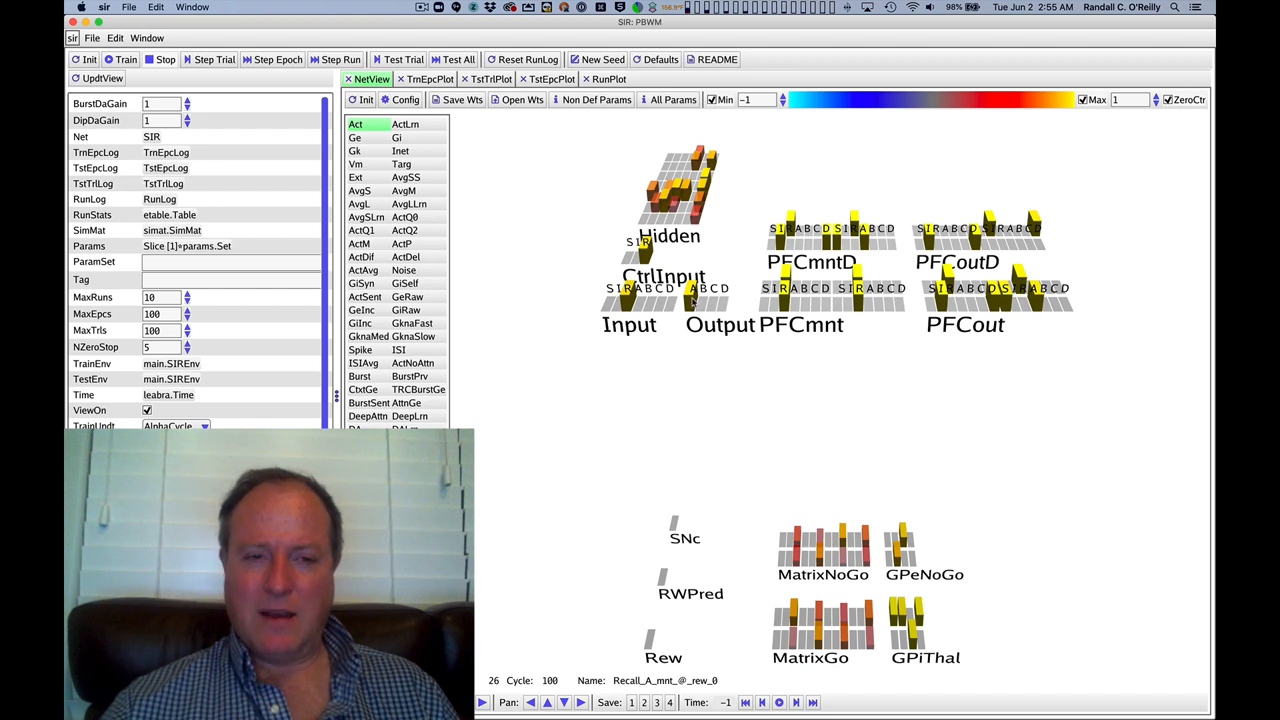
- Switch the NetView display variable from Act to ActM for trial 26
left_click(358, 243)
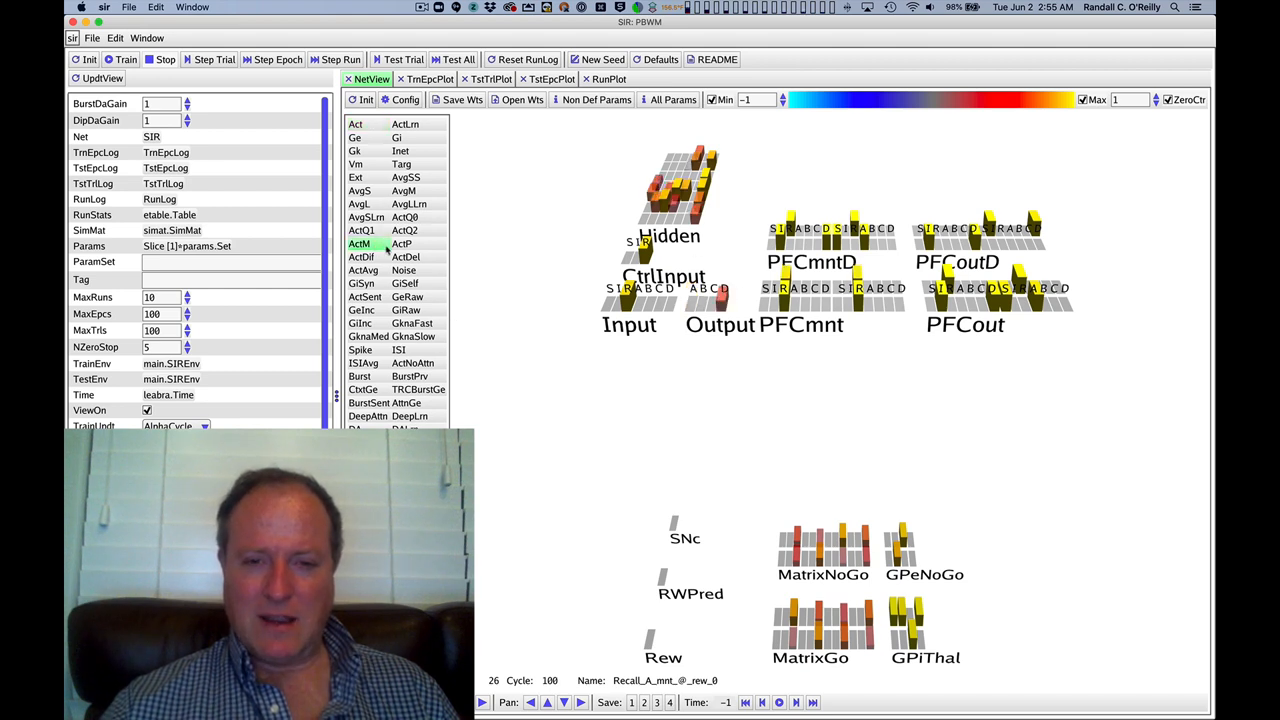
mouse_move(710, 300)
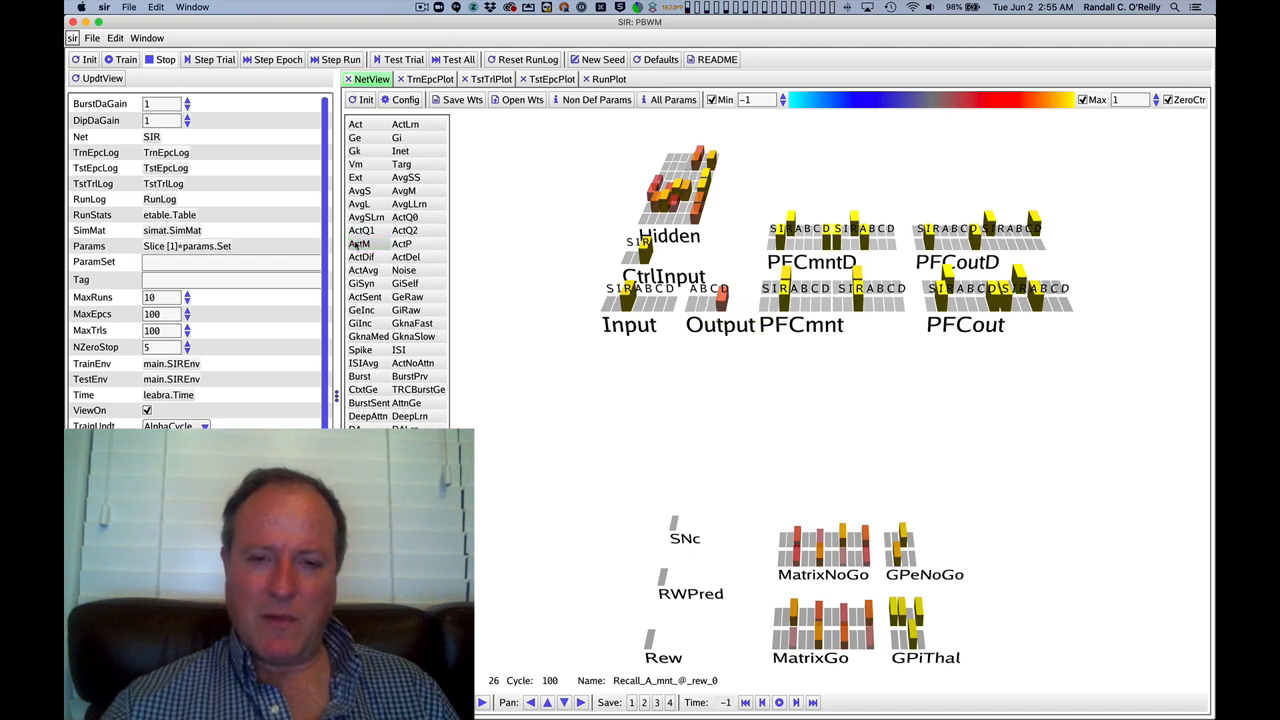
left_click(359, 244)
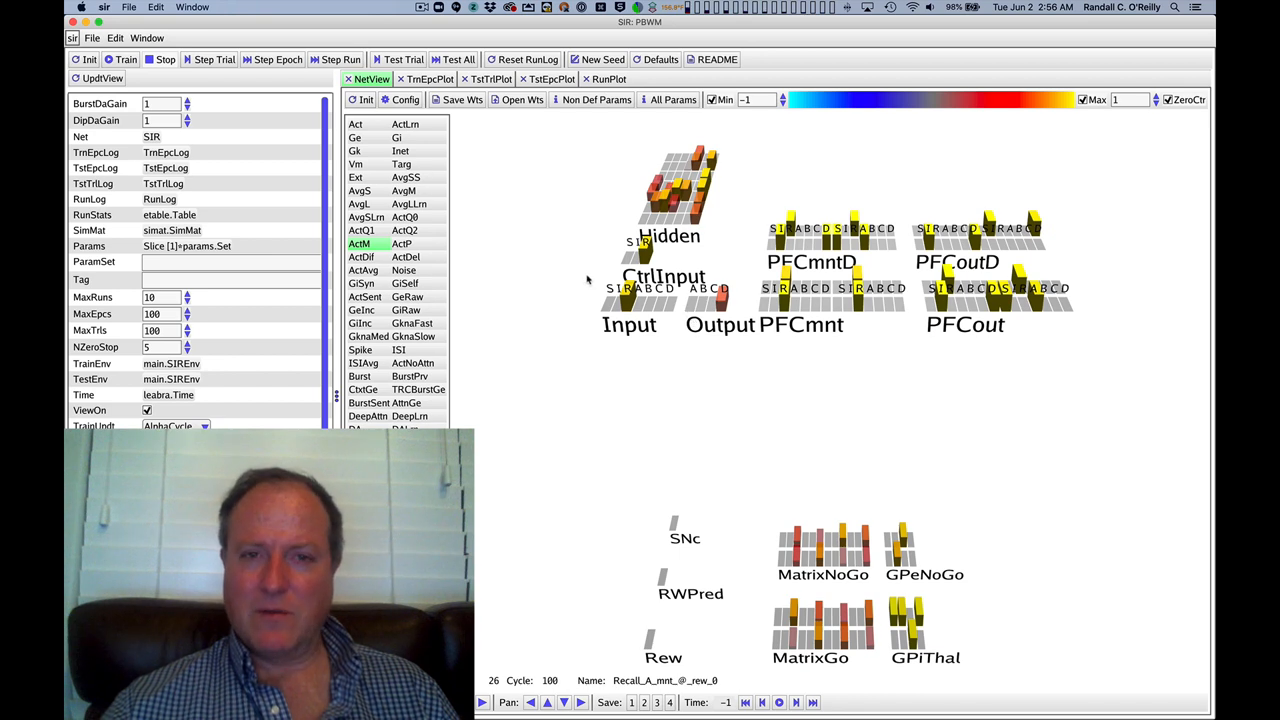
mouse_move(645, 401)
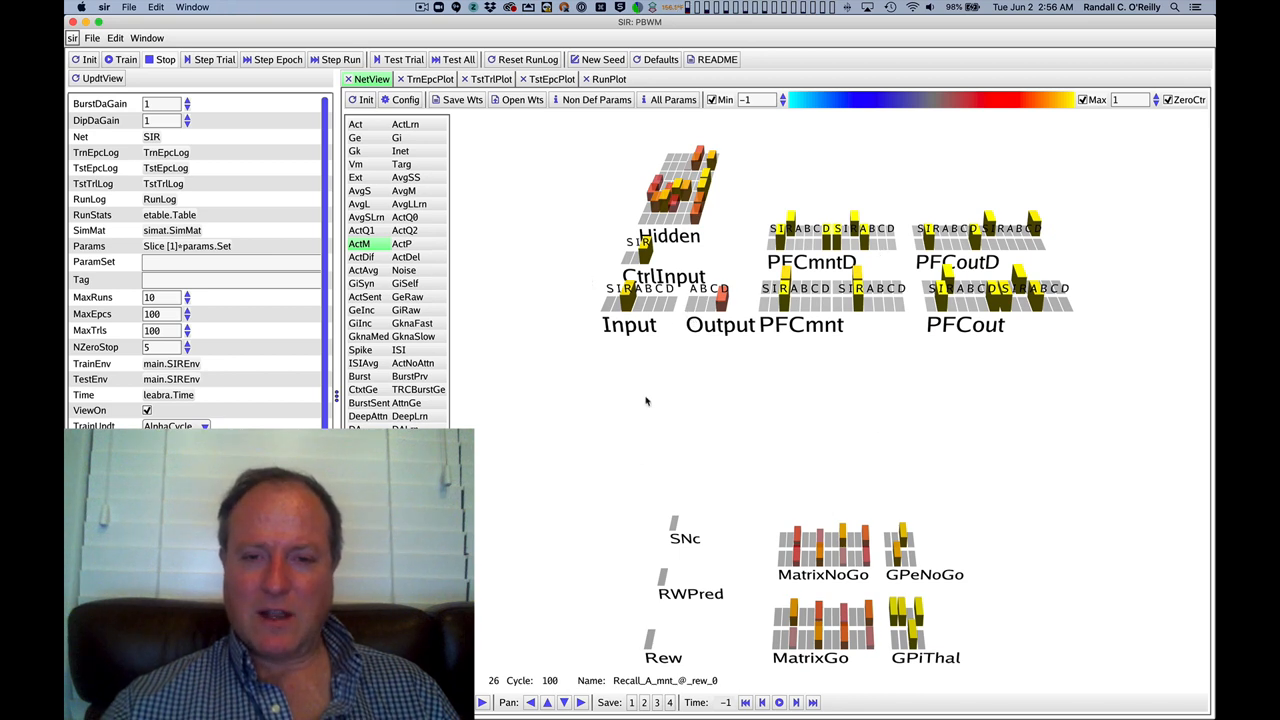
mouse_move(1007, 431)
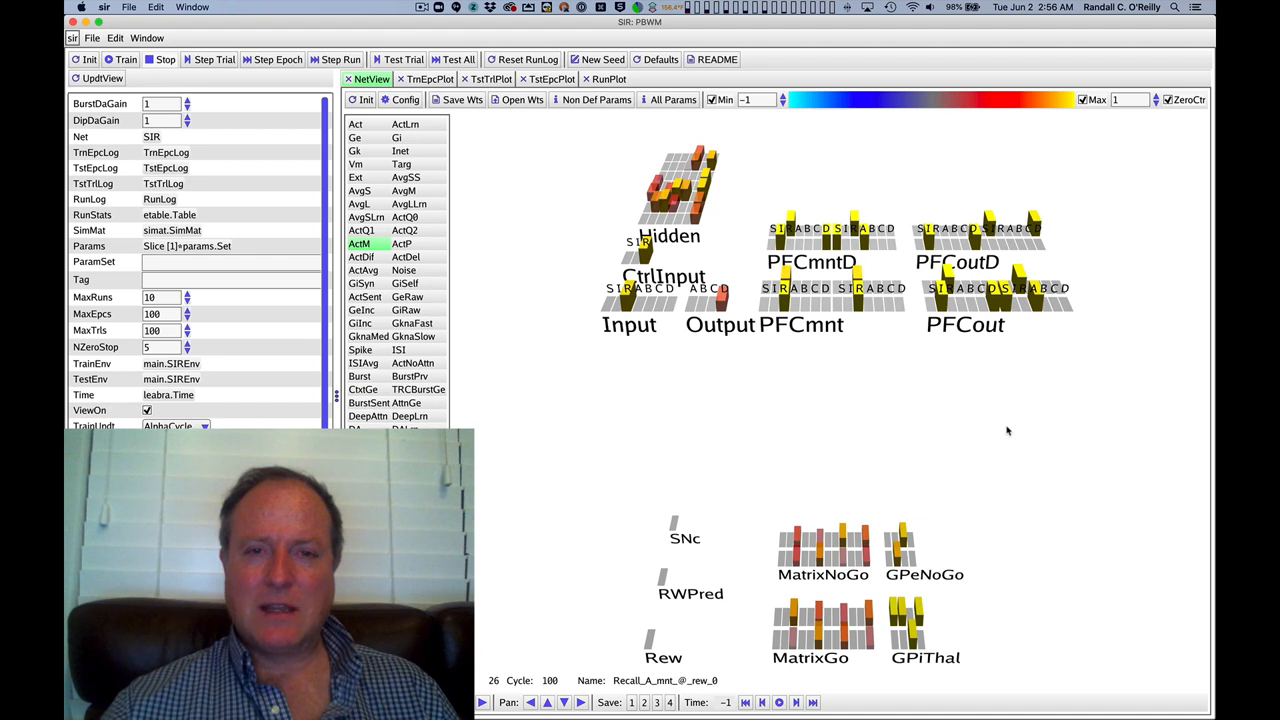
mouse_move(967, 502)
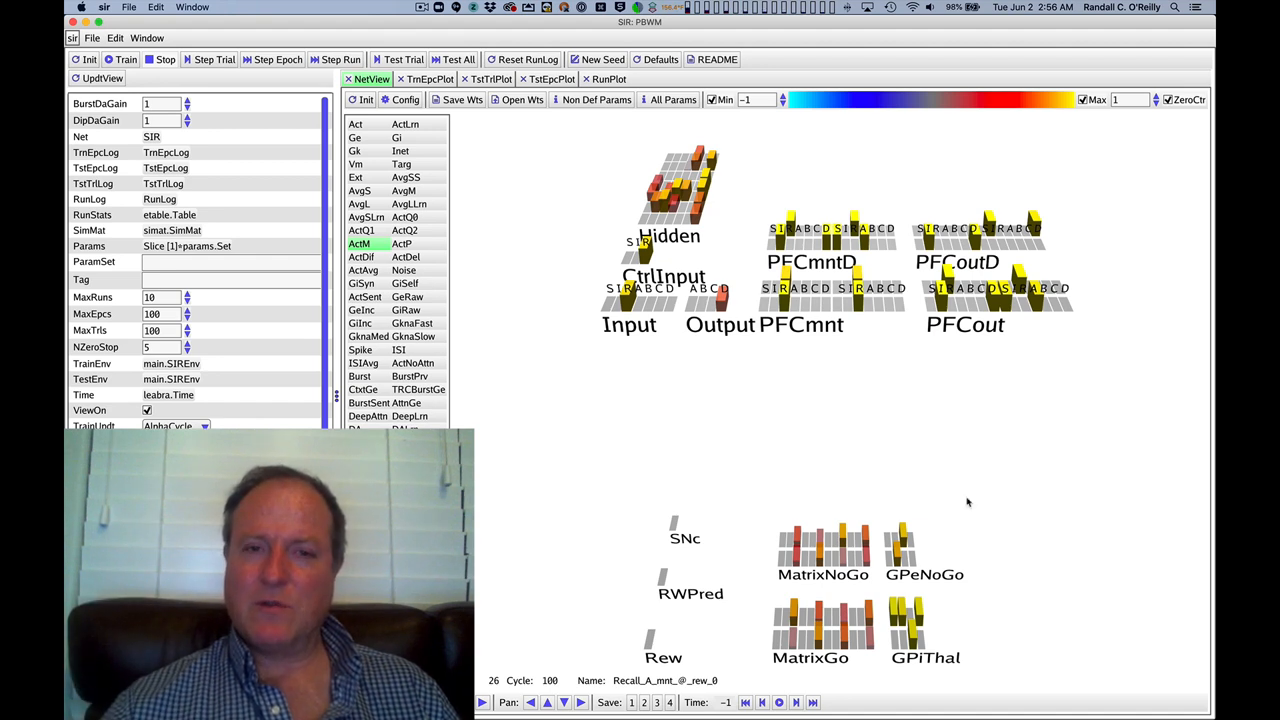
mouse_move(938, 555)
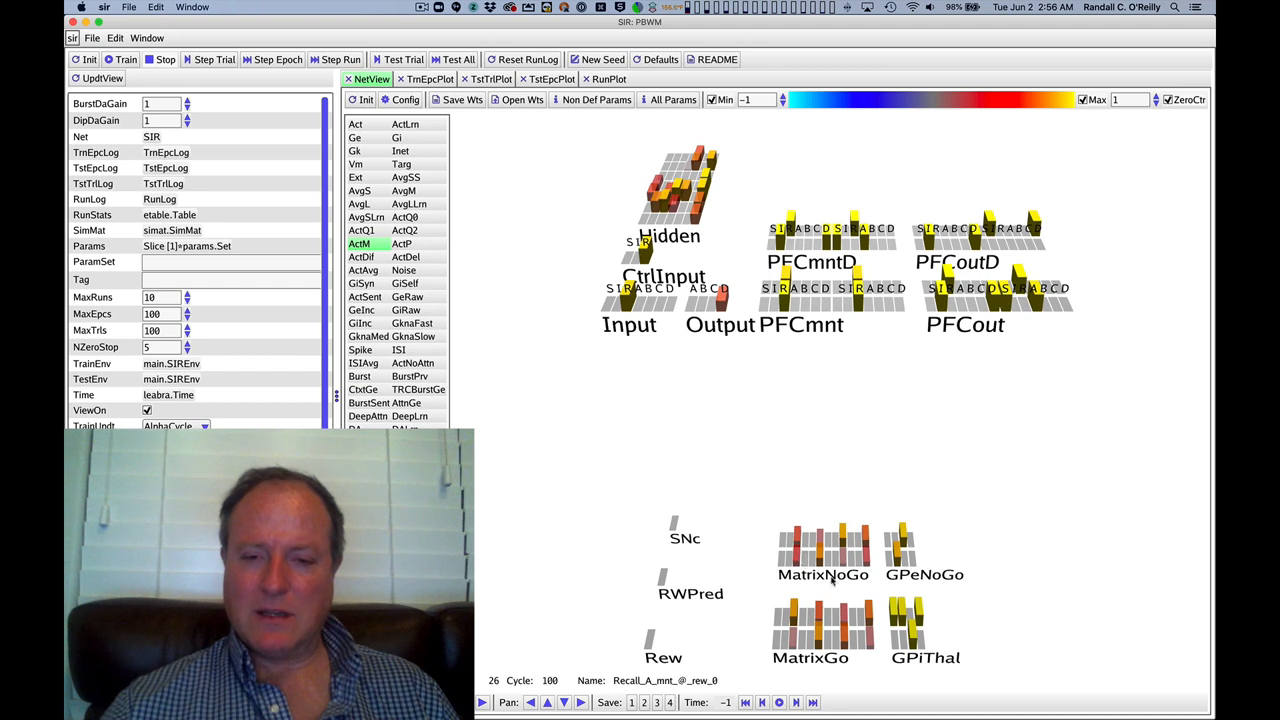
mouse_move(835, 580)
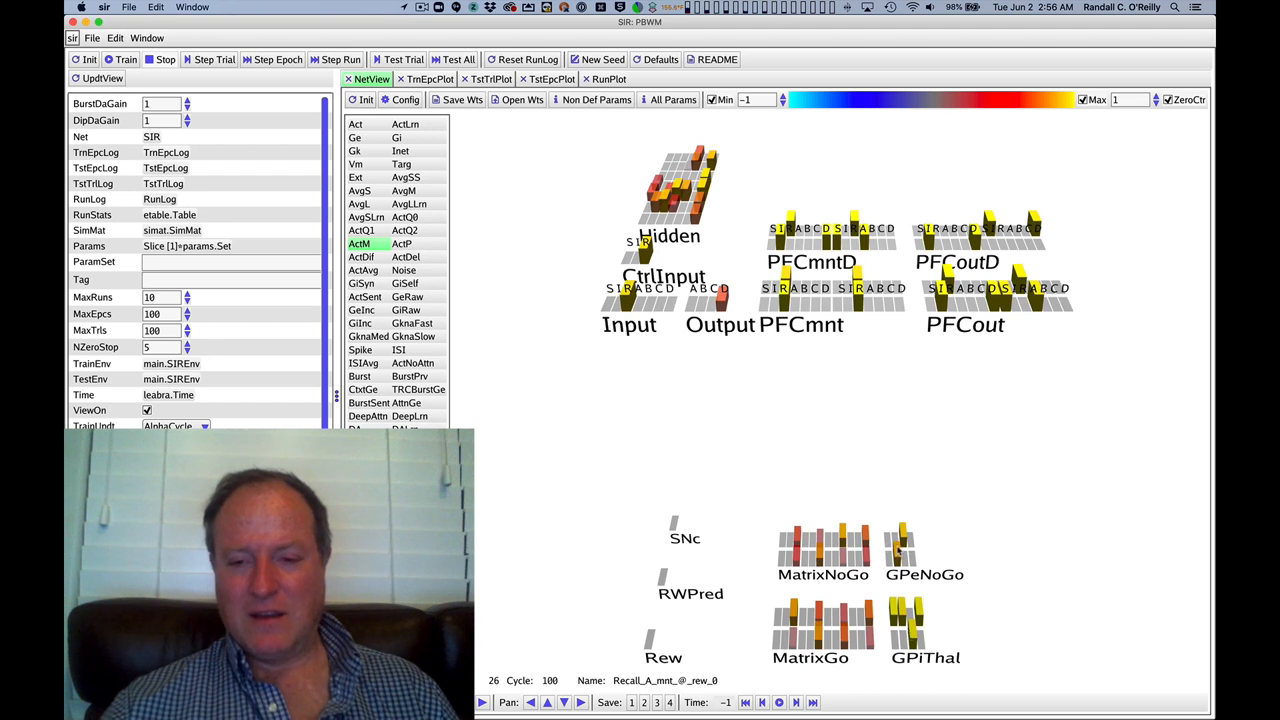
mouse_move(902, 545)
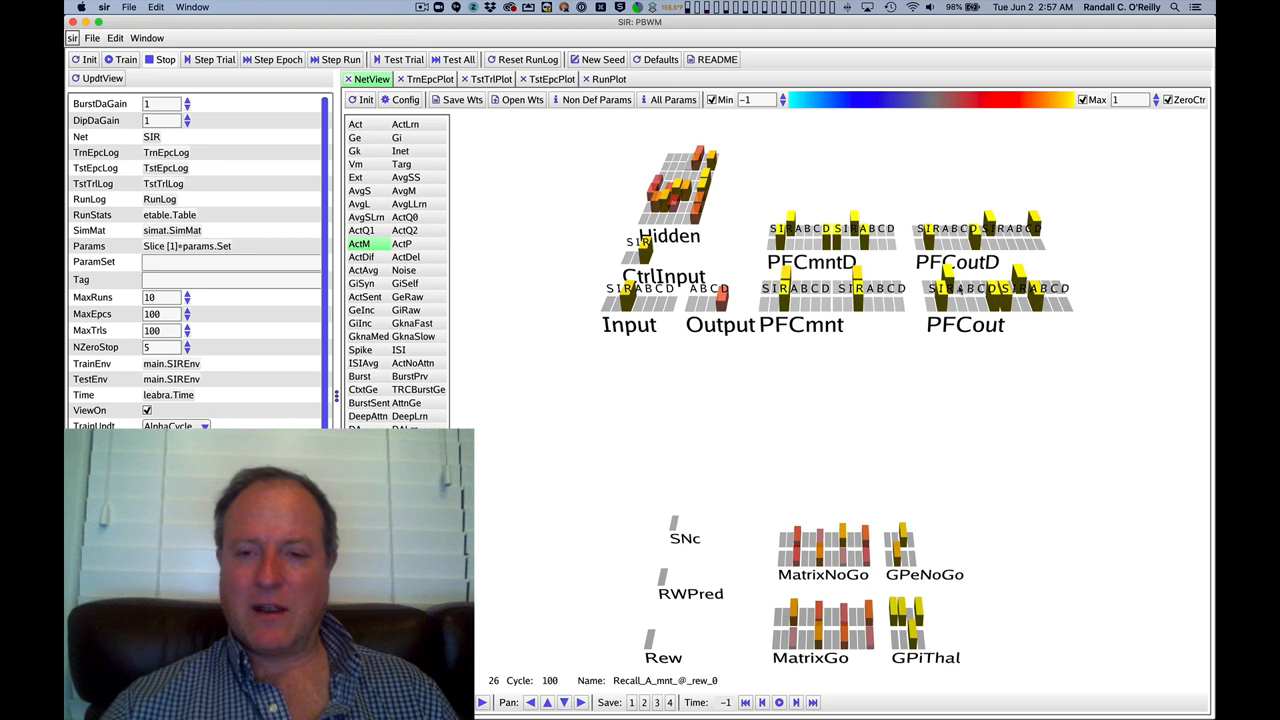
mouse_move(893, 338)
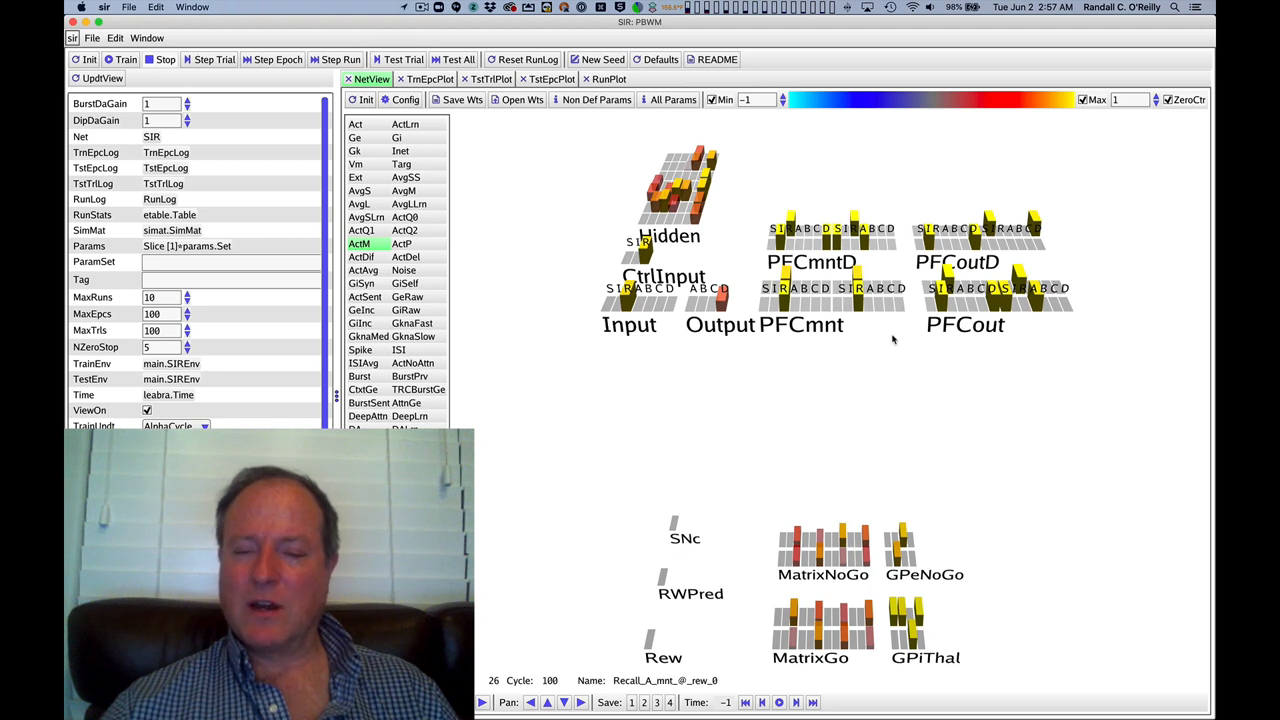
mouse_move(817, 308)
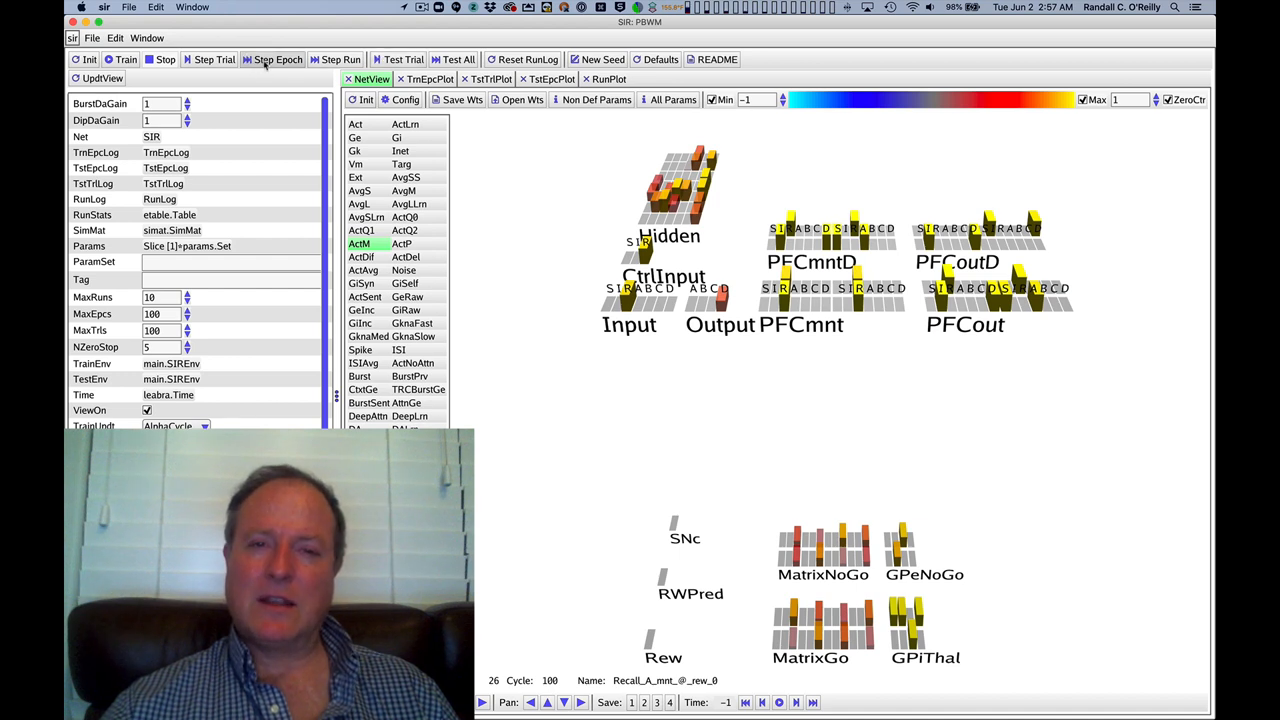
mouse_move(277, 59)
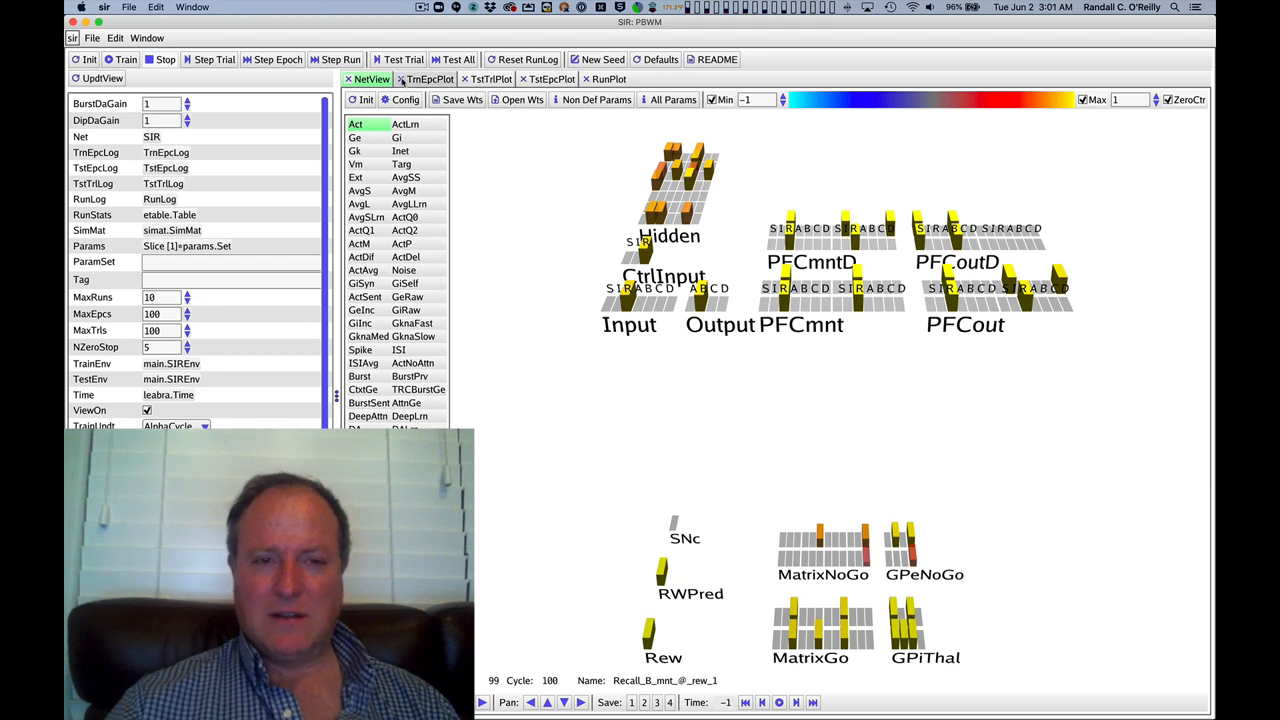
- Show the TrnEpcPlot of PctErr, AbsDA and RewPred
left_click(428, 79)
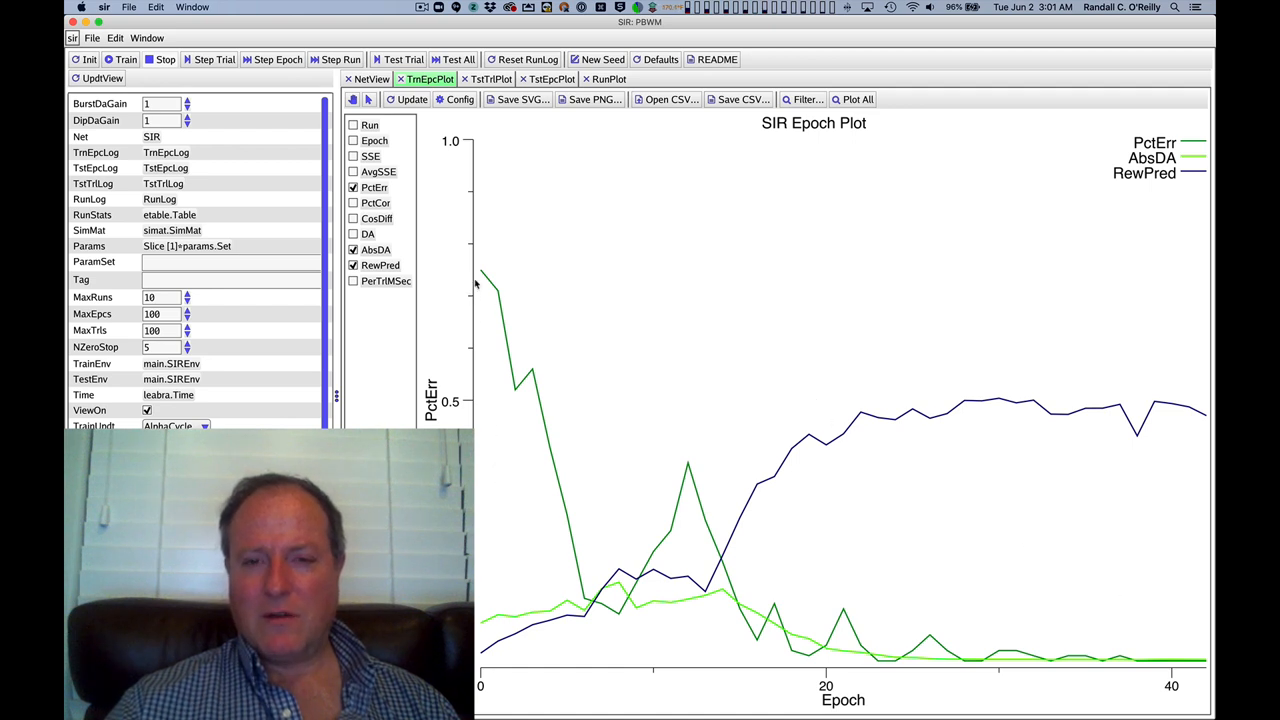
mouse_move(620, 583)
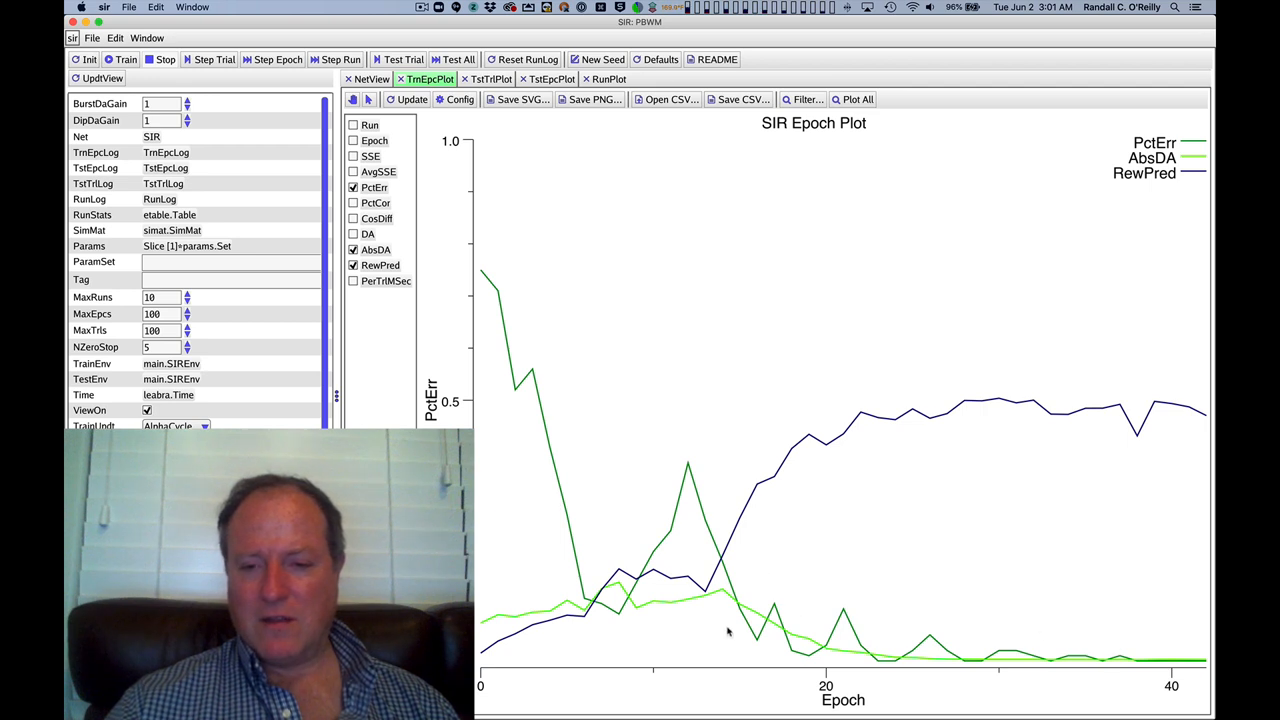
mouse_move(892, 267)
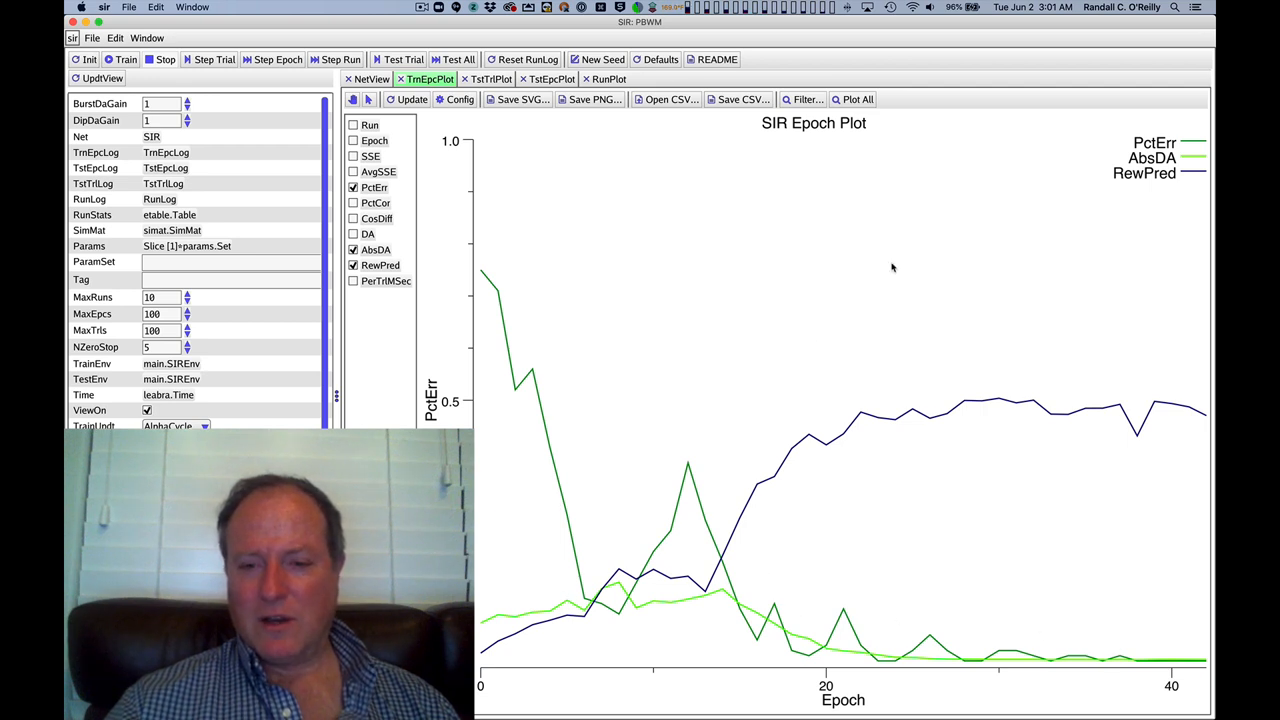
mouse_move(717, 595)
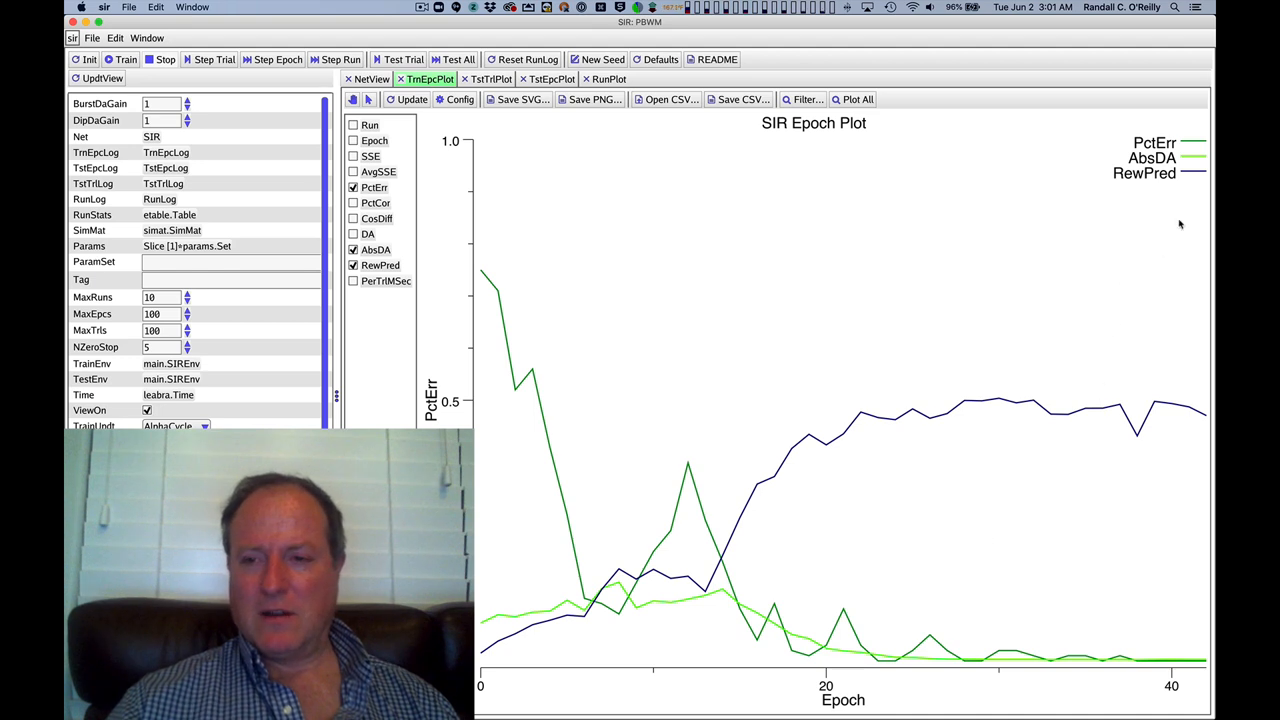
mouse_move(758, 517)
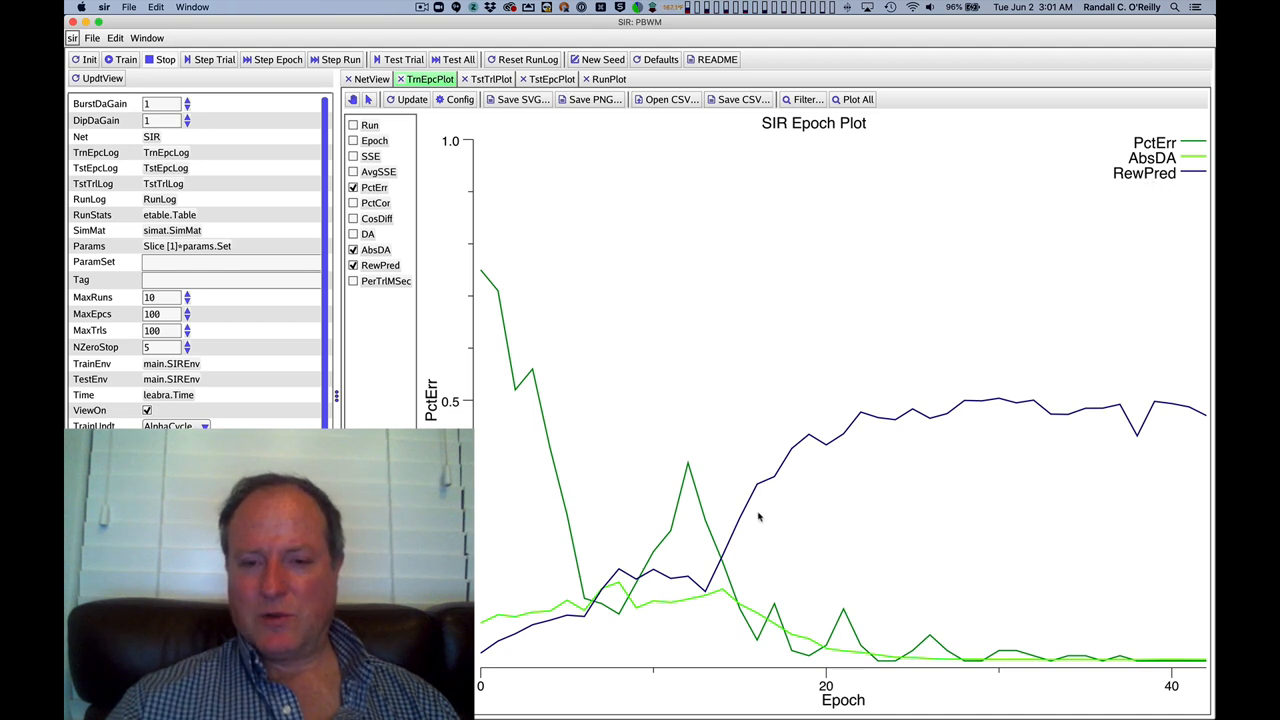
mouse_move(1028, 388)
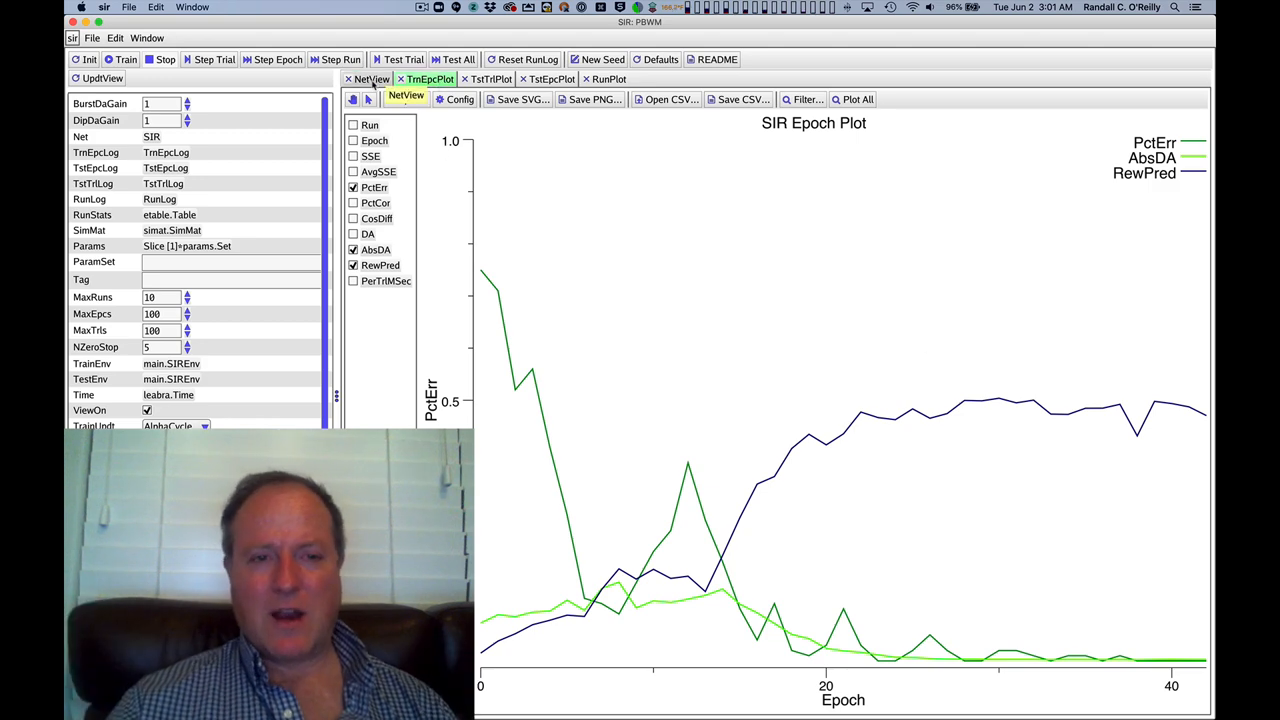
left_click(372, 79)
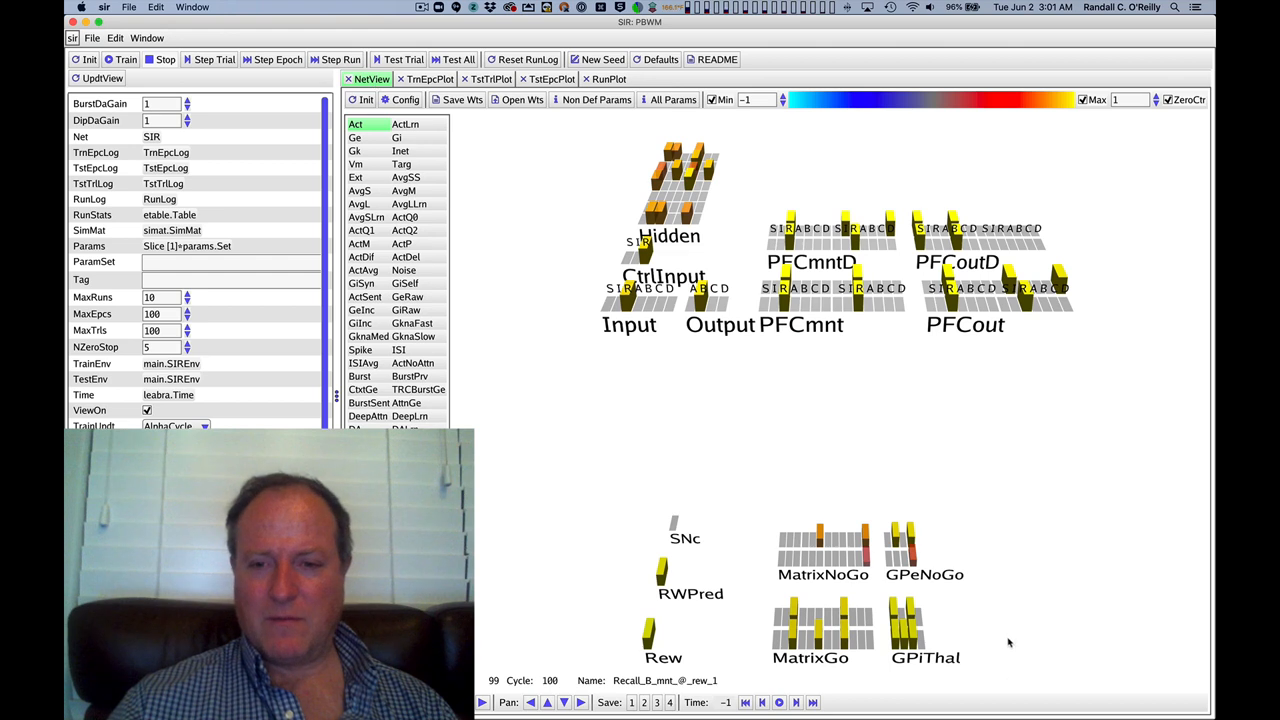
left_click(208, 59)
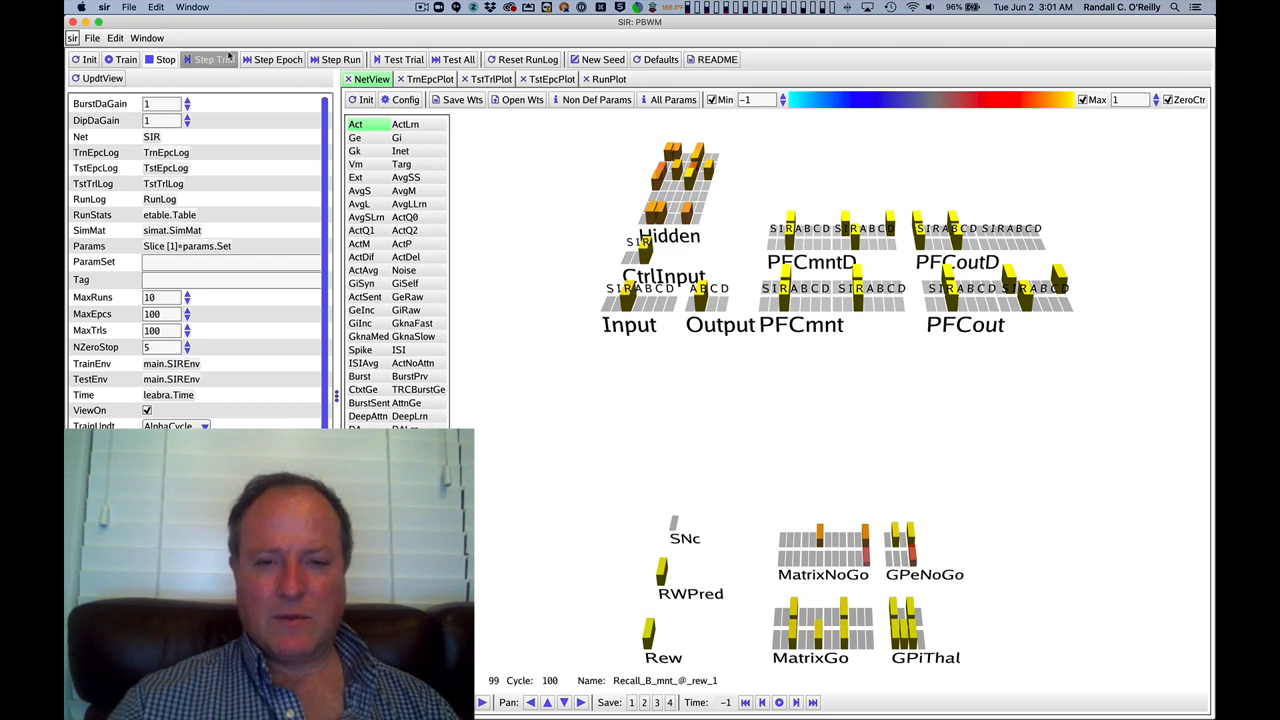
left_click(208, 59)
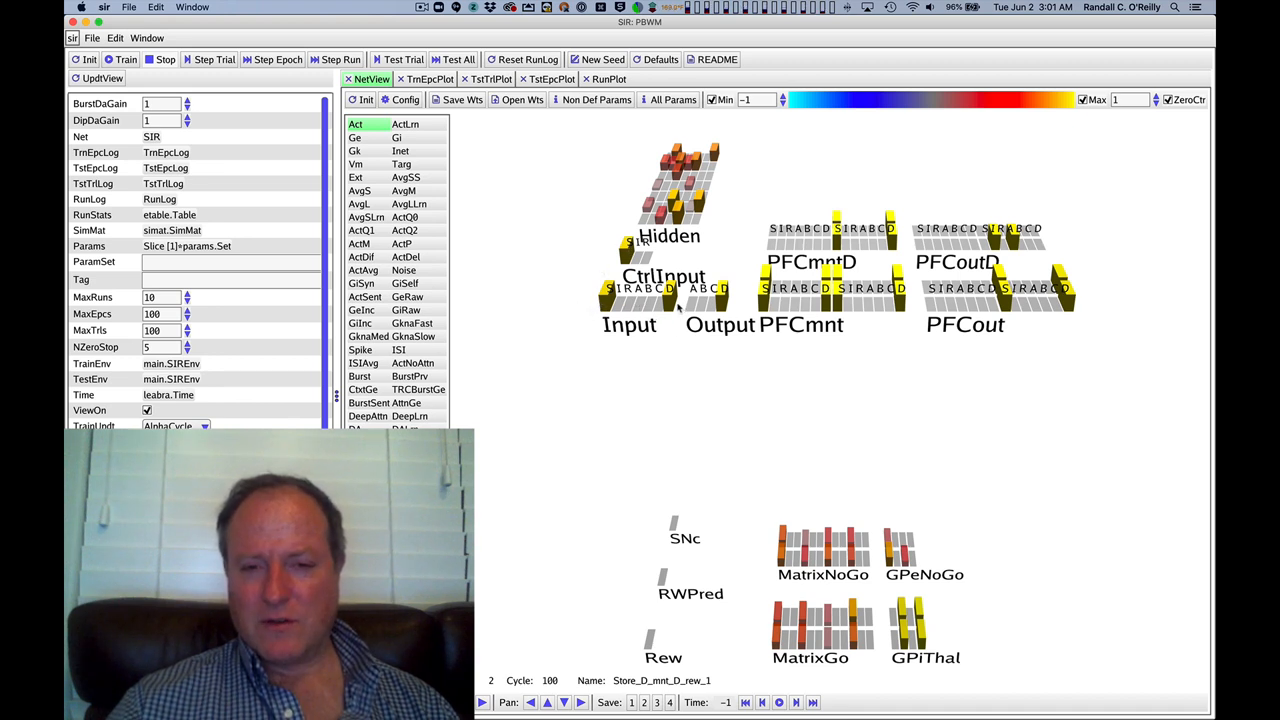
mouse_move(865, 305)
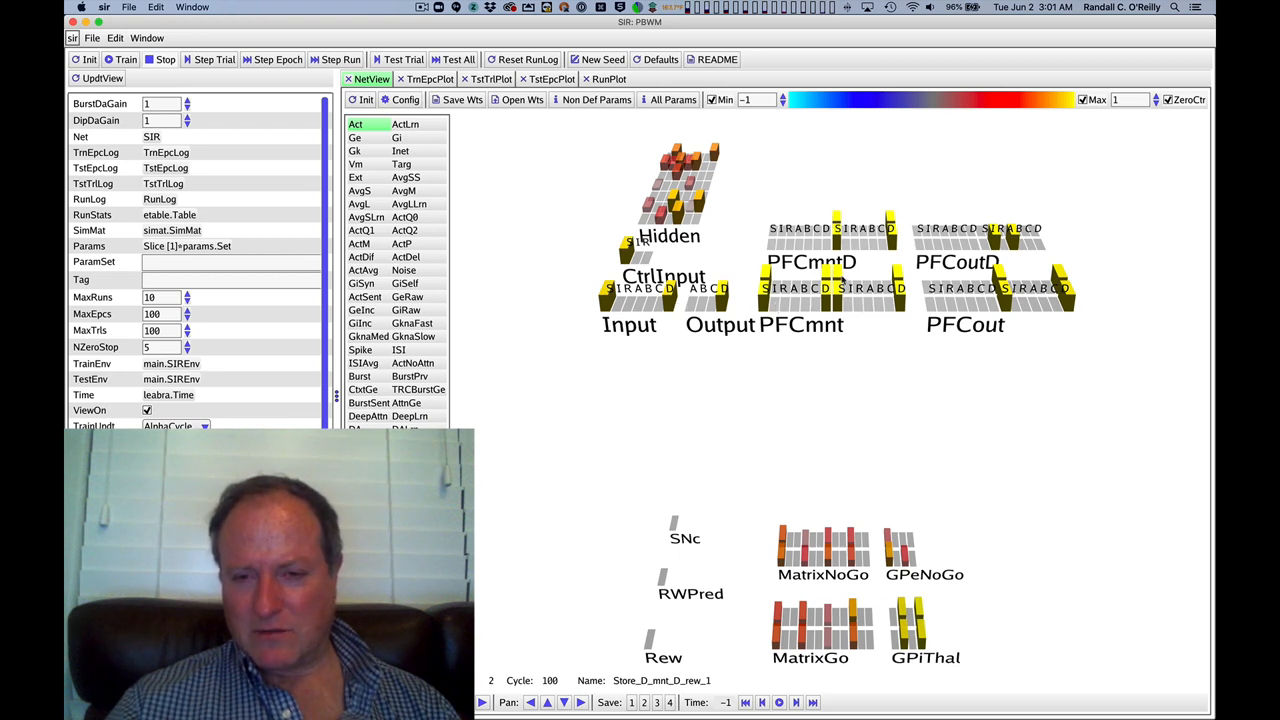
mouse_move(892, 315)
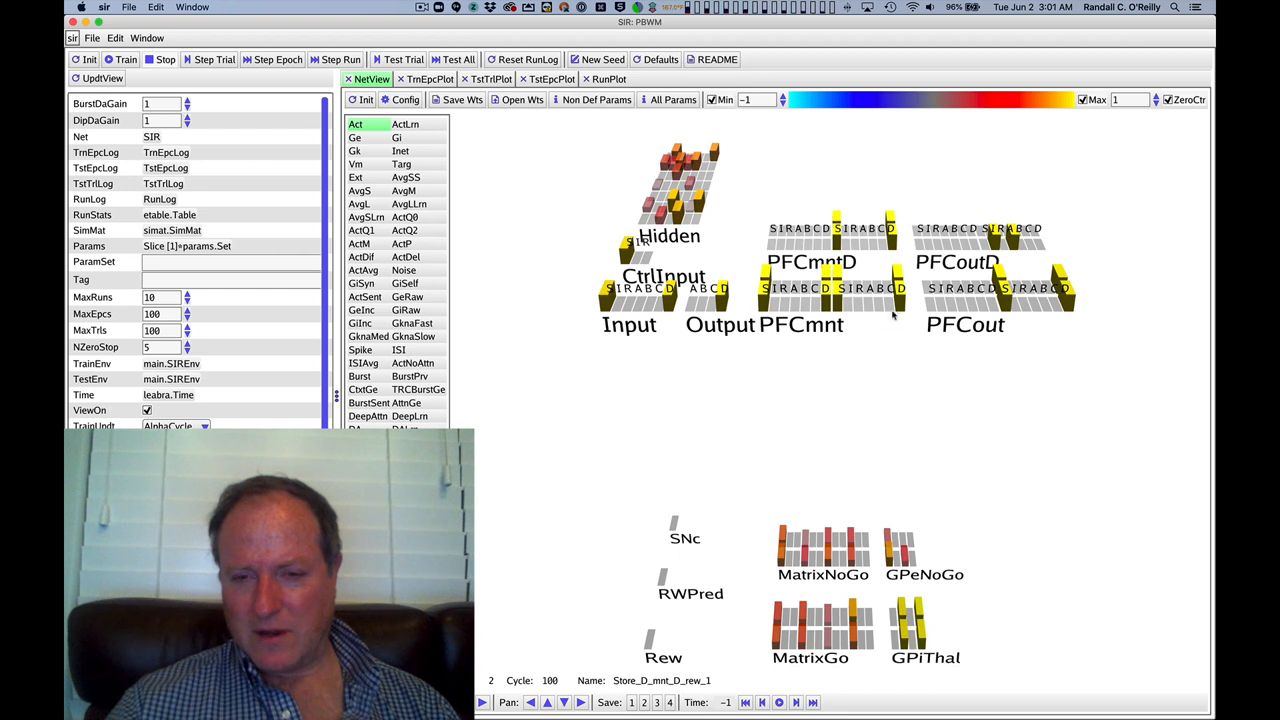
mouse_move(813, 205)
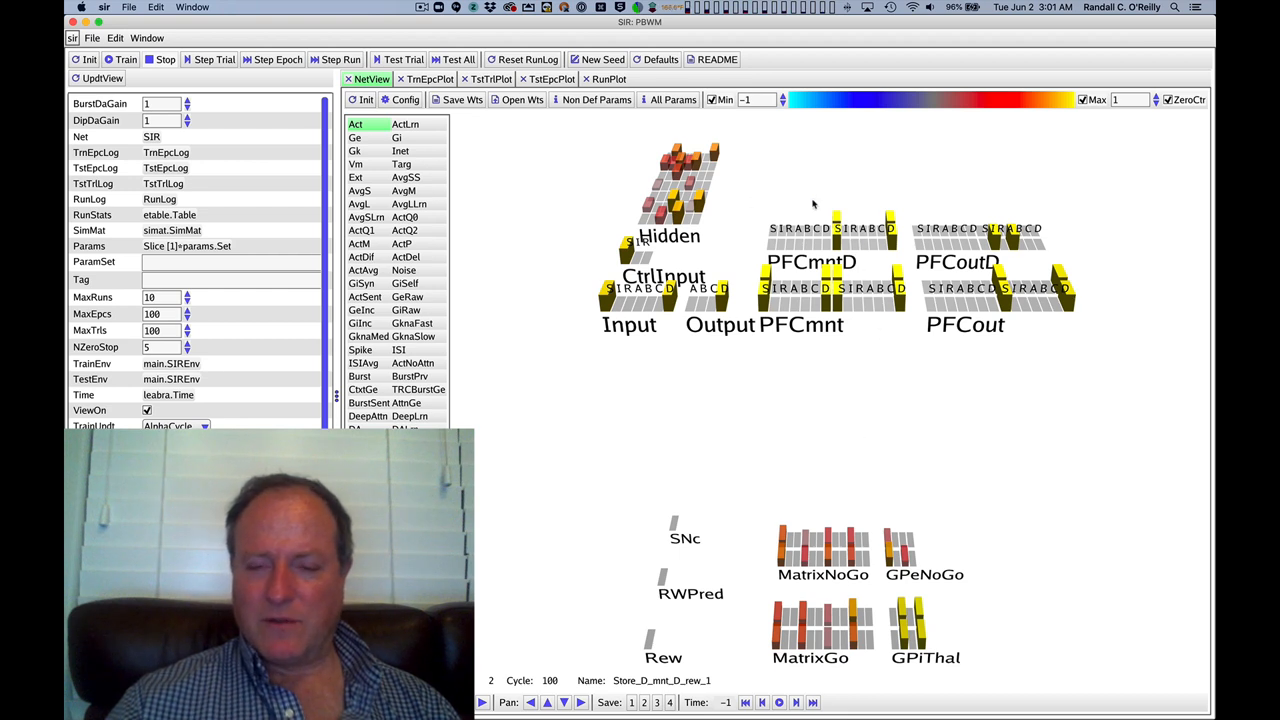
mouse_move(876, 318)
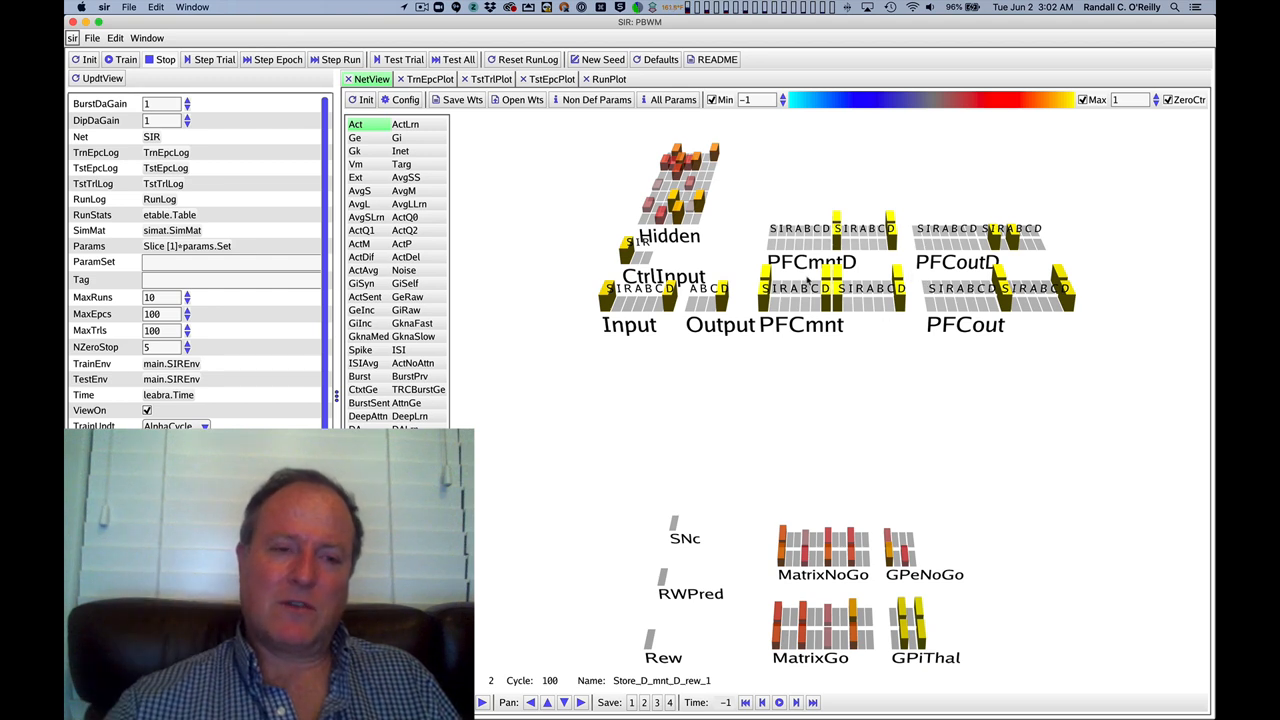
mouse_move(812, 280)
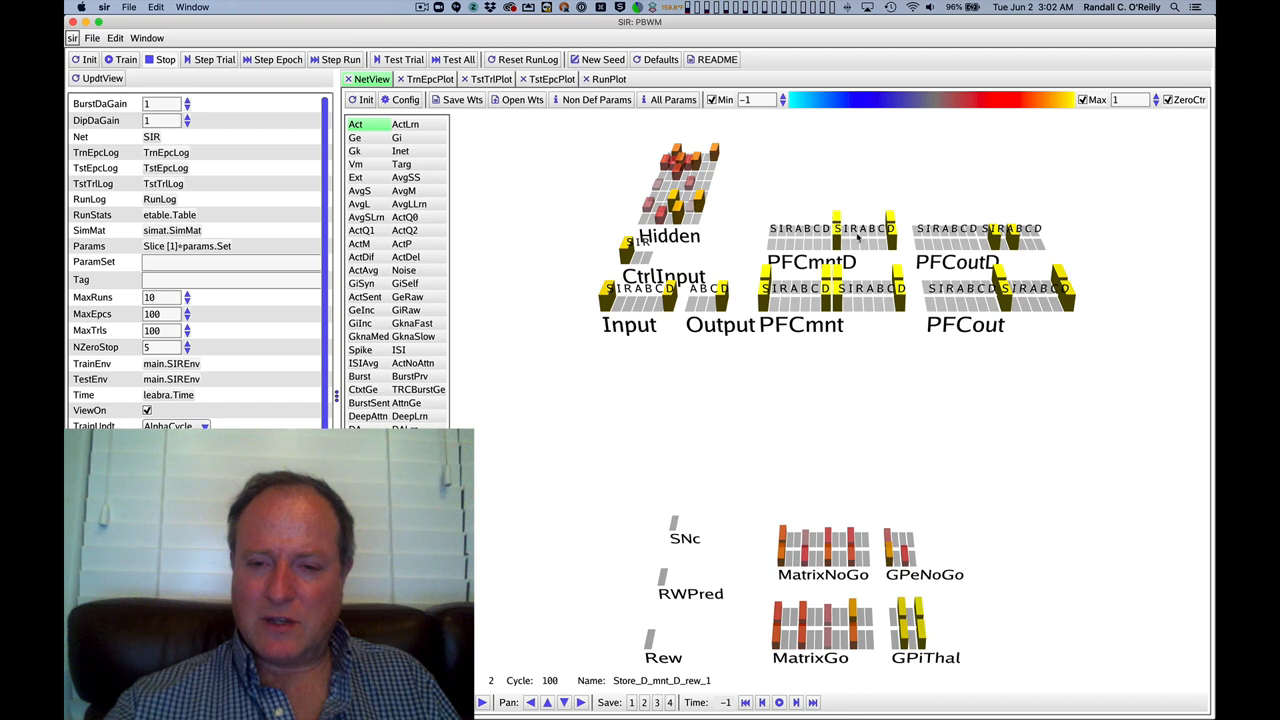
mouse_move(868, 222)
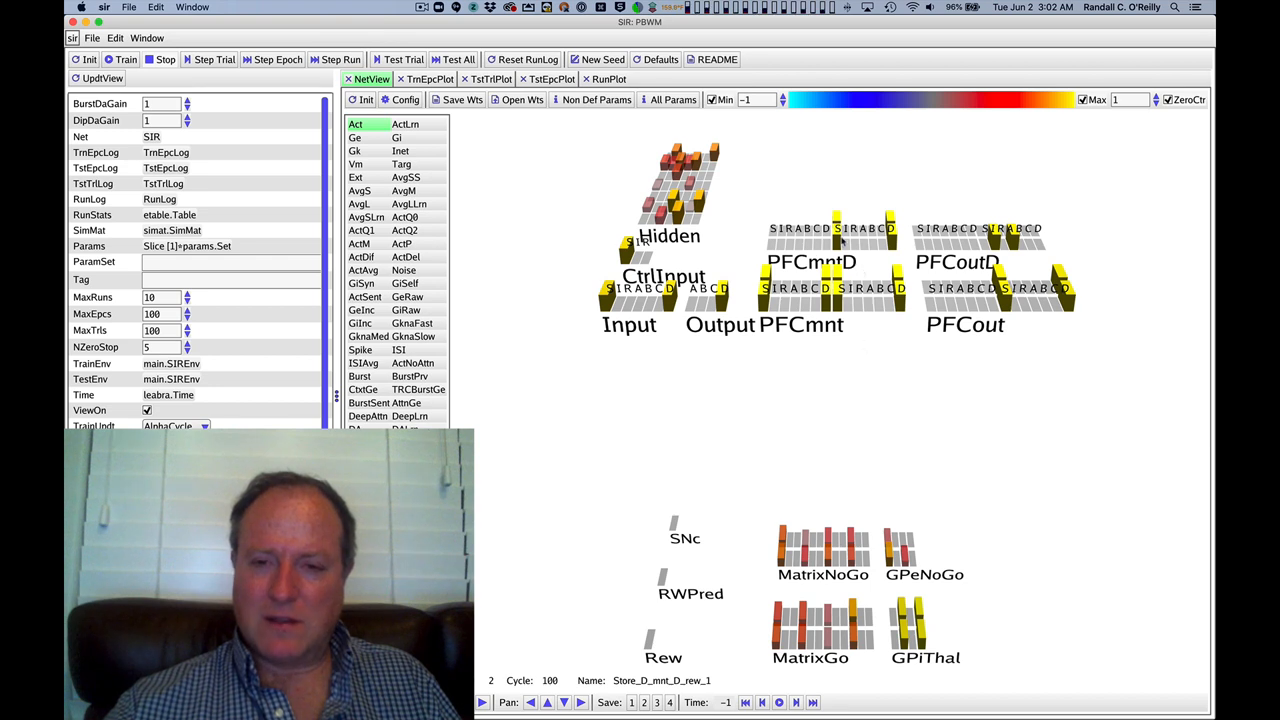
mouse_move(876, 531)
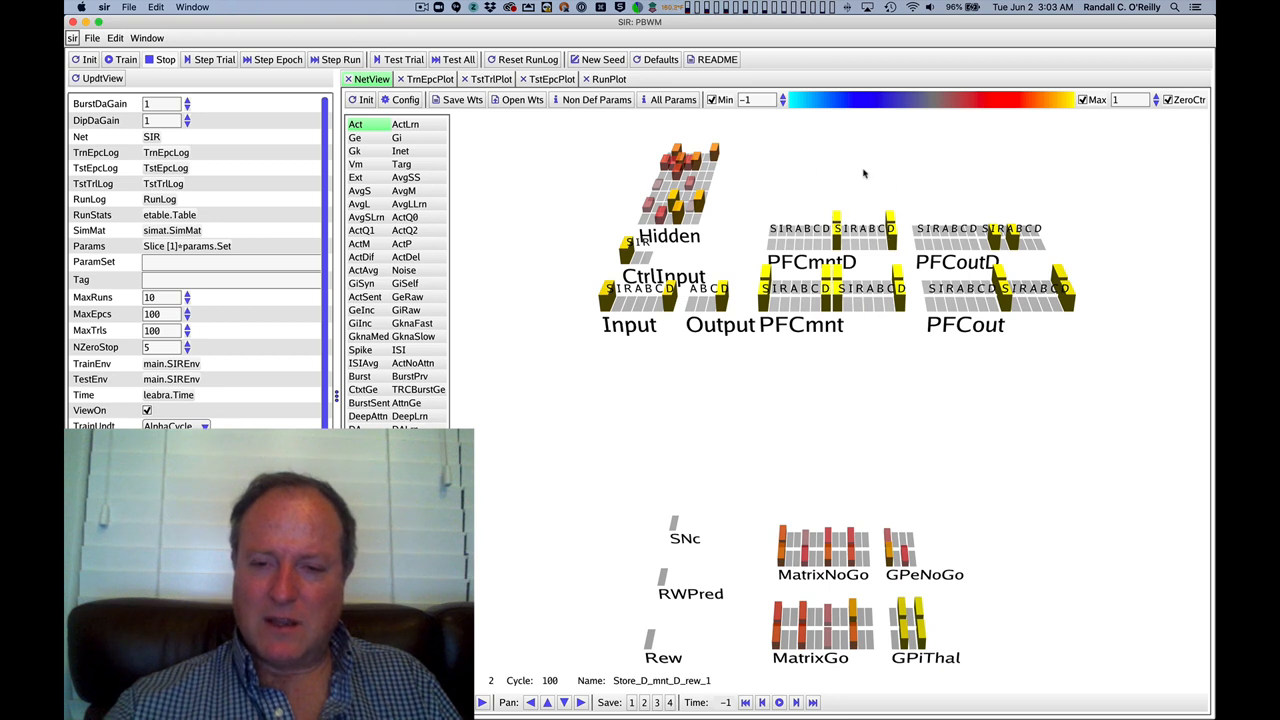
mouse_move(918, 672)
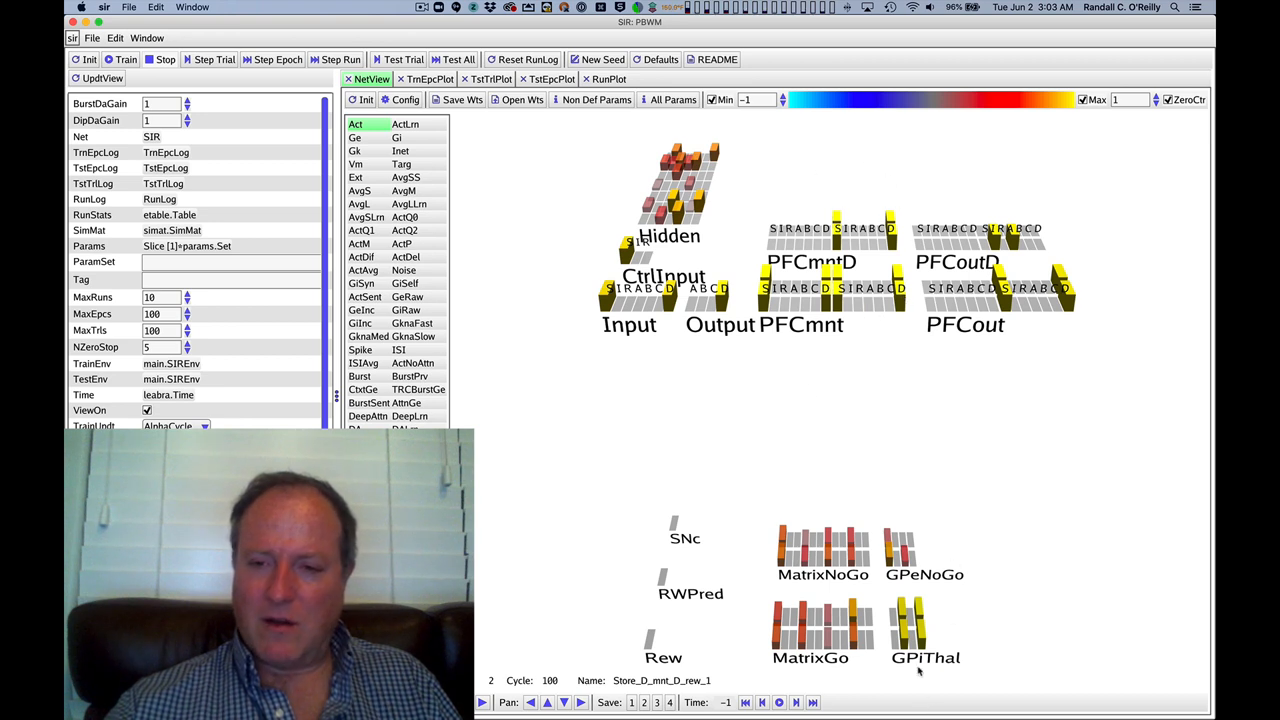
mouse_move(1037, 203)
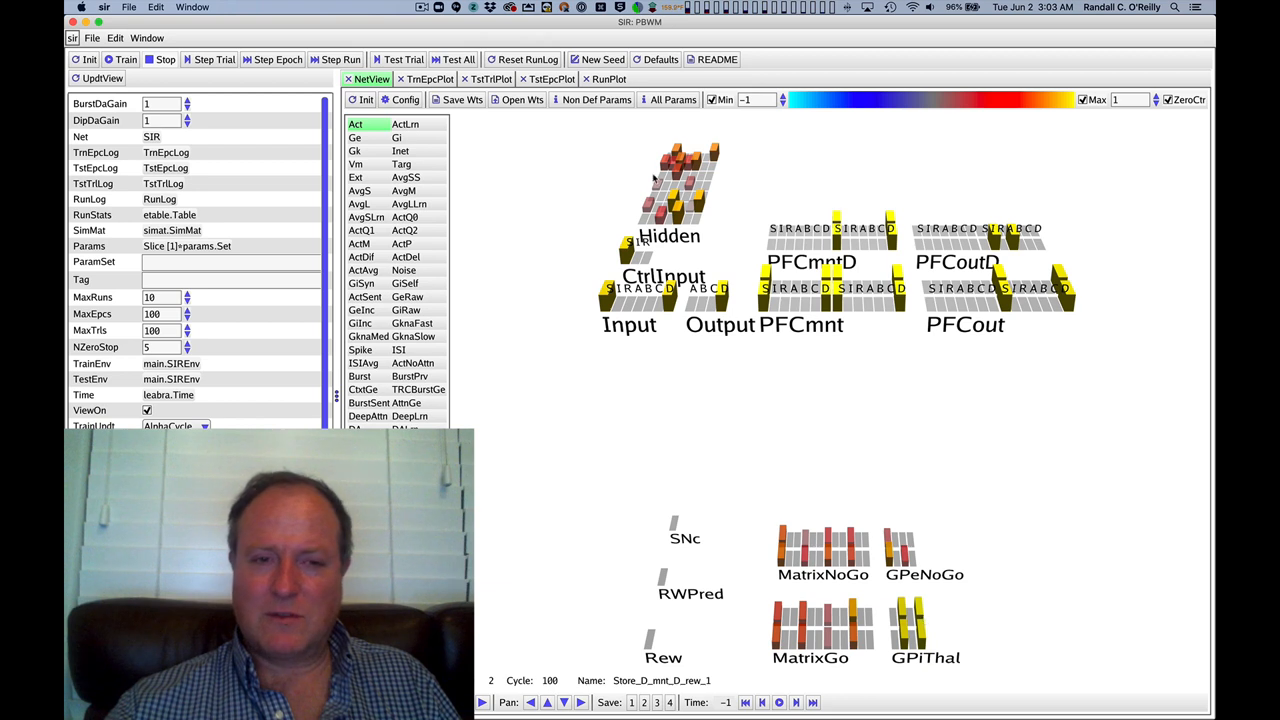
mouse_move(878, 268)
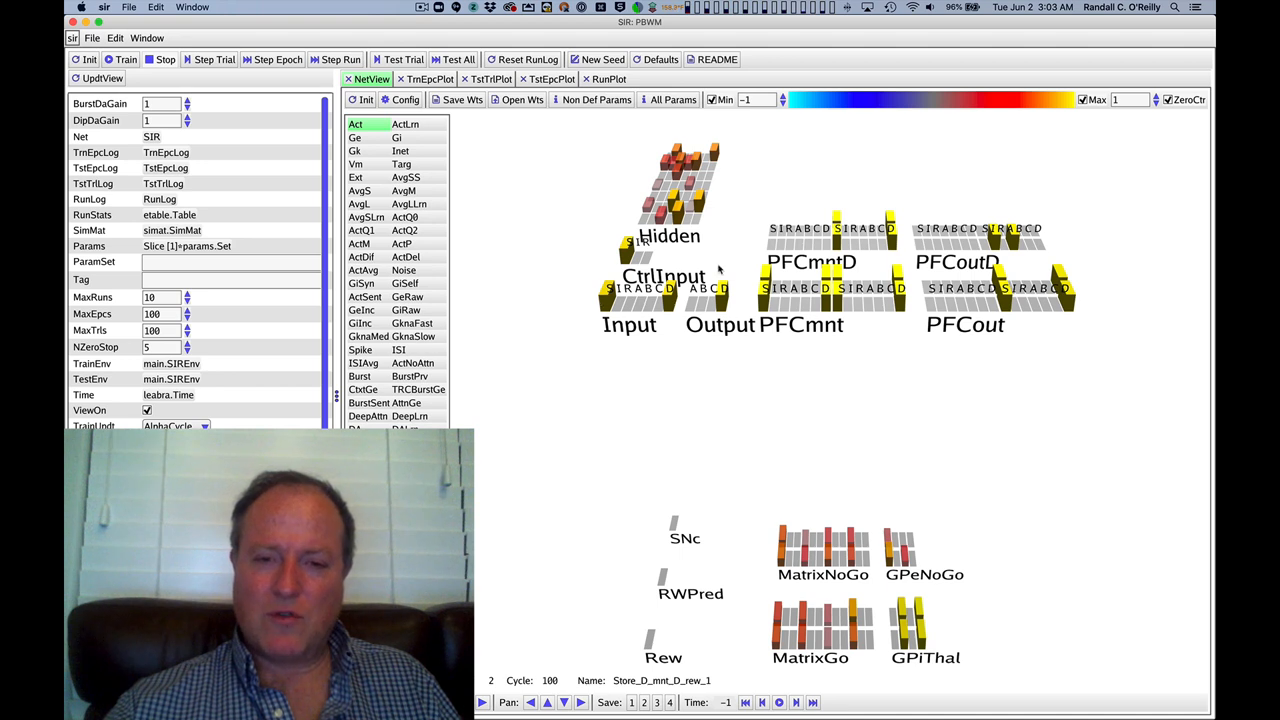
mouse_move(880, 258)
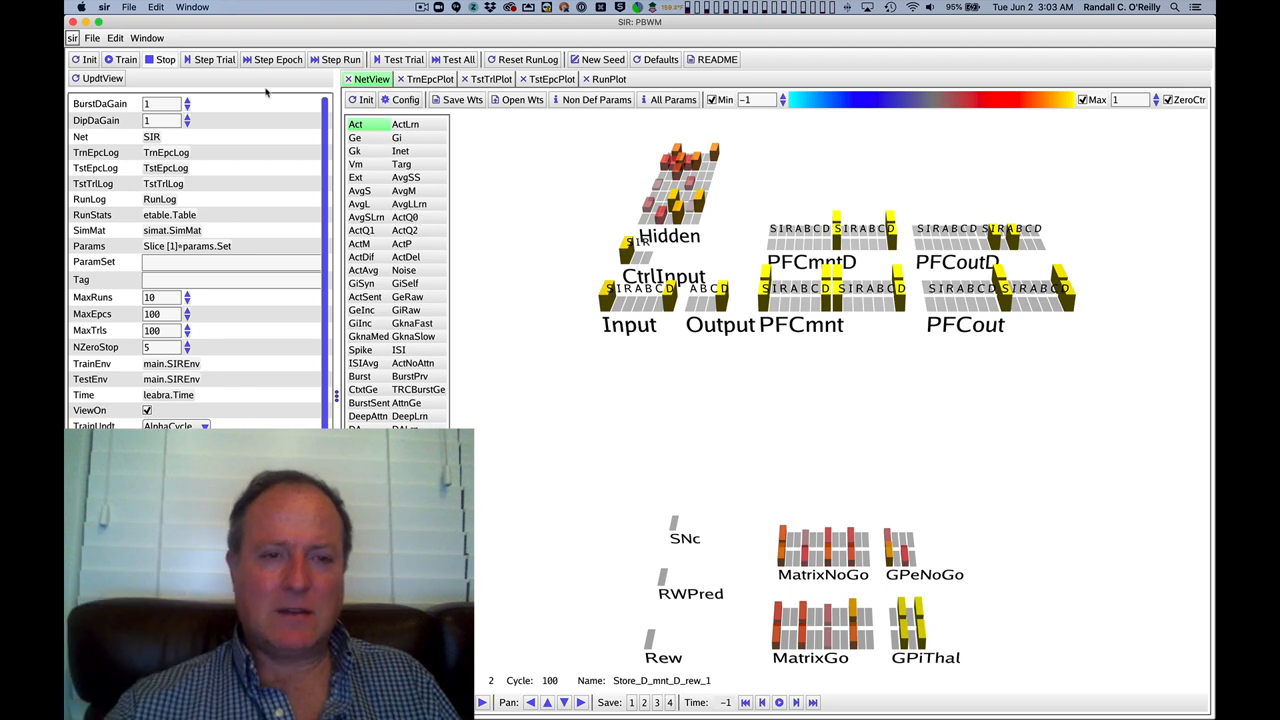
left_click(207, 59)
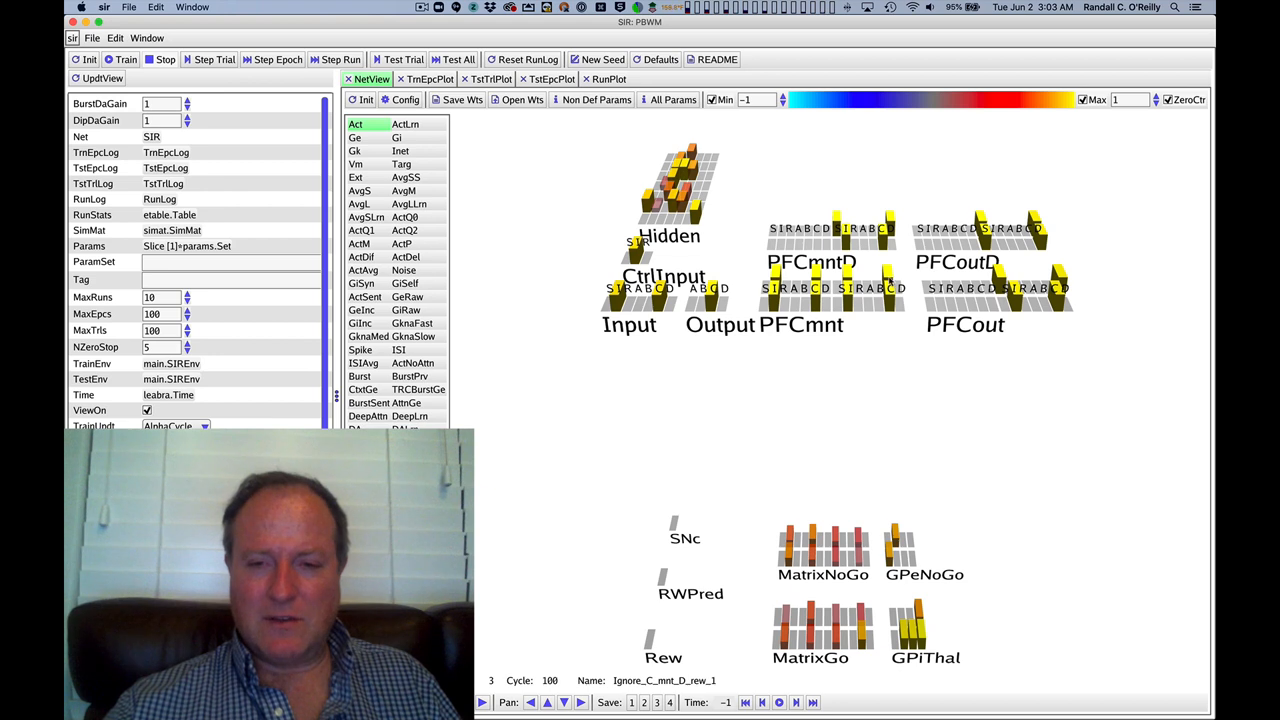
mouse_move(848, 238)
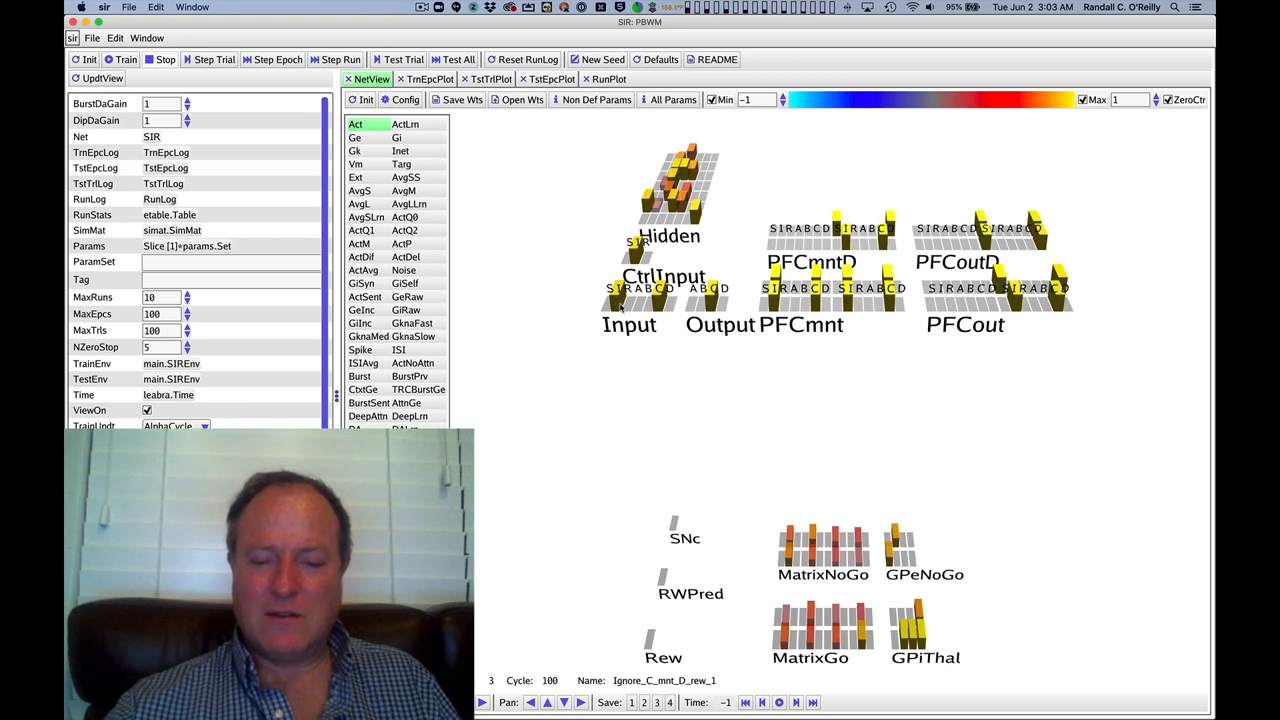
mouse_move(900, 252)
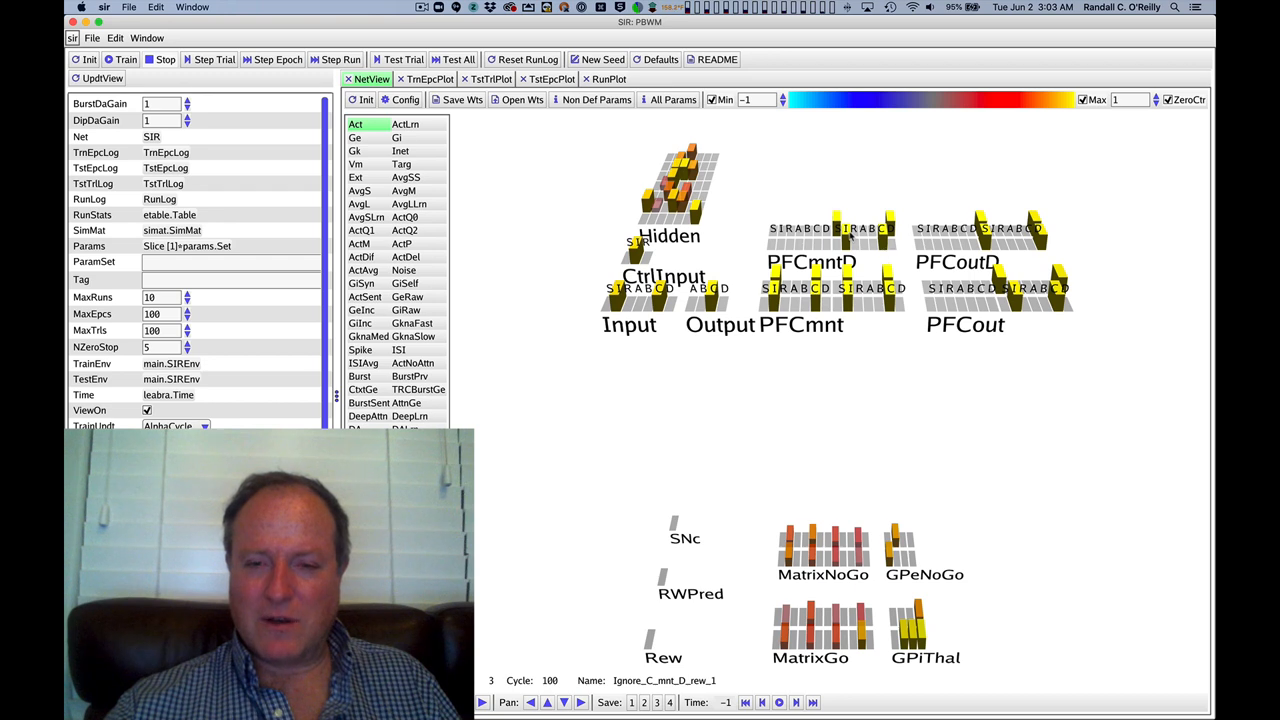
mouse_move(865, 245)
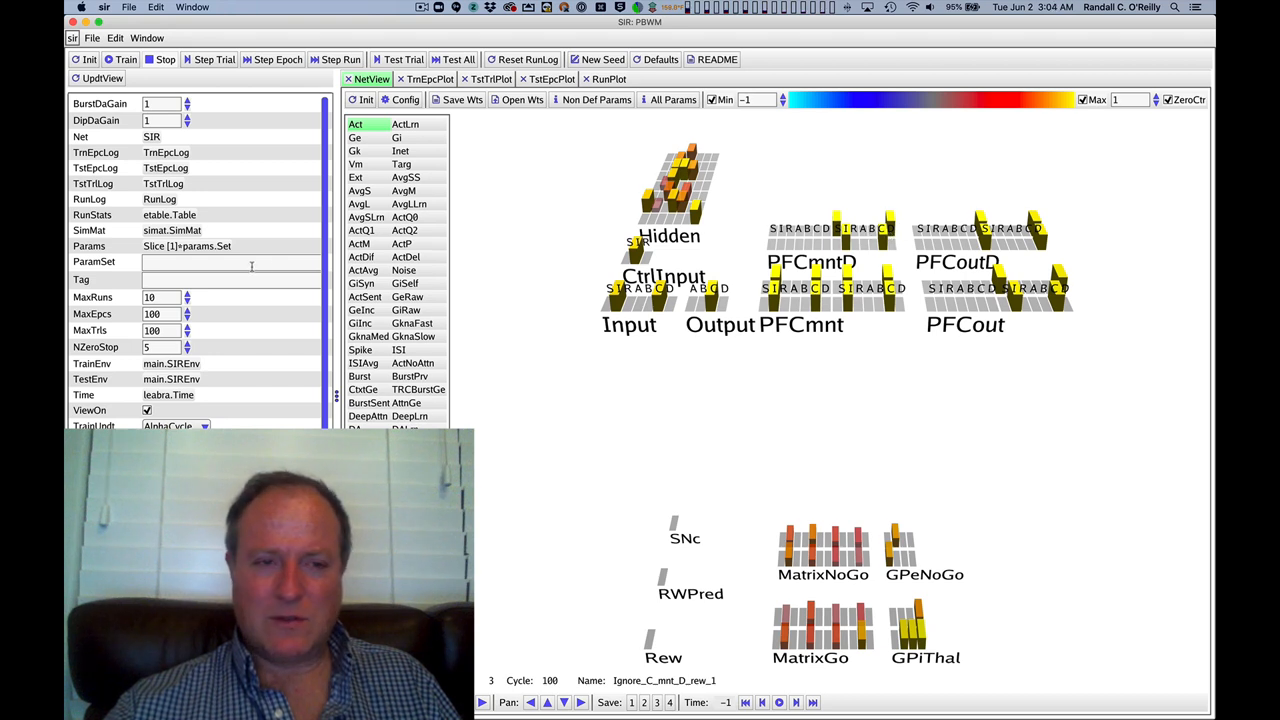
- Step the network past trial 3, the Ignore_C trial maintaining D
left_click(209, 59)
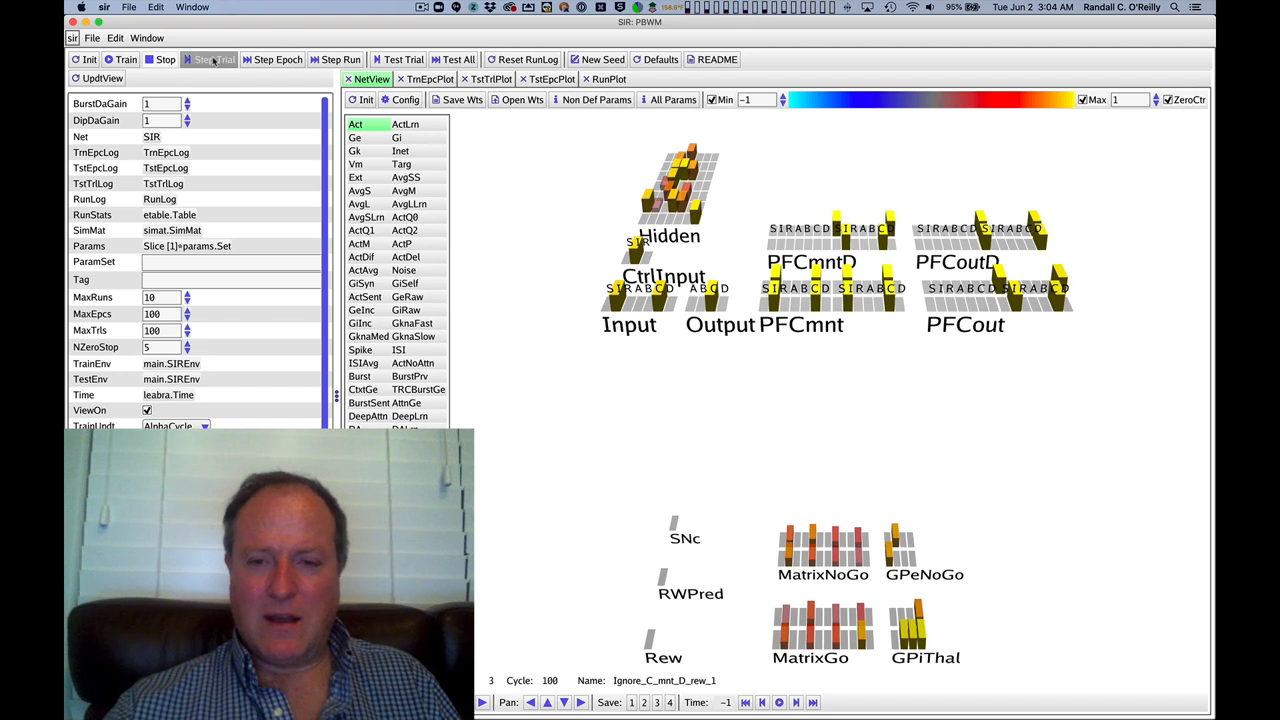
- Step to trial 4, Recall_D, showing reward and SNc activity
left_click(210, 60)
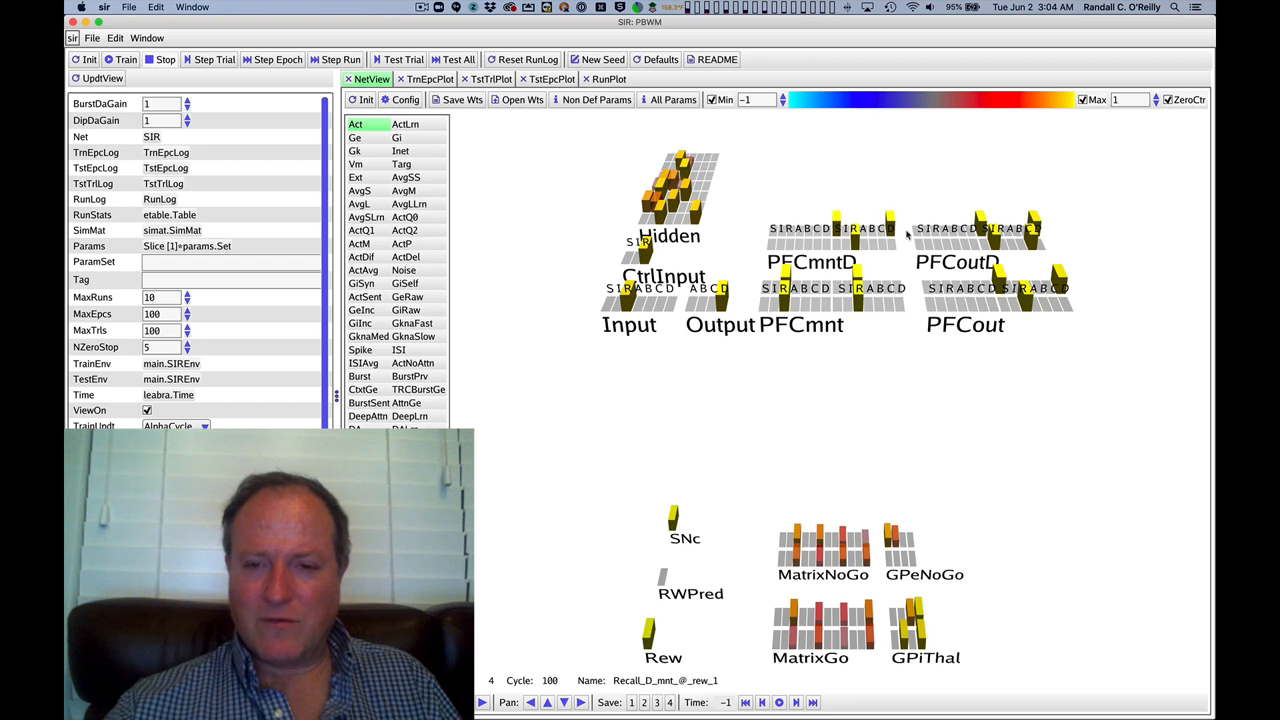
mouse_move(1050, 315)
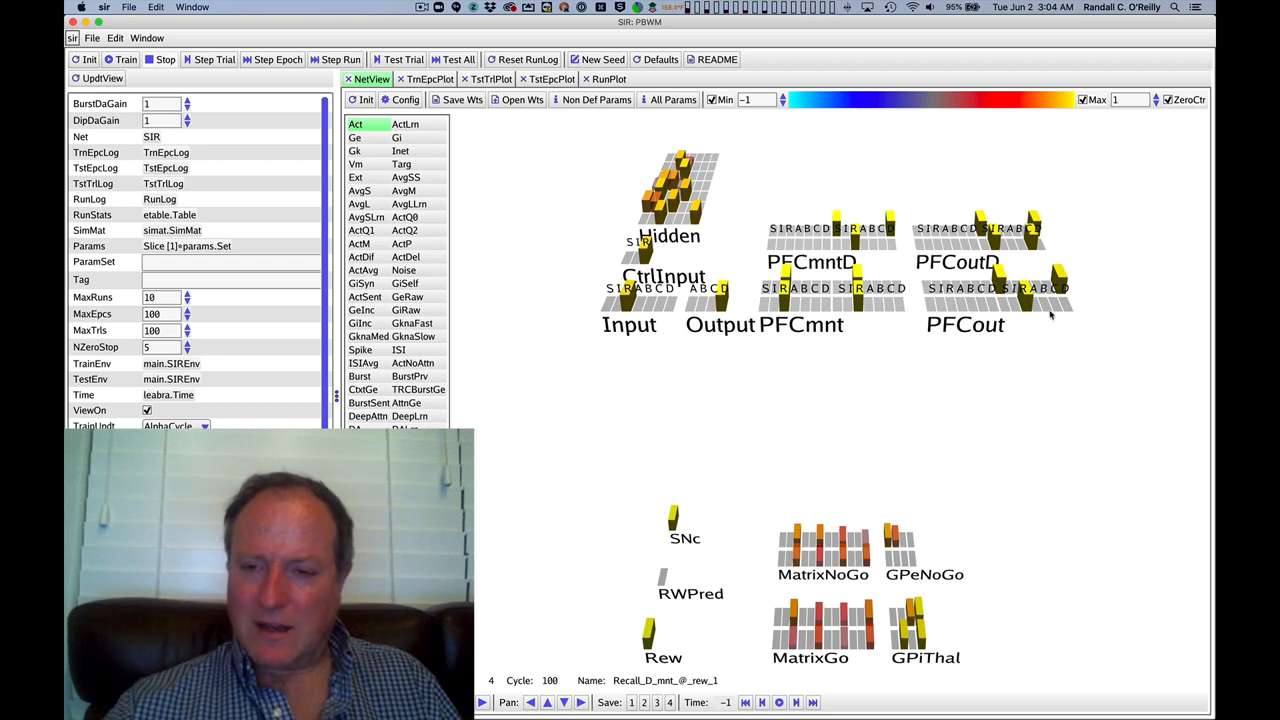
mouse_move(925, 633)
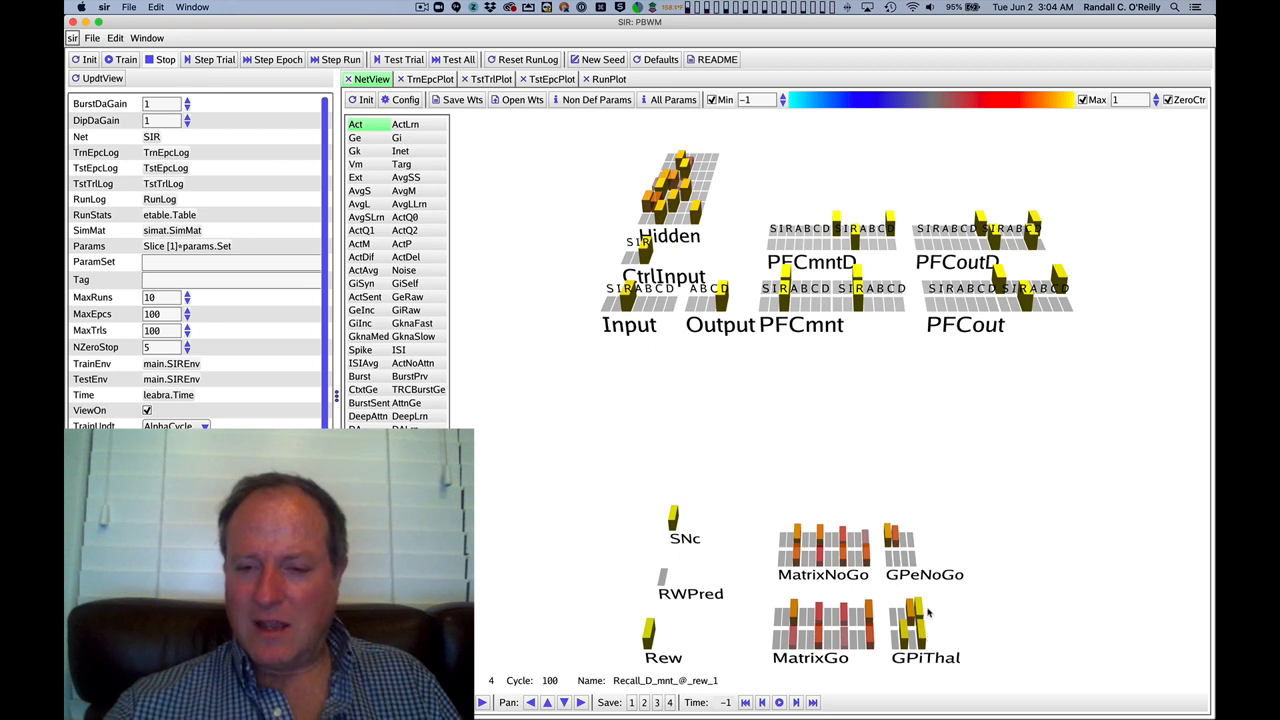
mouse_move(925, 615)
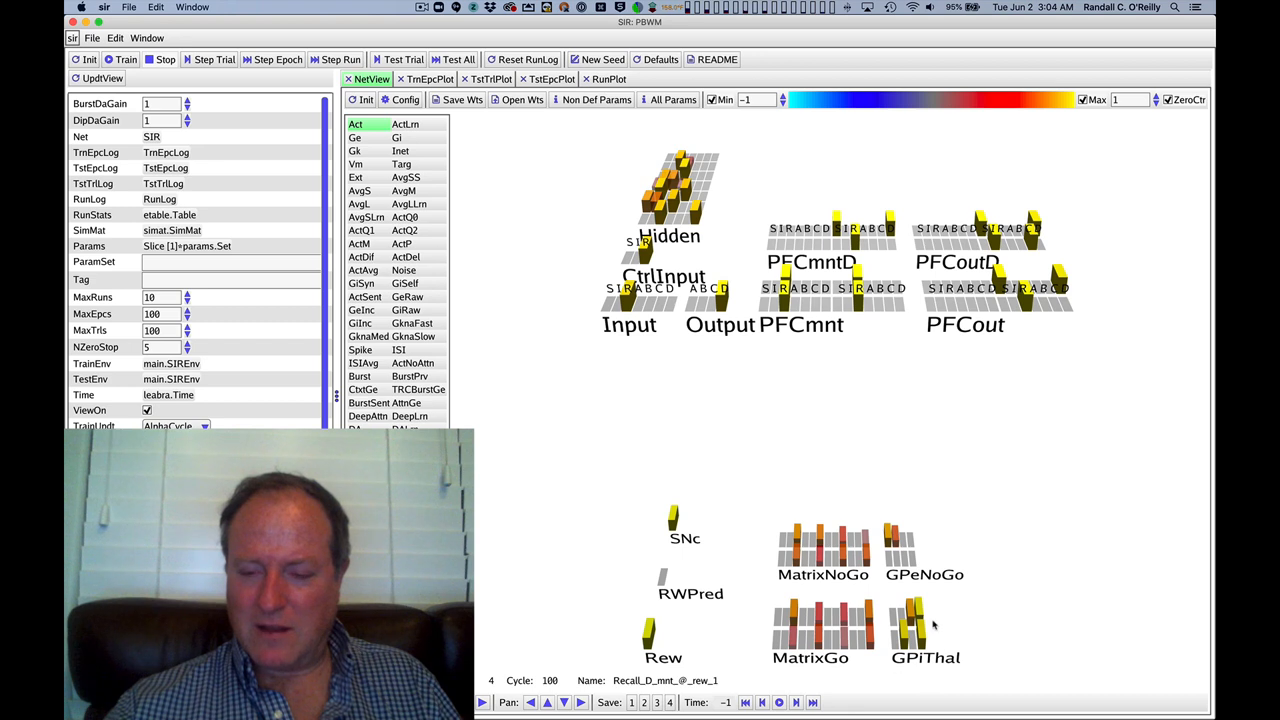
mouse_move(1008, 338)
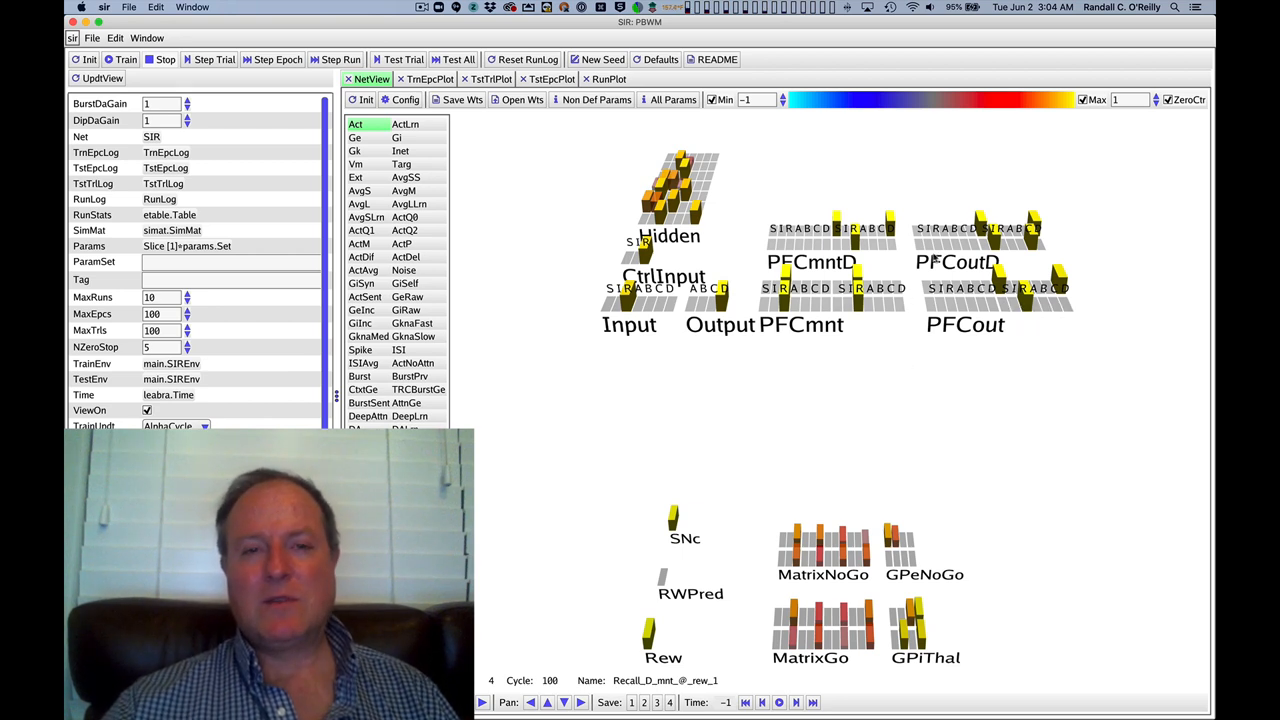
mouse_move(957, 261)
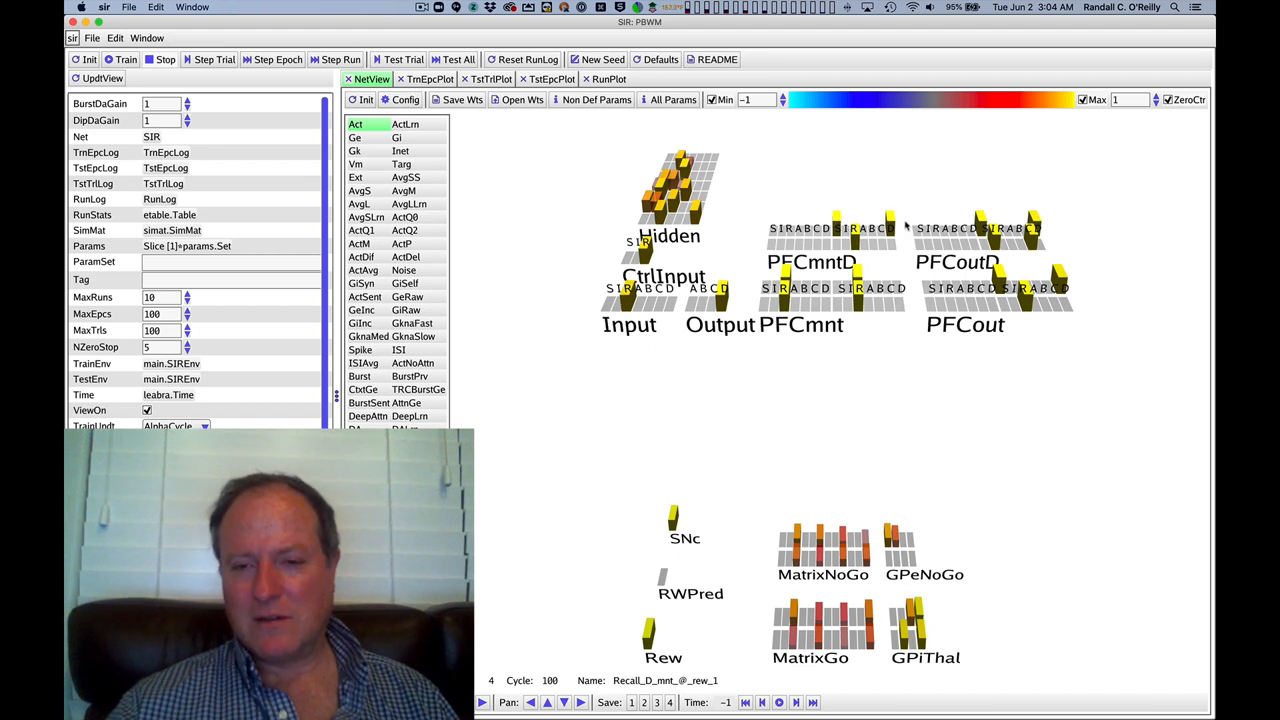
mouse_move(1003, 217)
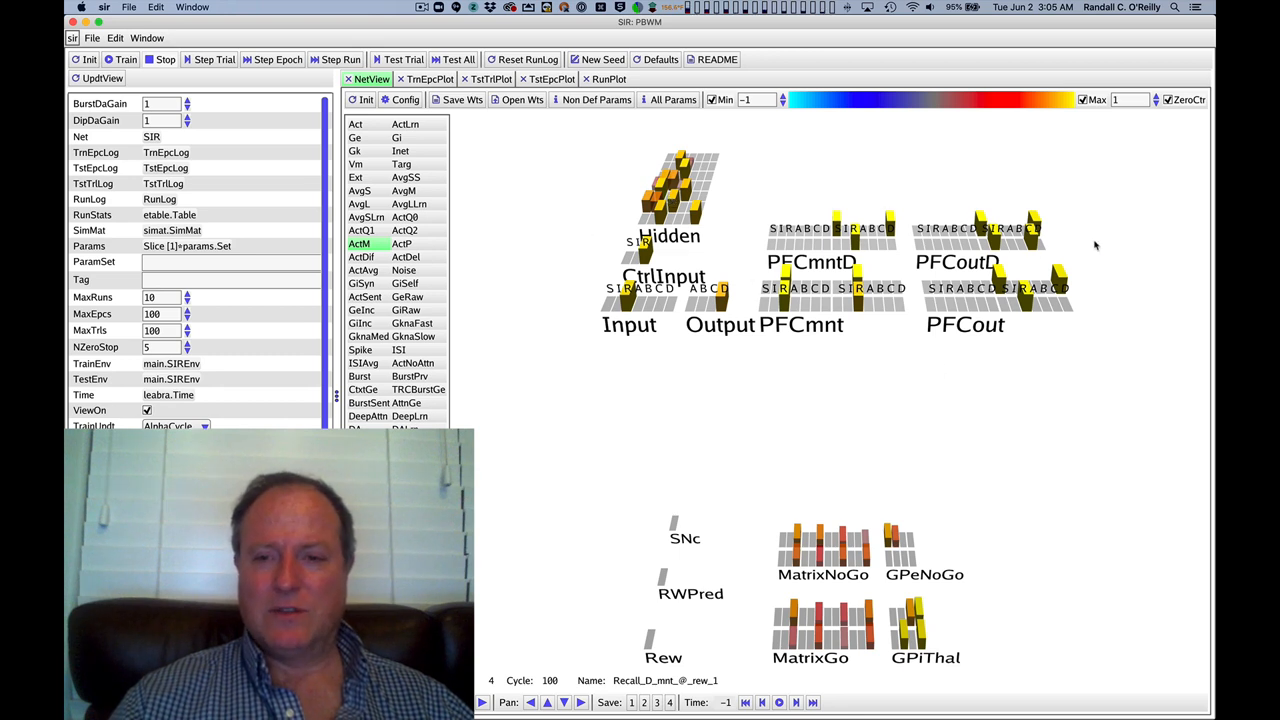
mouse_move(830, 240)
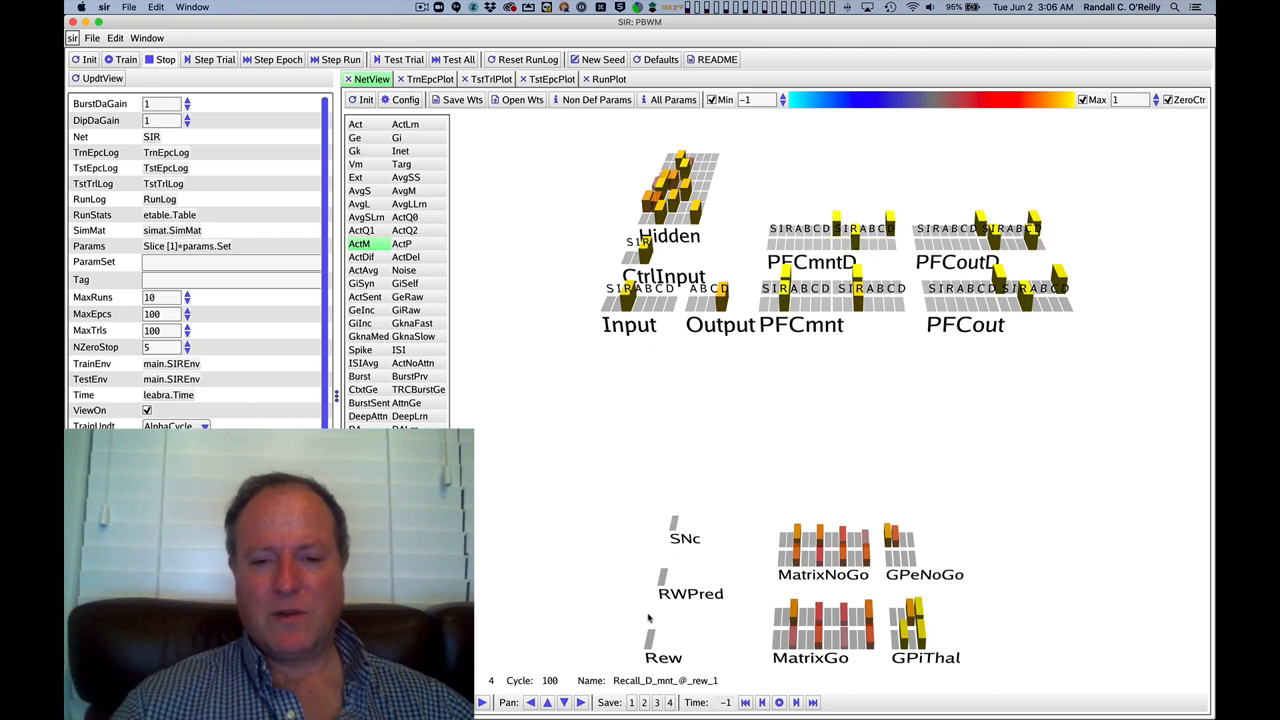
mouse_move(933, 540)
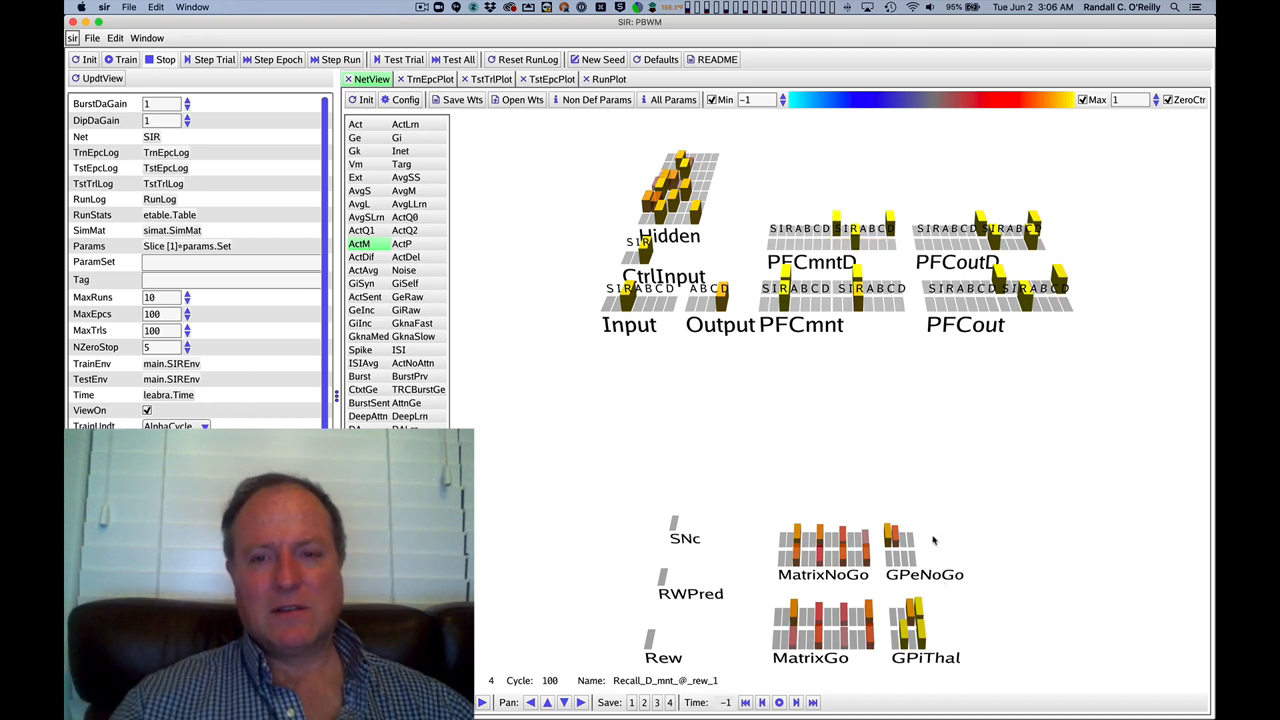